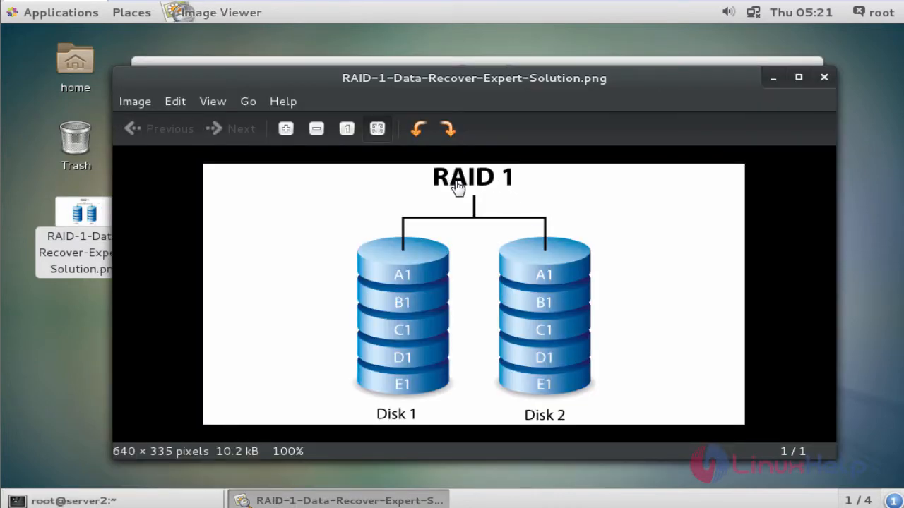
pyautogui.moveTo(480, 194)
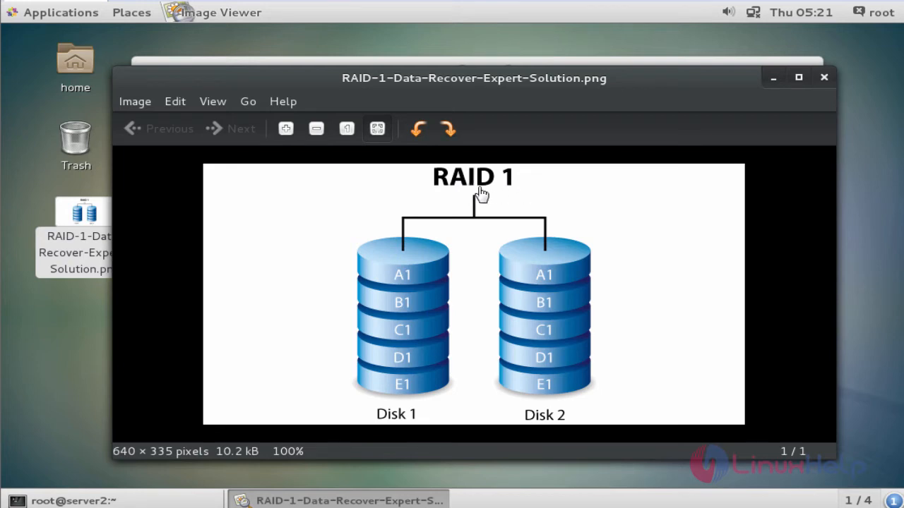
pyautogui.moveTo(431, 201)
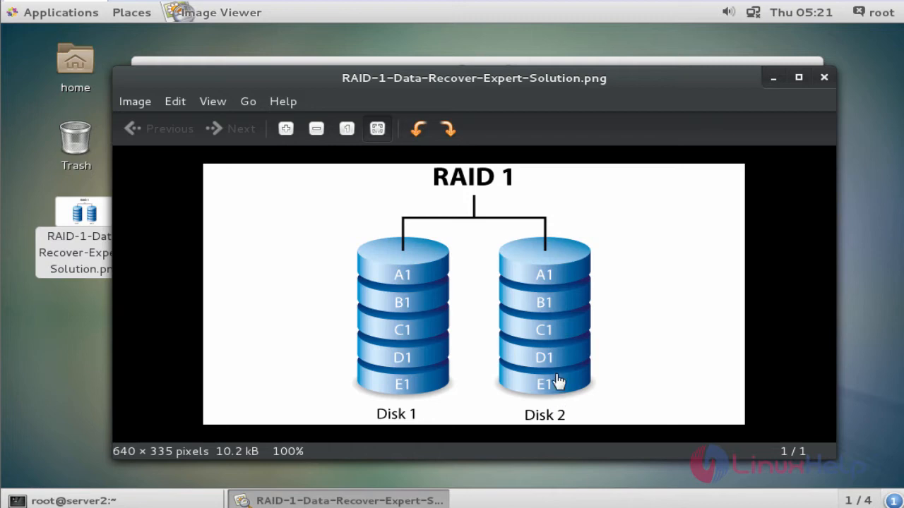
pyautogui.moveTo(561, 381)
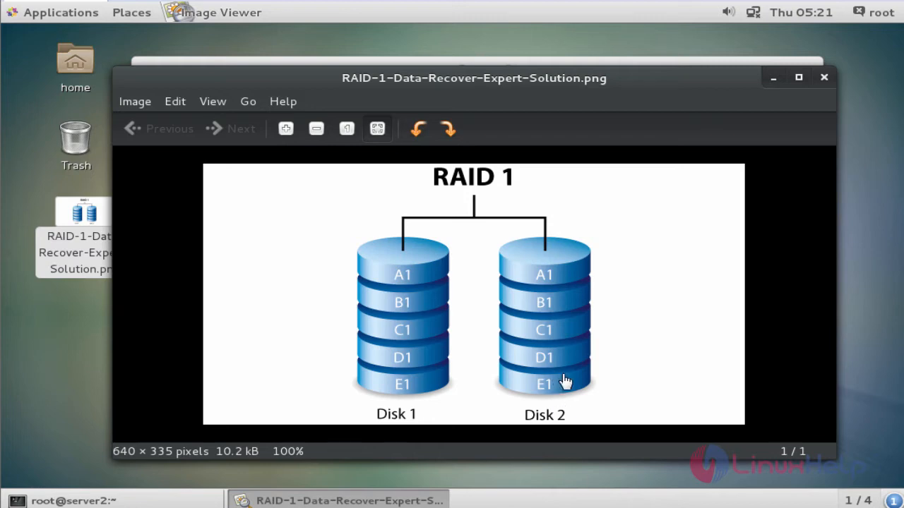
pyautogui.moveTo(436, 326)
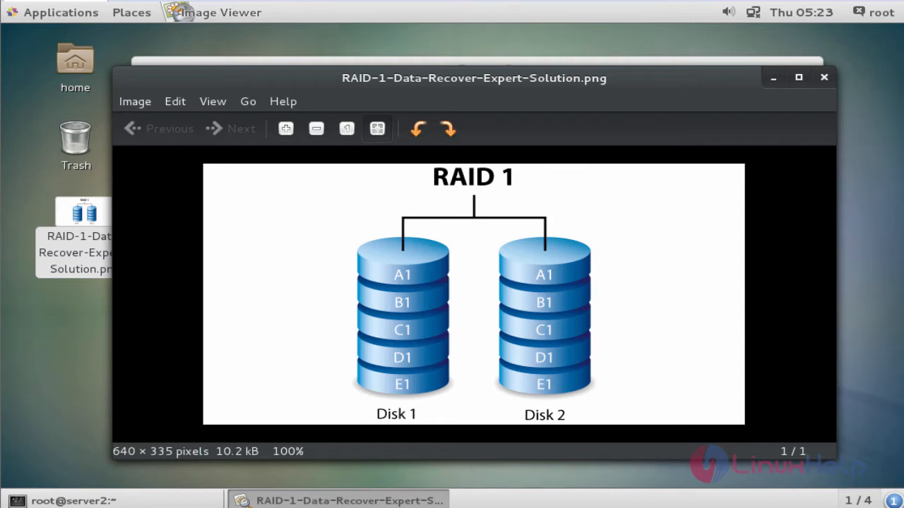
pyautogui.moveTo(515, 290)
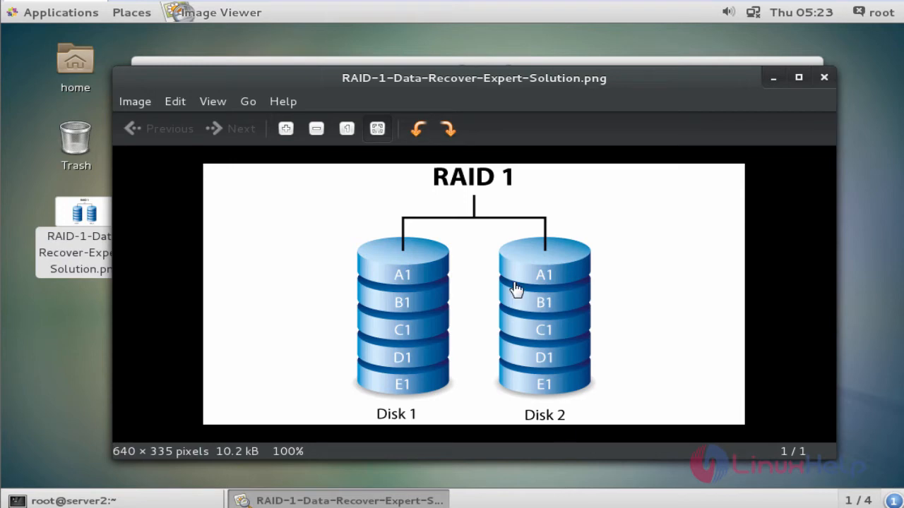
pyautogui.moveTo(505, 275)
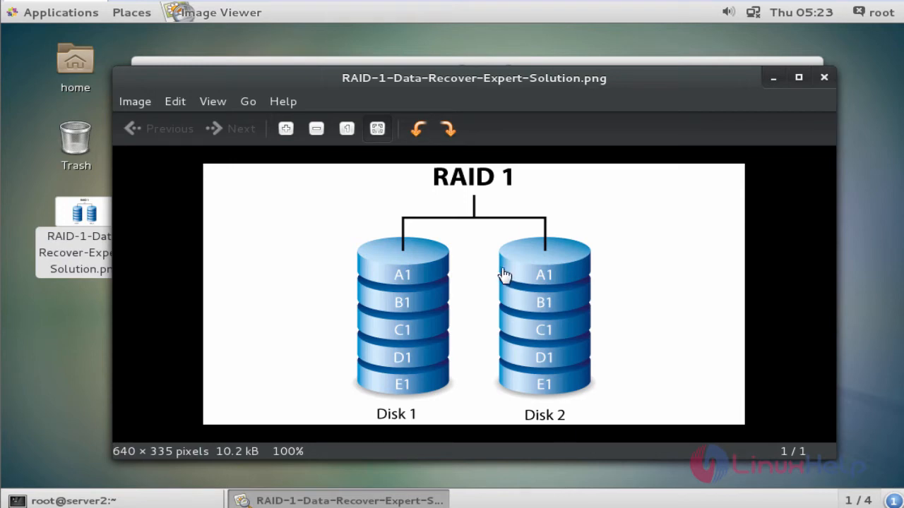
pyautogui.moveTo(379, 265)
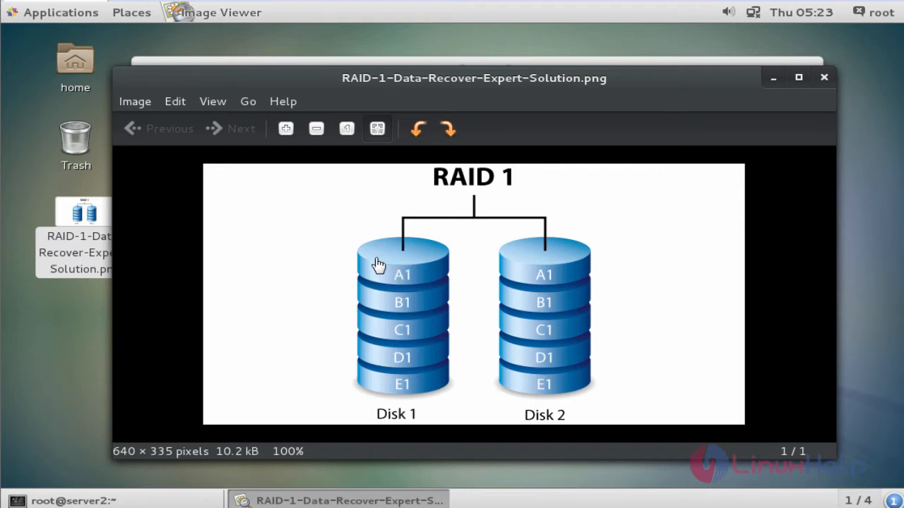
pyautogui.moveTo(391, 256)
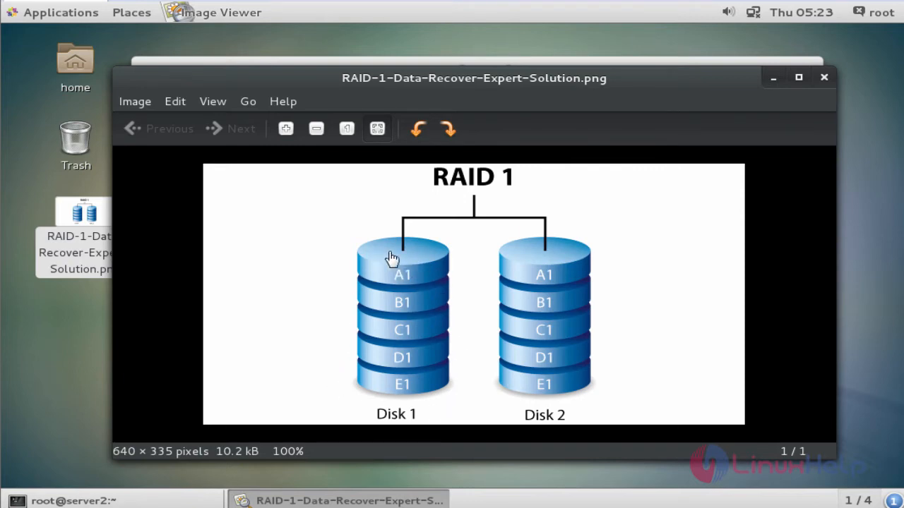
pyautogui.moveTo(520, 253)
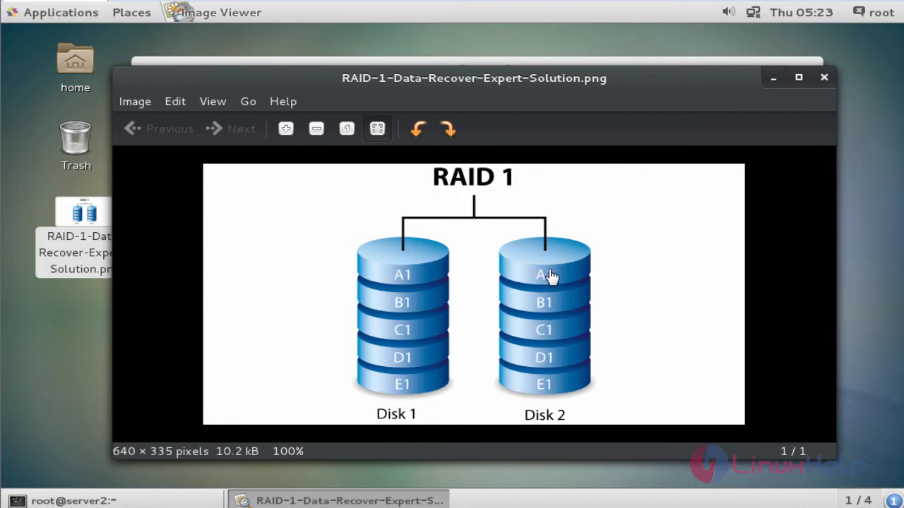
pyautogui.moveTo(535, 280)
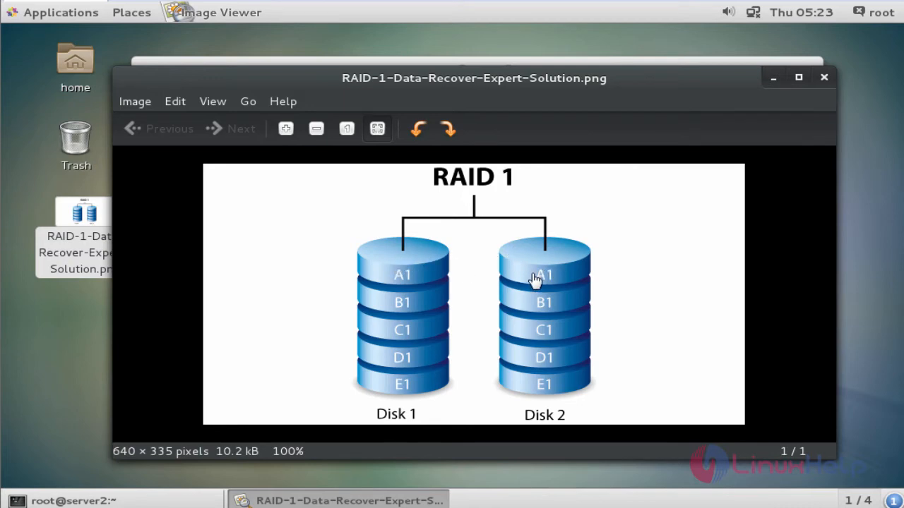
pyautogui.moveTo(404, 341)
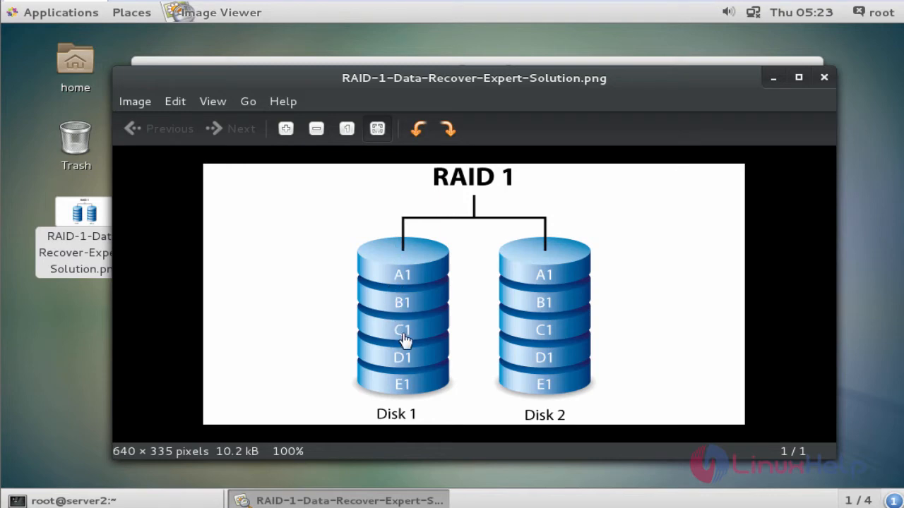
pyautogui.moveTo(364, 248)
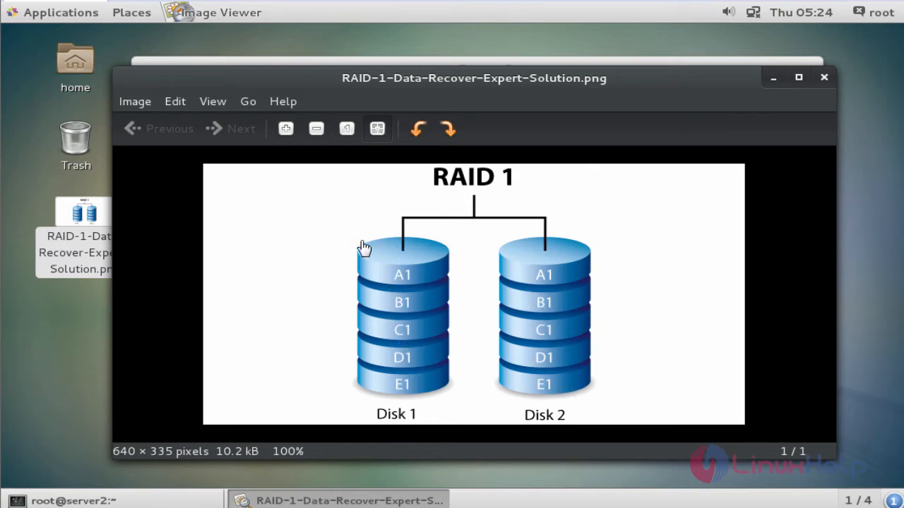
pyautogui.moveTo(376, 248)
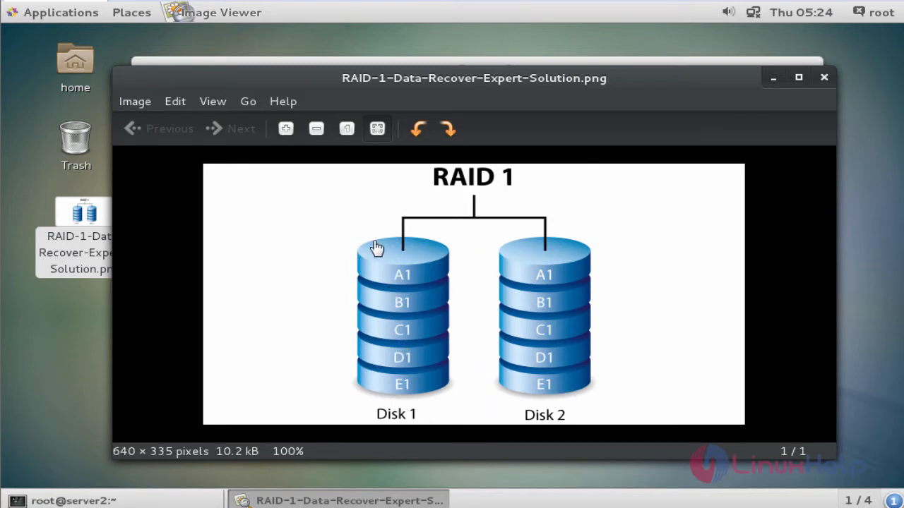
pyautogui.moveTo(422, 289)
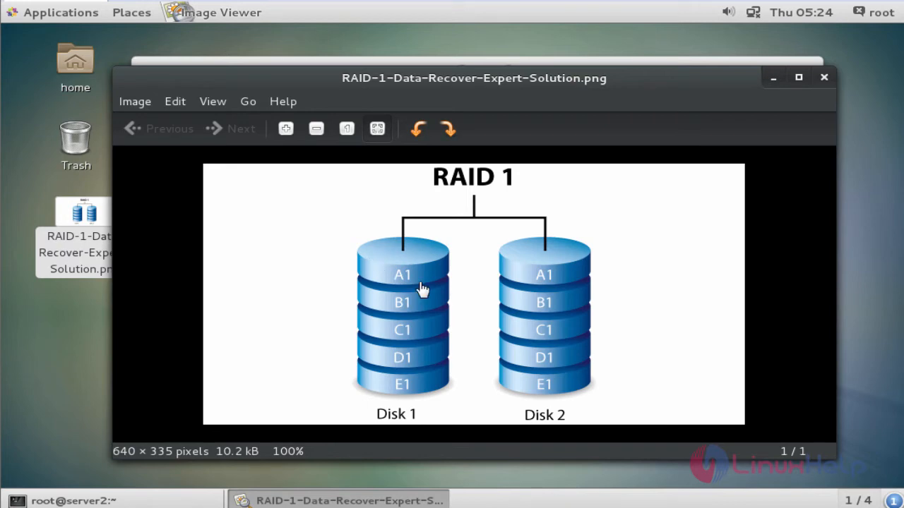
pyautogui.moveTo(360, 341)
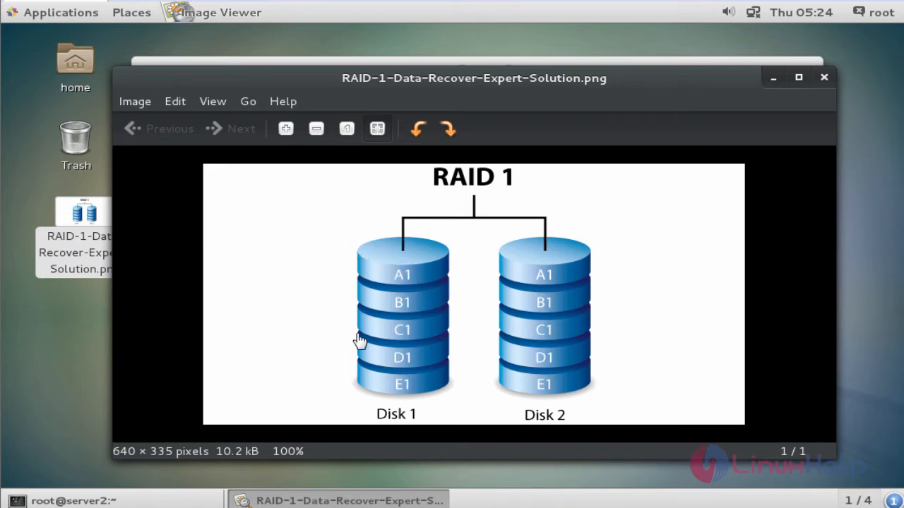
pyautogui.moveTo(663, 267)
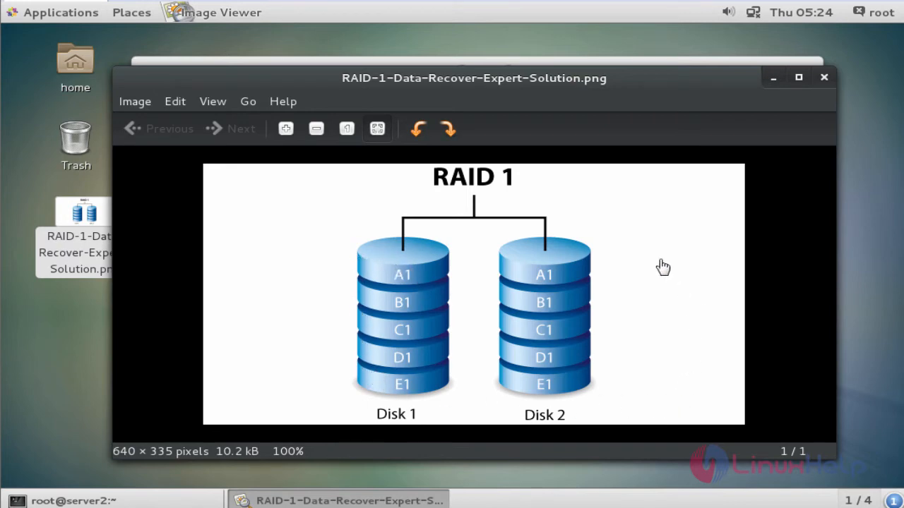
pyautogui.moveTo(688, 386)
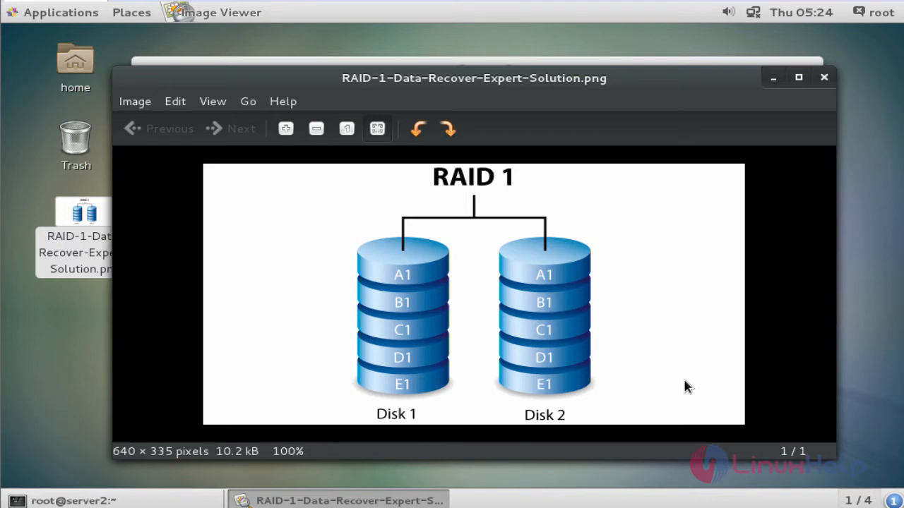
pyautogui.moveTo(642, 365)
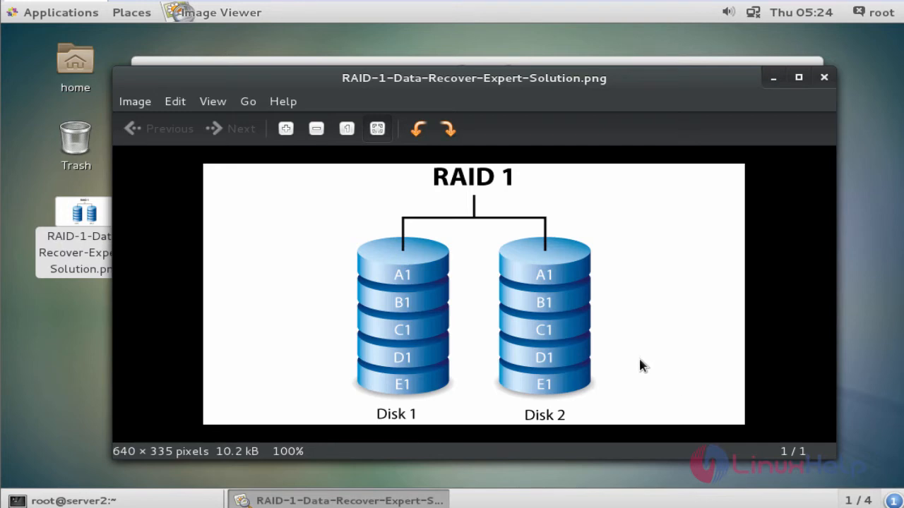
pyautogui.moveTo(324, 223)
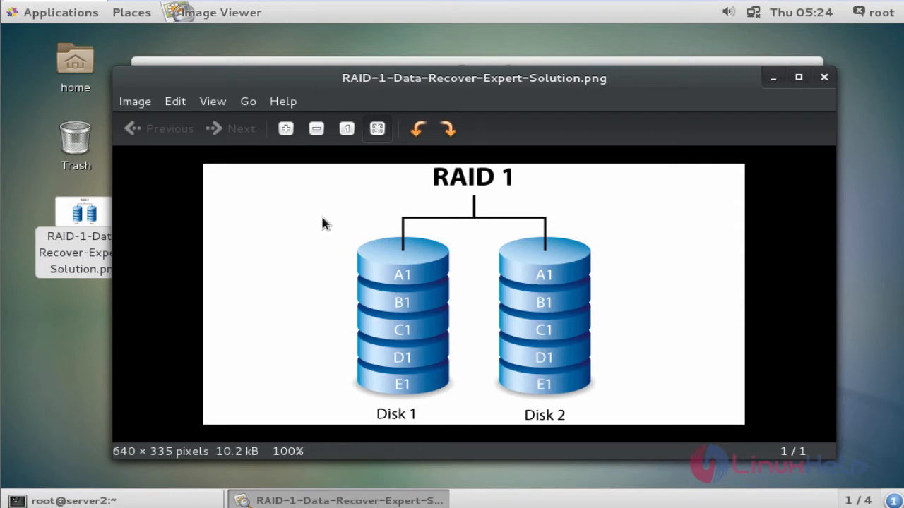
pyautogui.moveTo(657, 124)
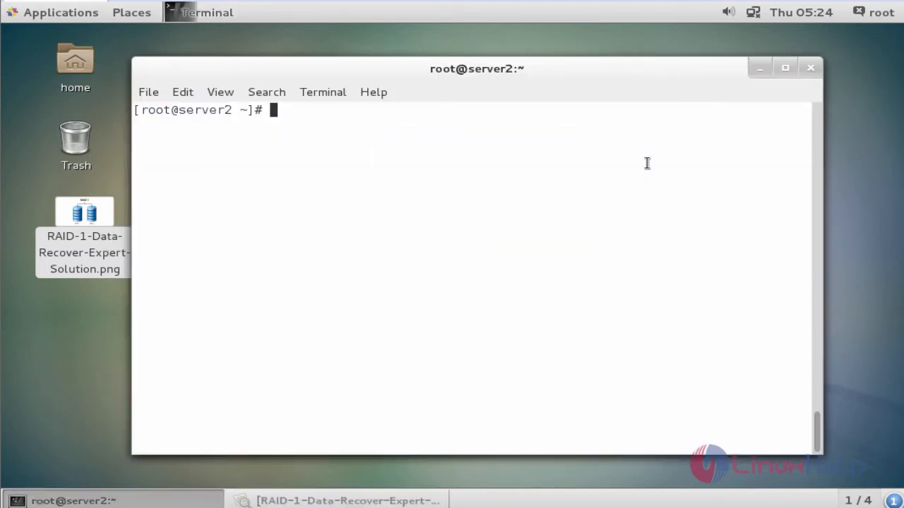
# - Run lsblk to list the 30G system disk and unused 10G disks sdb and sdc
pyautogui.write('lsblk')
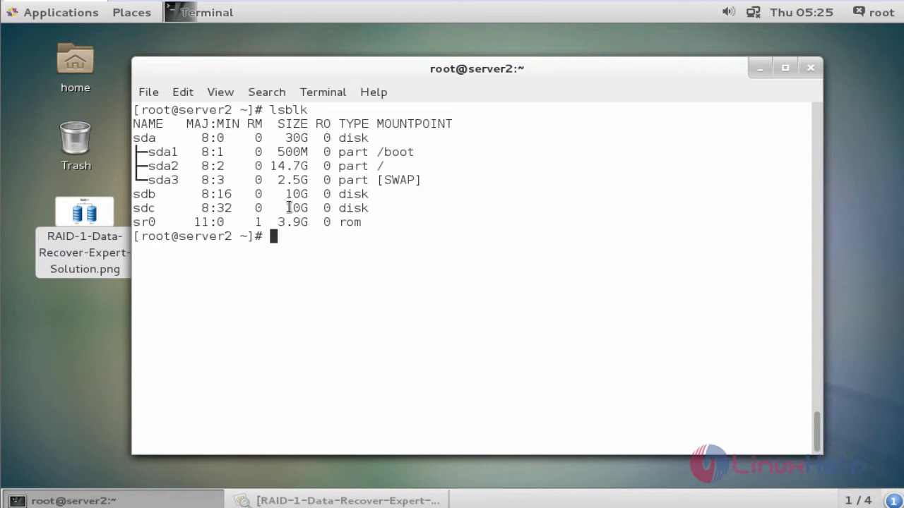
pyautogui.moveTo(205, 193)
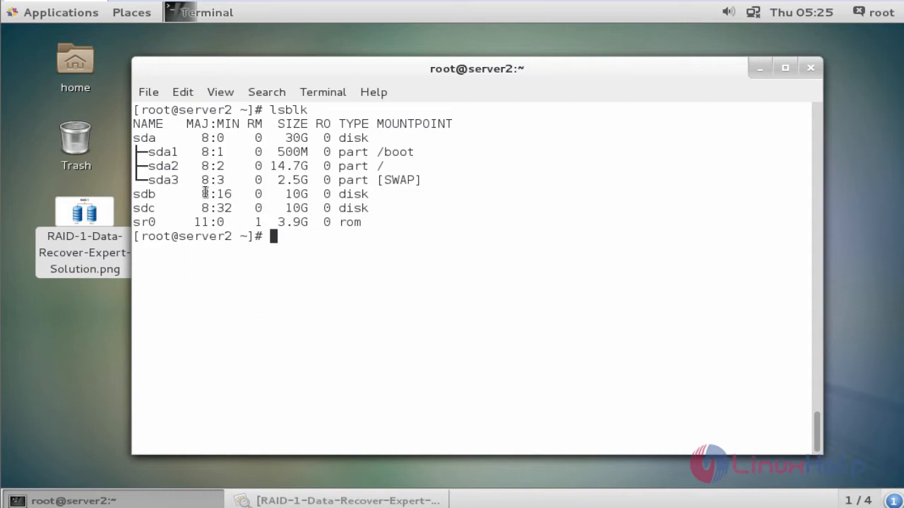
pyautogui.moveTo(295, 260)
pyautogui.write('f')
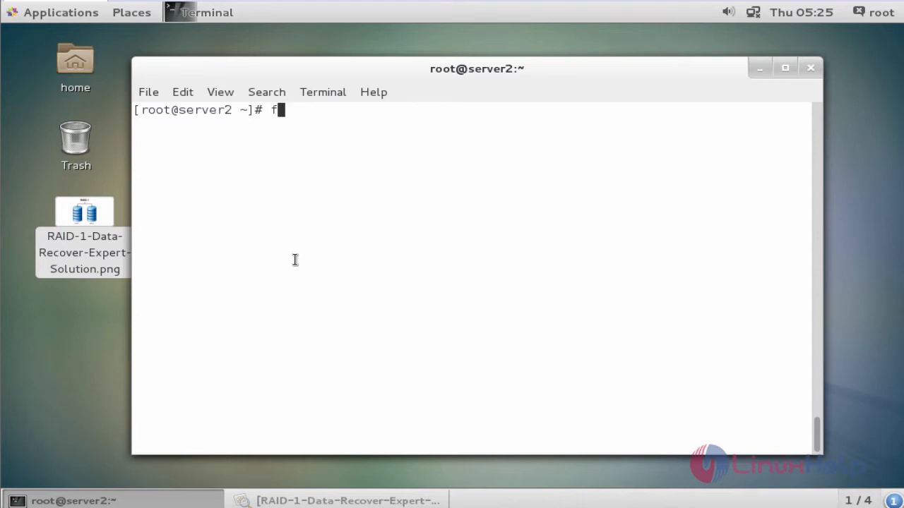
# - Open fdisk on /dev/sdb and create primary partition 1 sized +5G
pyautogui.write('dd')
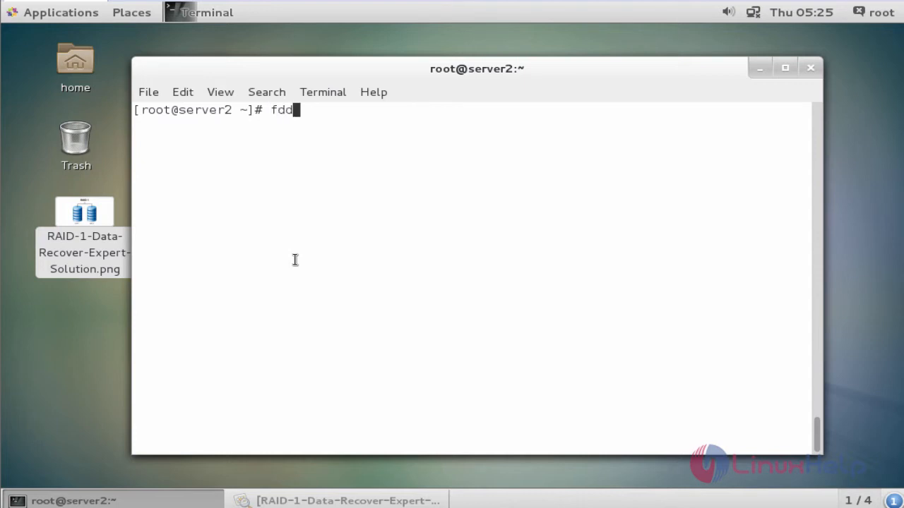
pyautogui.write('isk')
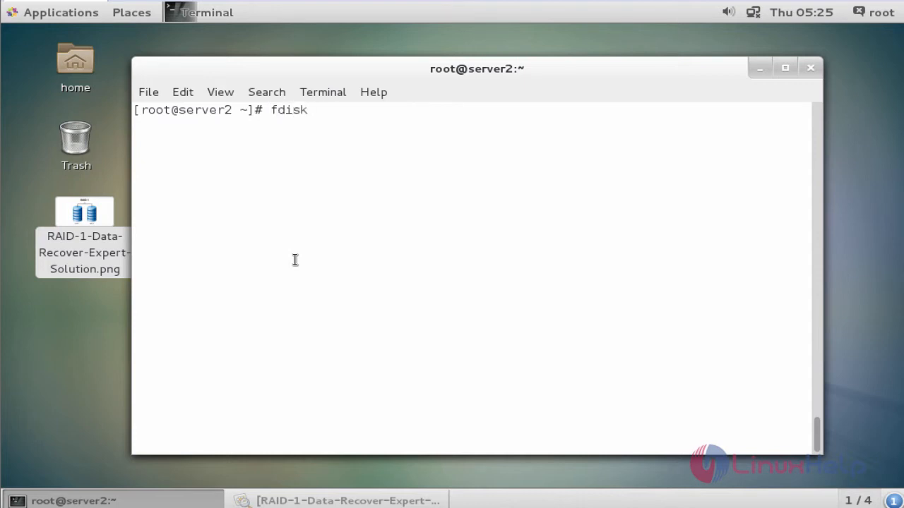
pyautogui.write('/dev/sd')
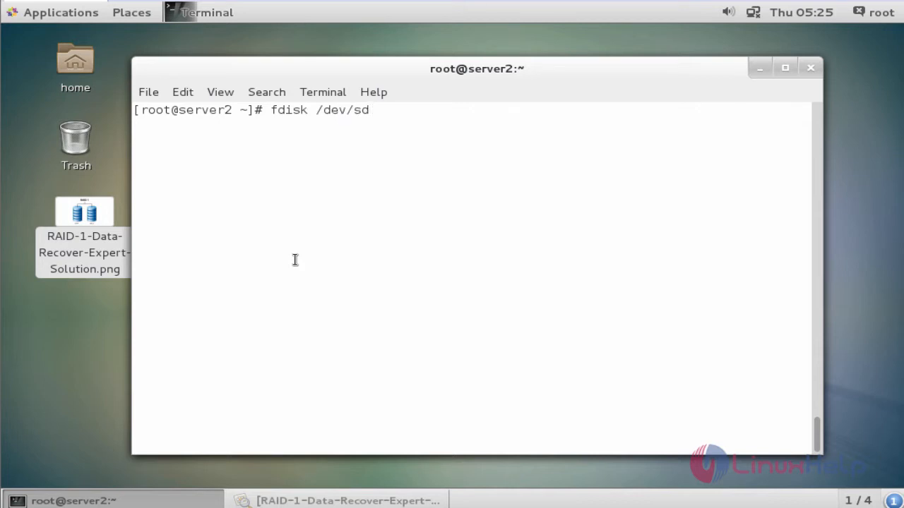
pyautogui.write('b')
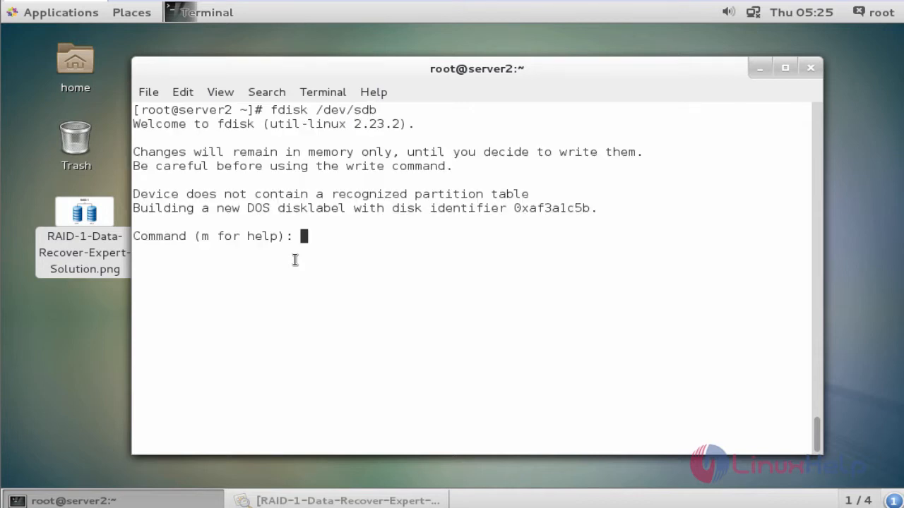
pyautogui.write('n')
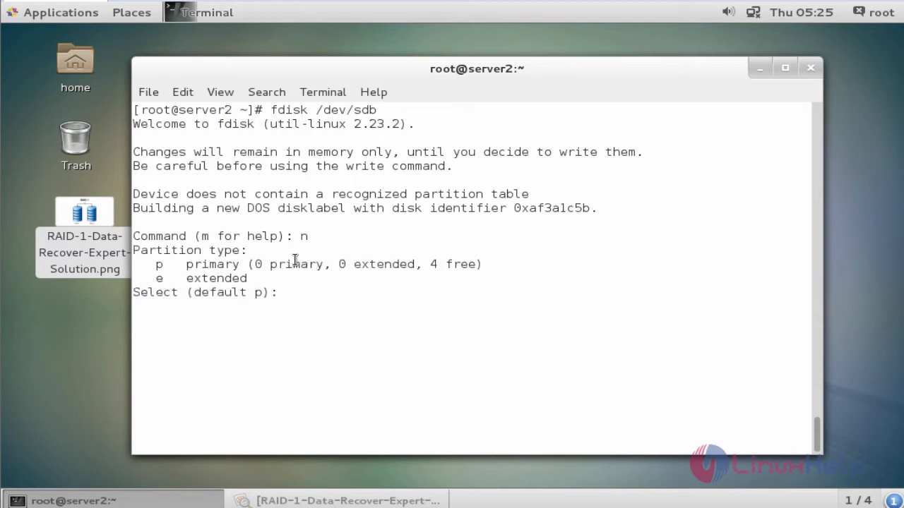
pyautogui.write('p')
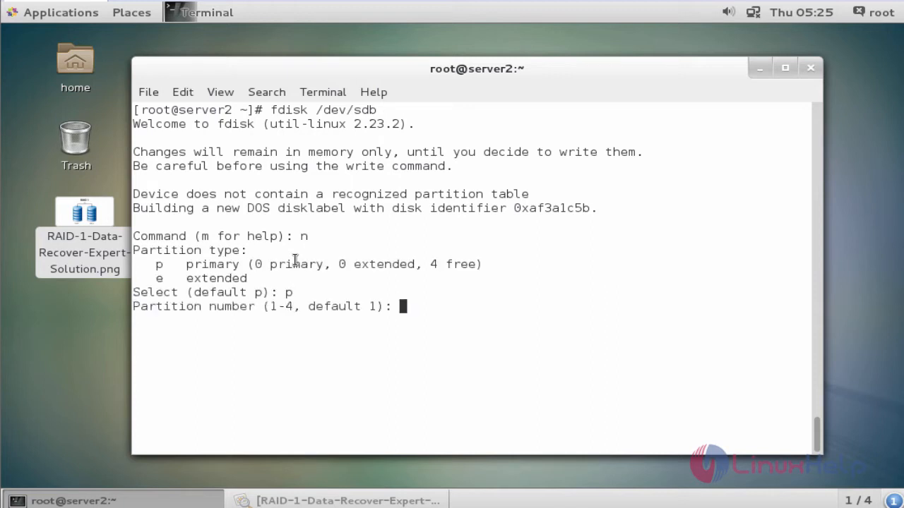
pyautogui.write('1')
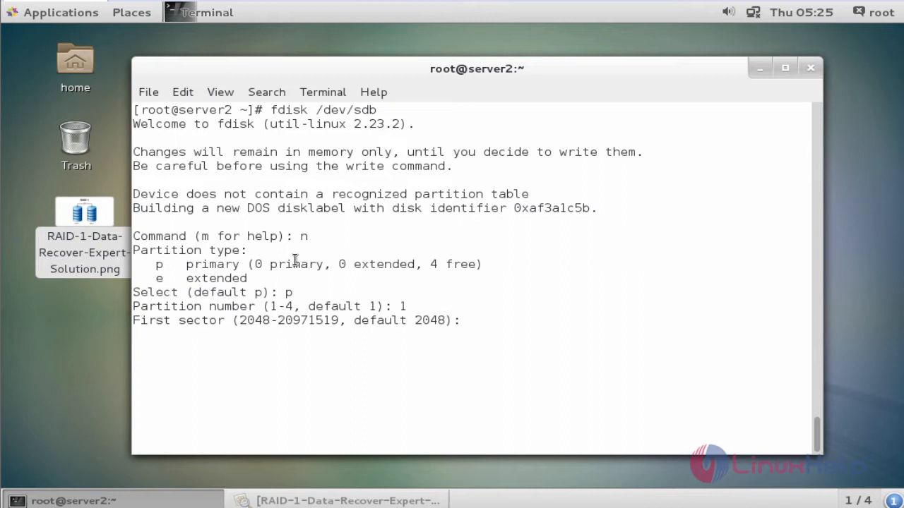
pyautogui.write('+')
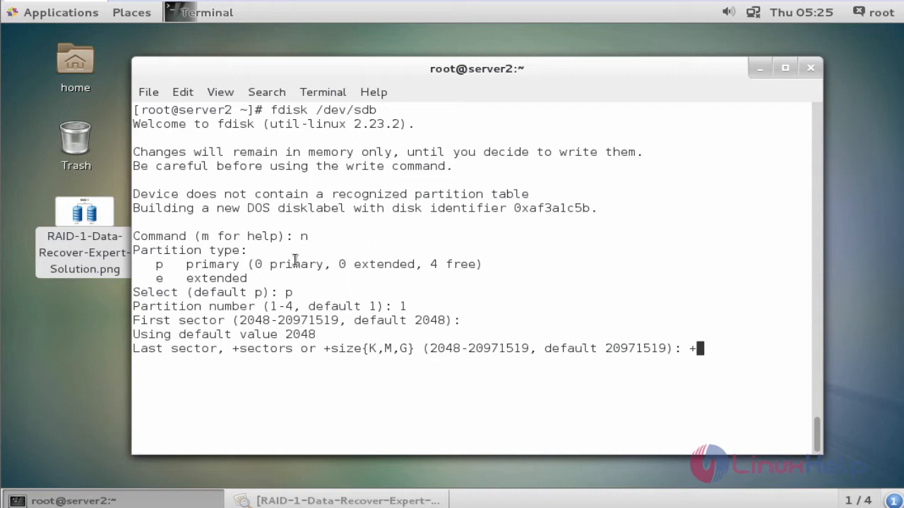
pyautogui.write('5')
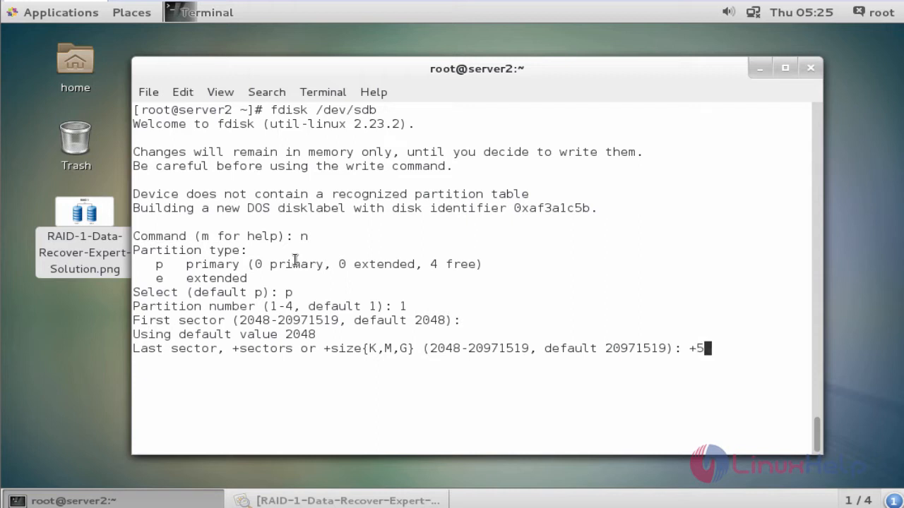
pyautogui.write('G')
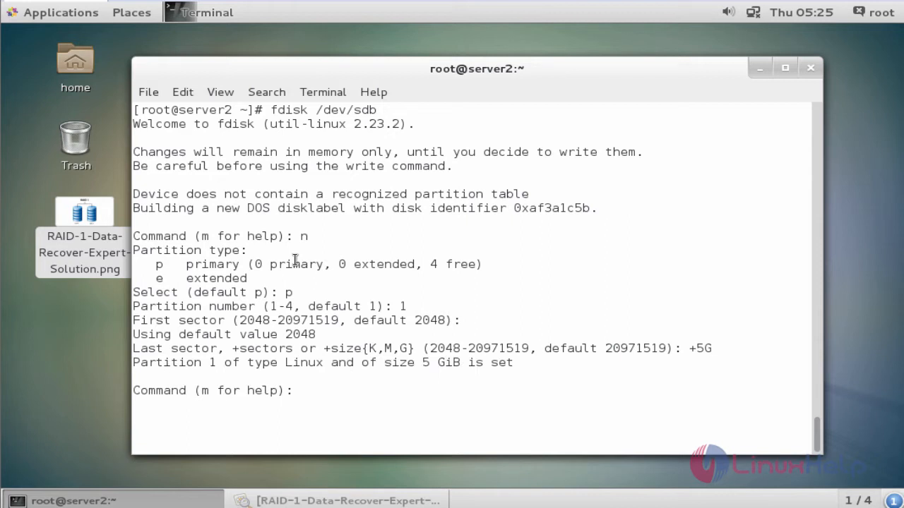
# - Set the partition type to fd (Linux raid autodetect) and write the table
pyautogui.write('t')
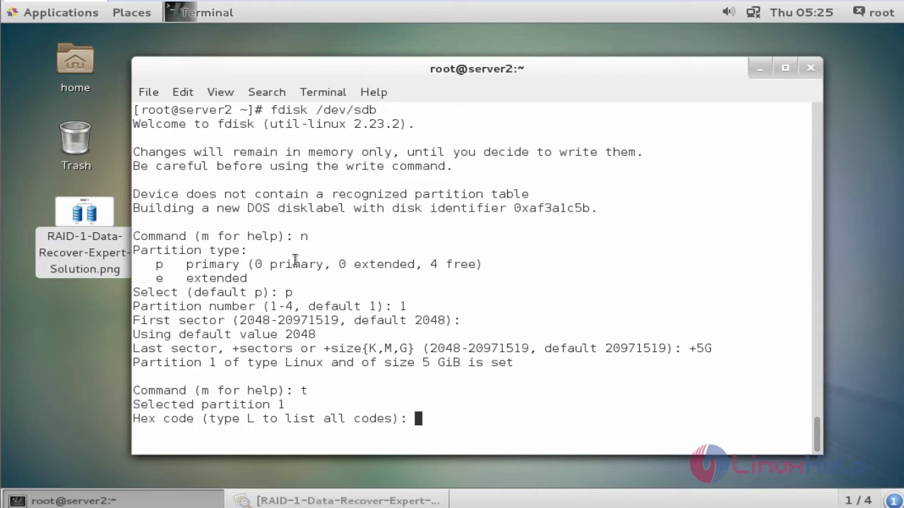
pyautogui.write('fd')
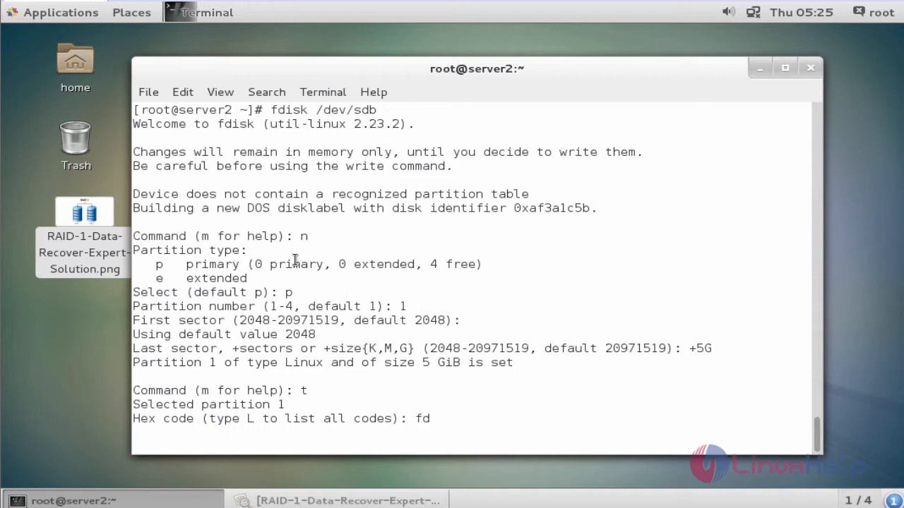
pyautogui.press('Return')
pyautogui.write('p')
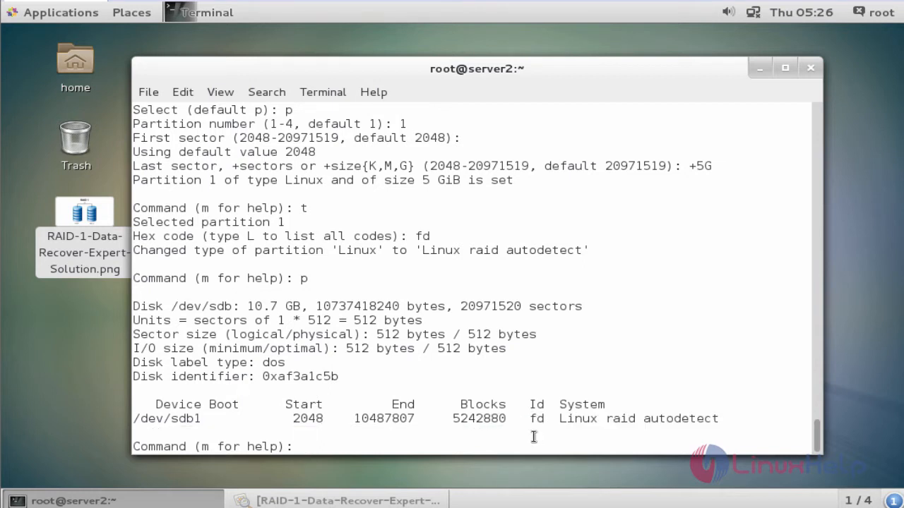
pyautogui.write('w')
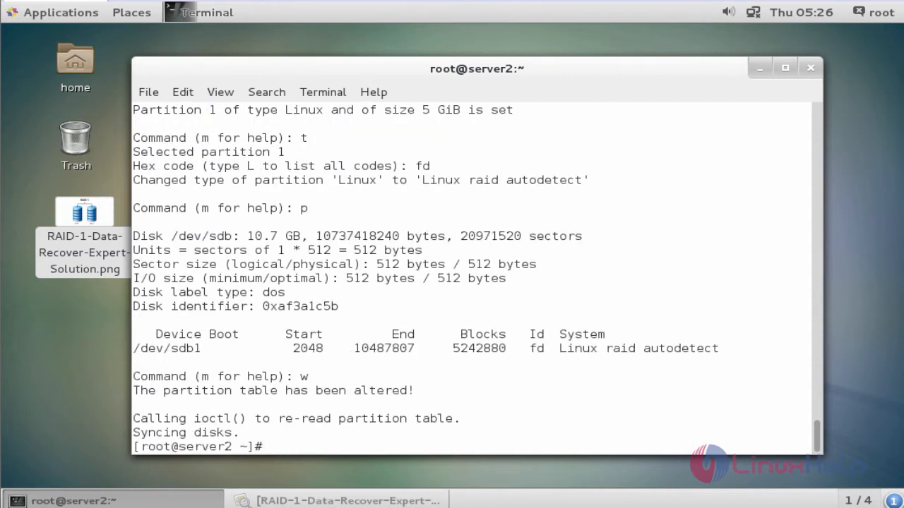
pyautogui.moveTo(568, 444)
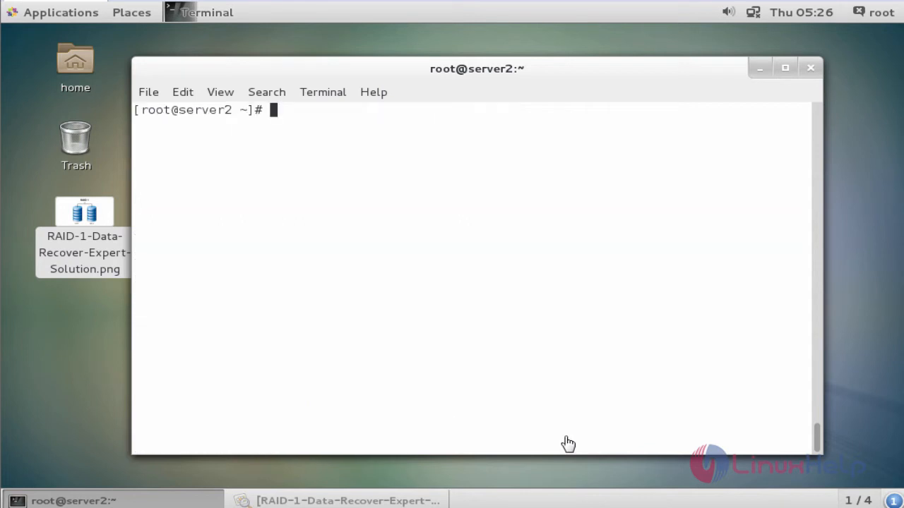
# - Partition /dev/sdc, install mdadm with yum, and list block devices again
pyautogui.write('fdisk /dev/sdc')
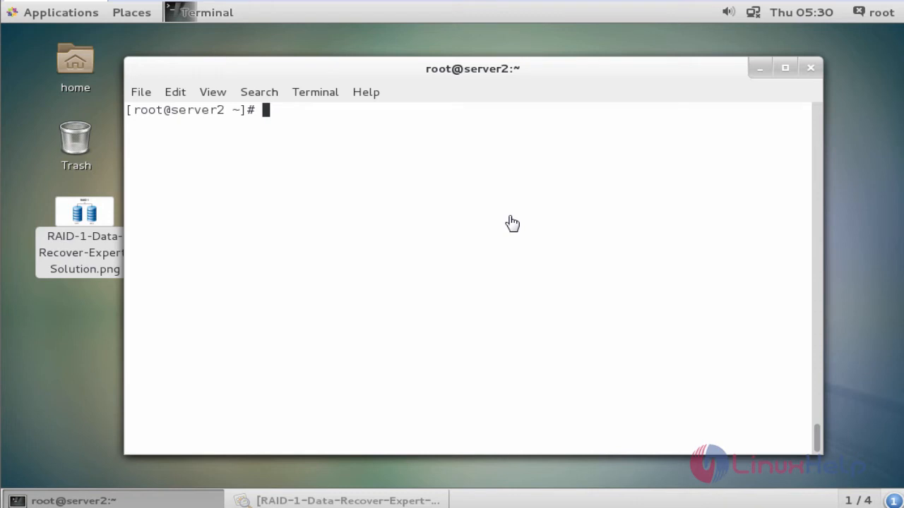
pyautogui.moveTo(441, 244)
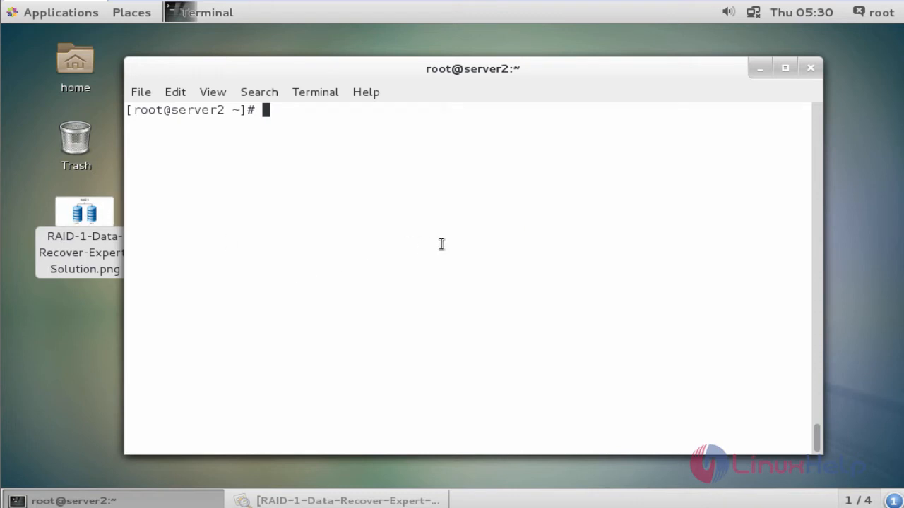
pyautogui.moveTo(489, 196)
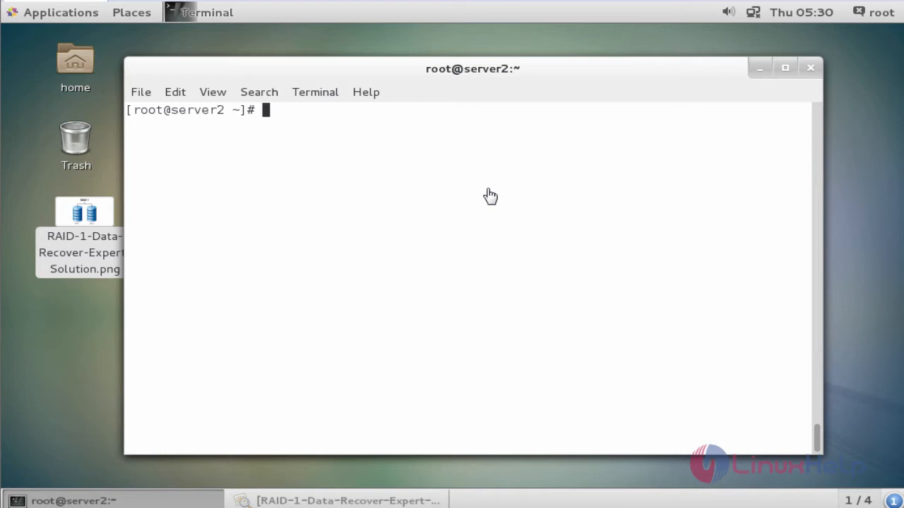
pyautogui.write('yum install md')
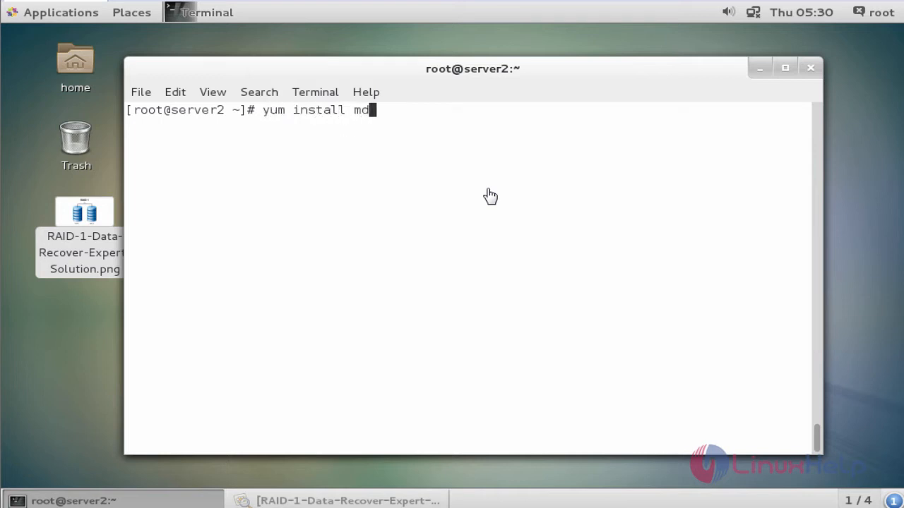
pyautogui.write('adm -y')
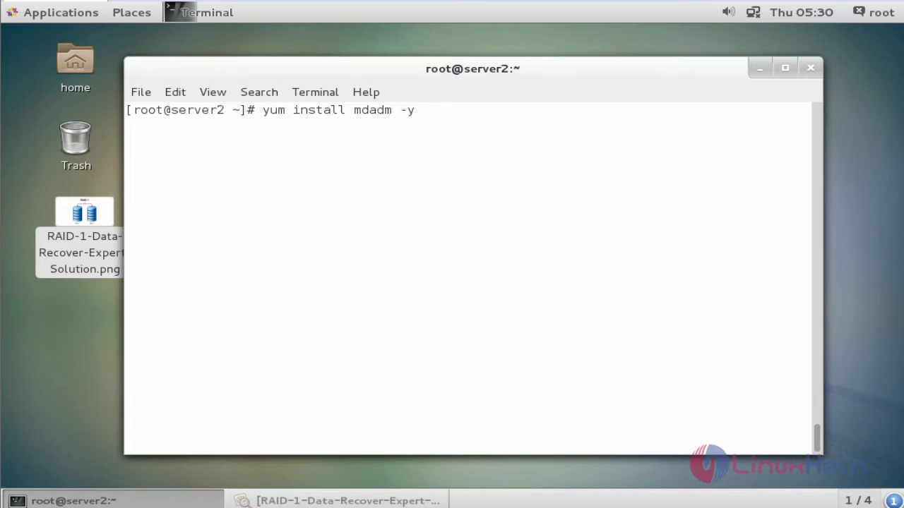
pyautogui.press('Return')
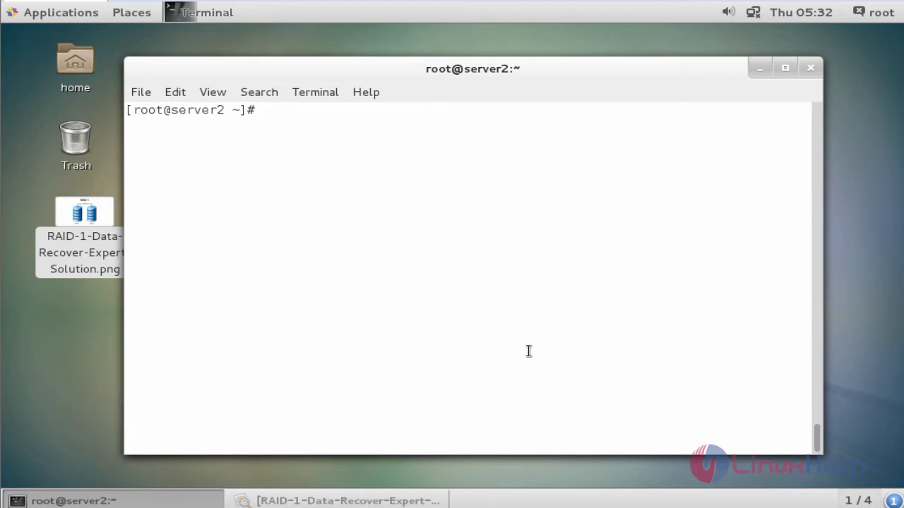
pyautogui.write('lsblk')
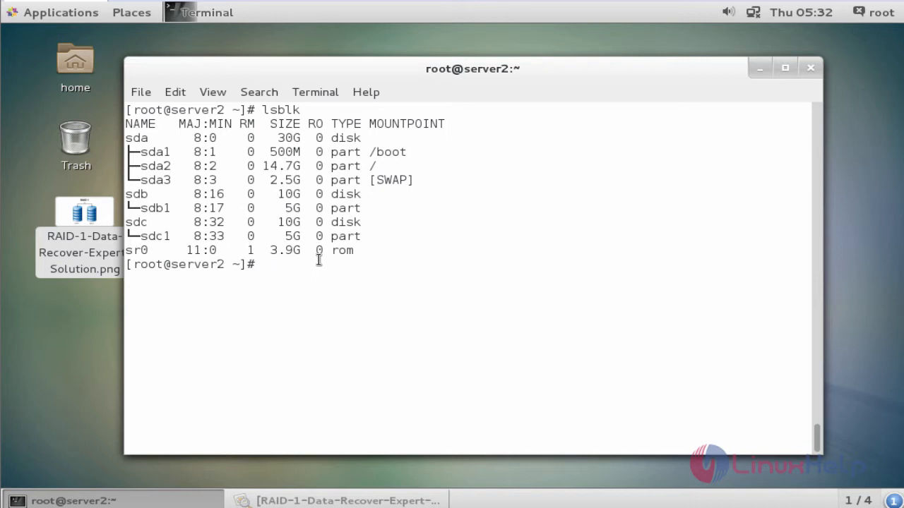
# - Check sdb1 and sdc1 for existing RAID metadata with mdadm --examine
pyautogui.write('mdadm')
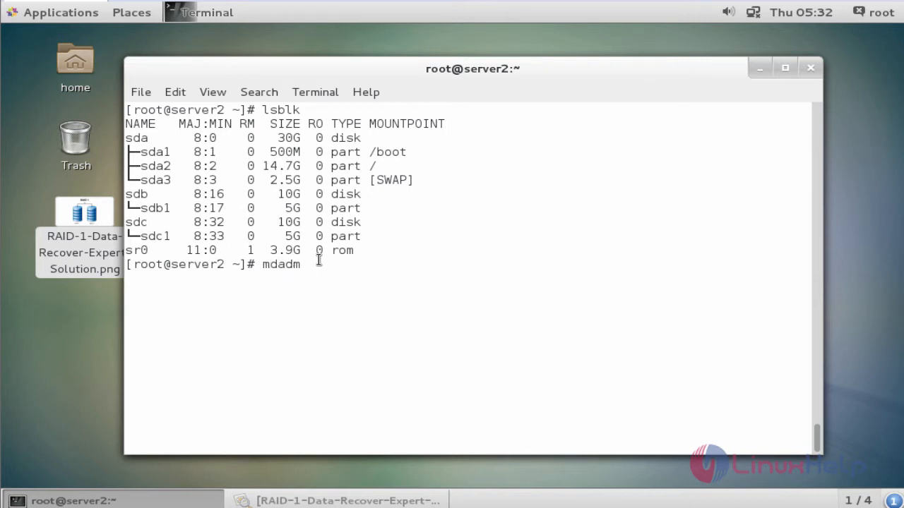
pyautogui.write('-ex')
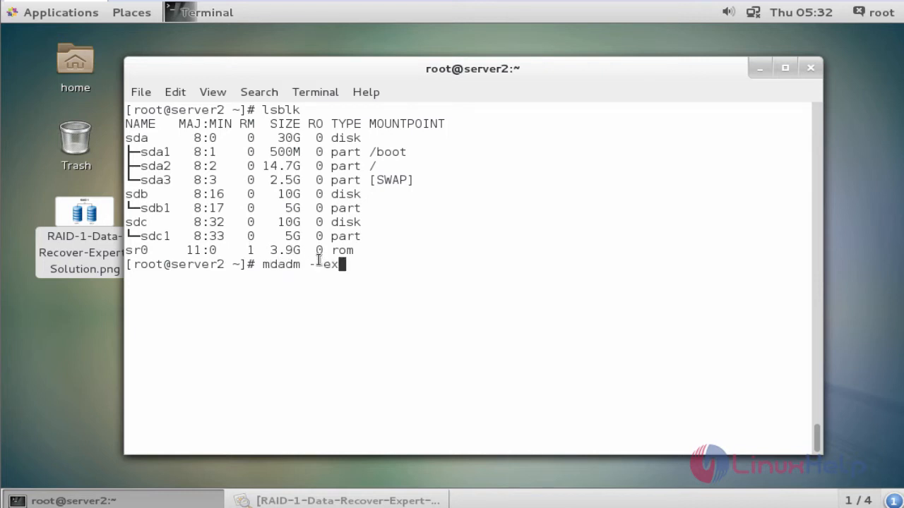
pyautogui.write('amine')
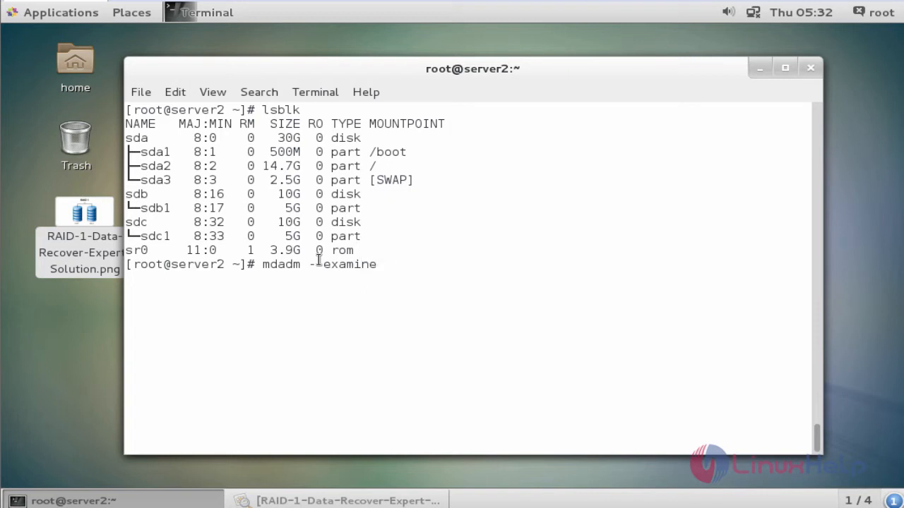
pyautogui.write('/dev/sd[')
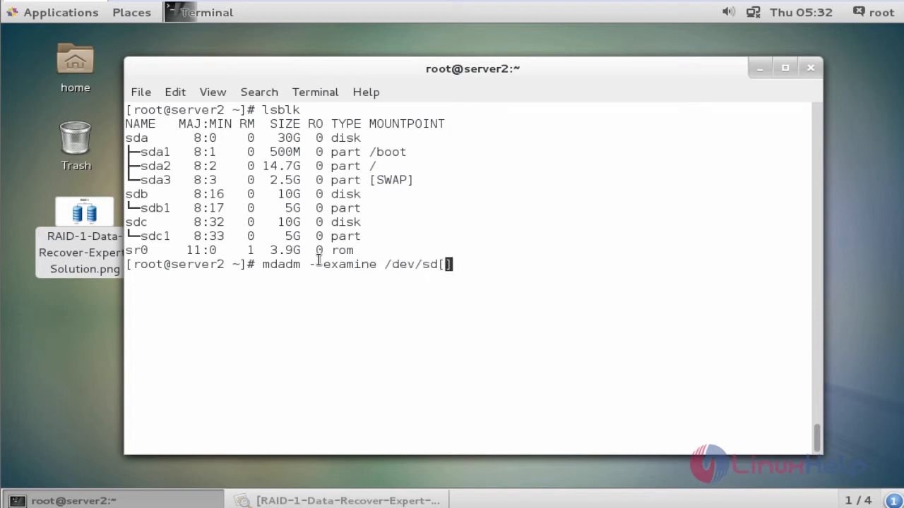
pyautogui.write('b-v')
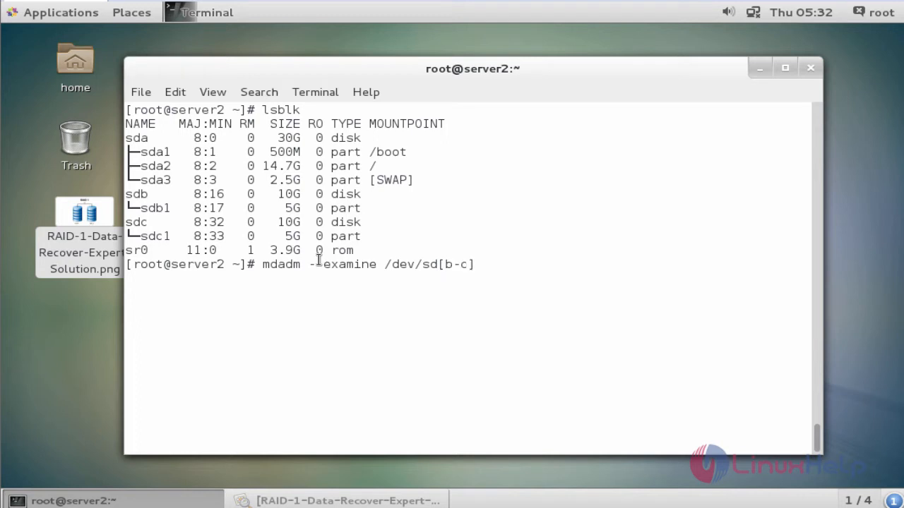
pyautogui.write('1')
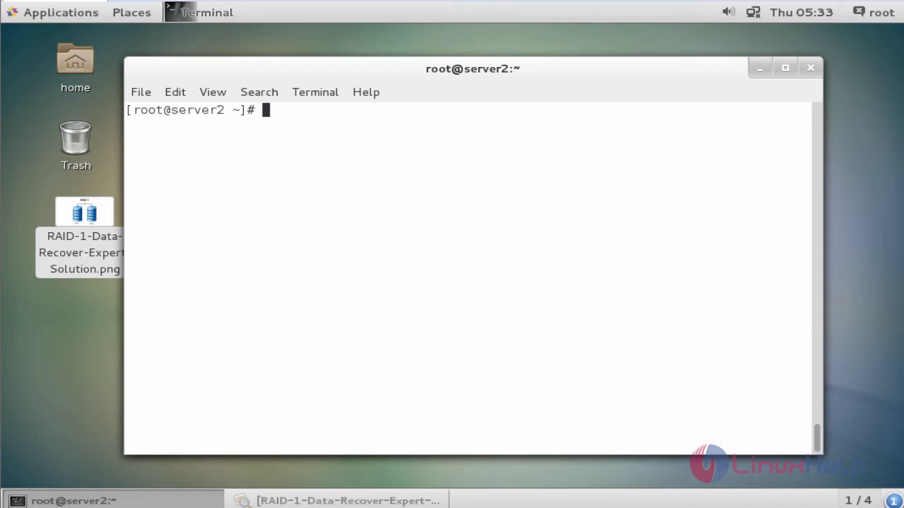
pyautogui.moveTo(428, 256)
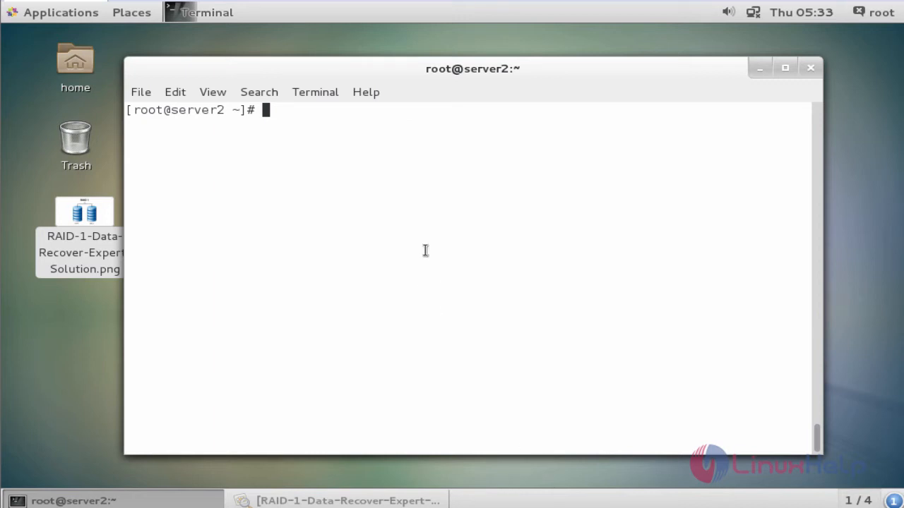
# - Start the mdadm --create command for the md array with level mirror
pyautogui.write('mdadm --crea')
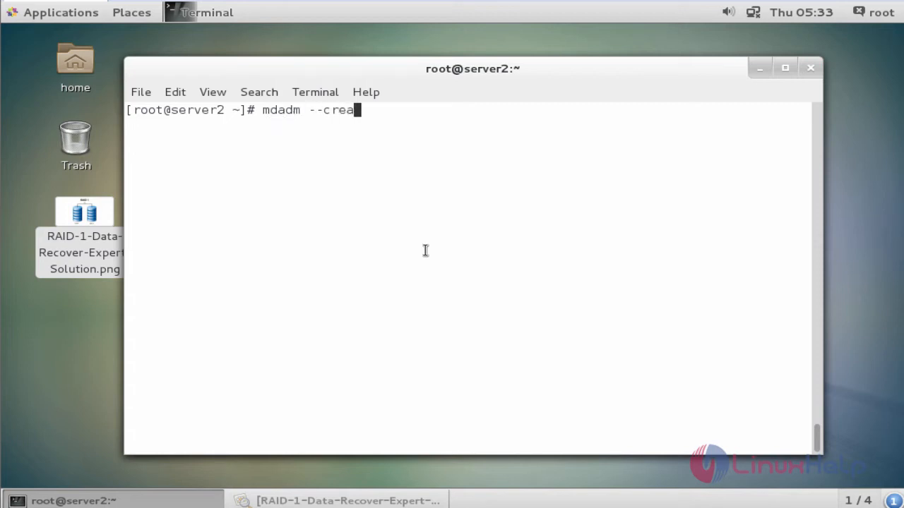
pyautogui.write('te /')
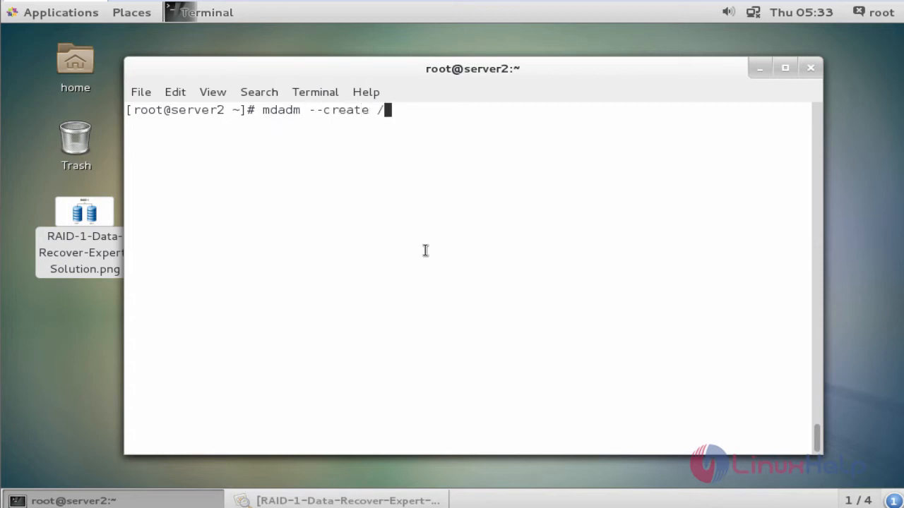
pyautogui.write('ev/')
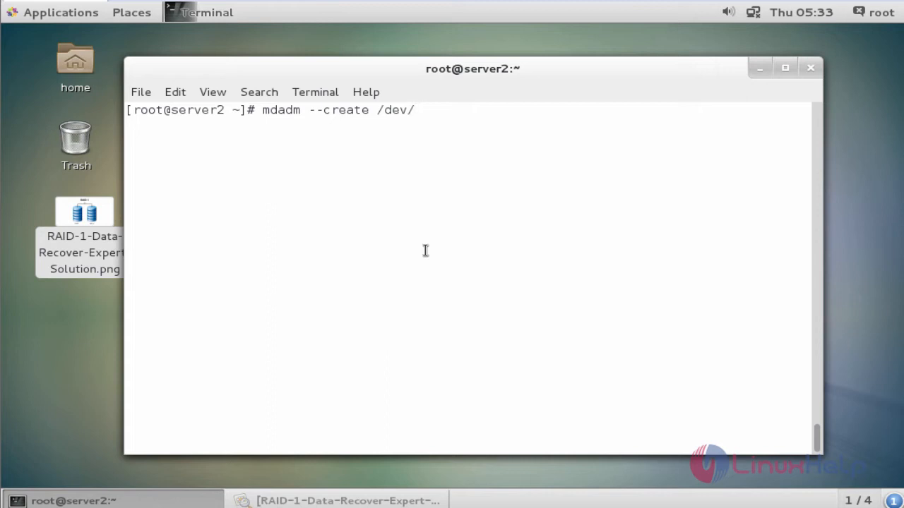
pyautogui.write('md4')
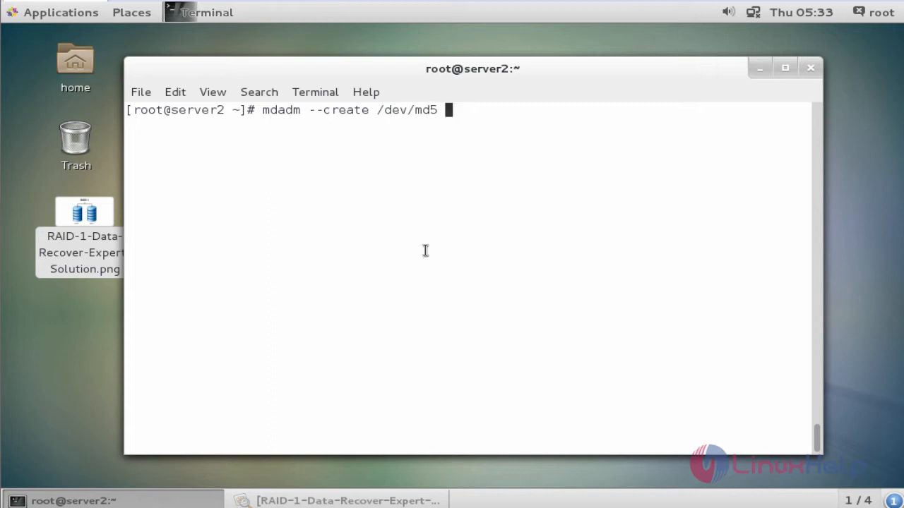
pyautogui.write('-')
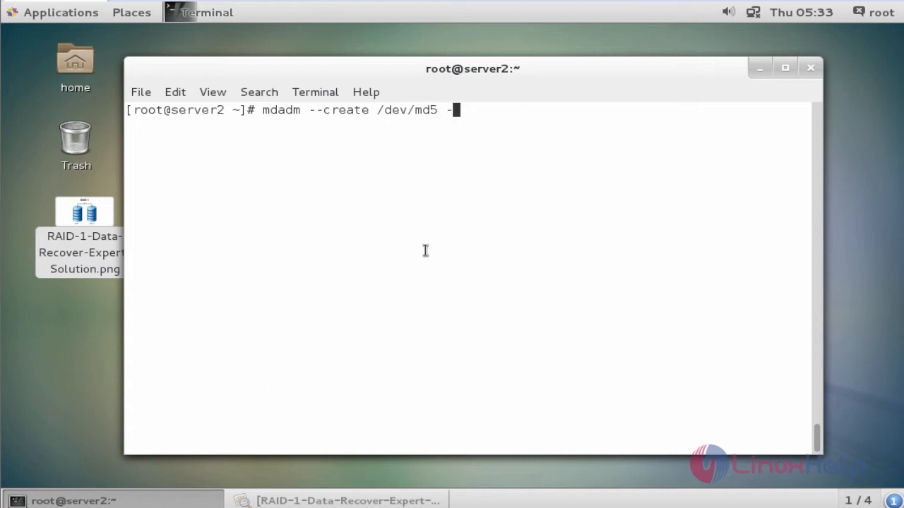
pyautogui.write('-level')
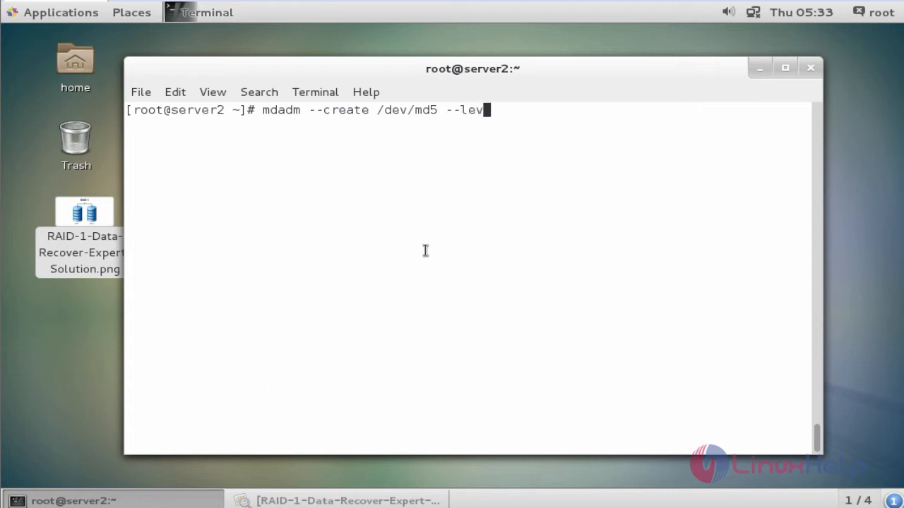
pyautogui.write('el-')
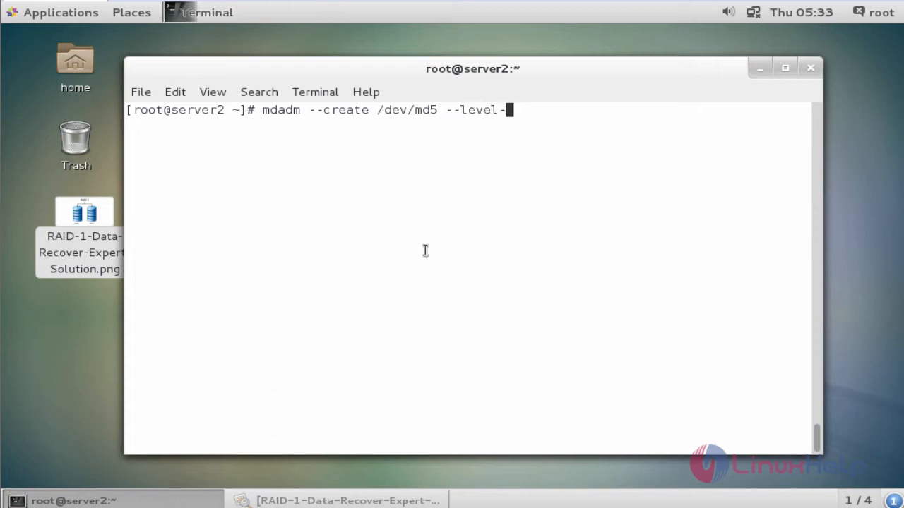
pyautogui.write('=mo')
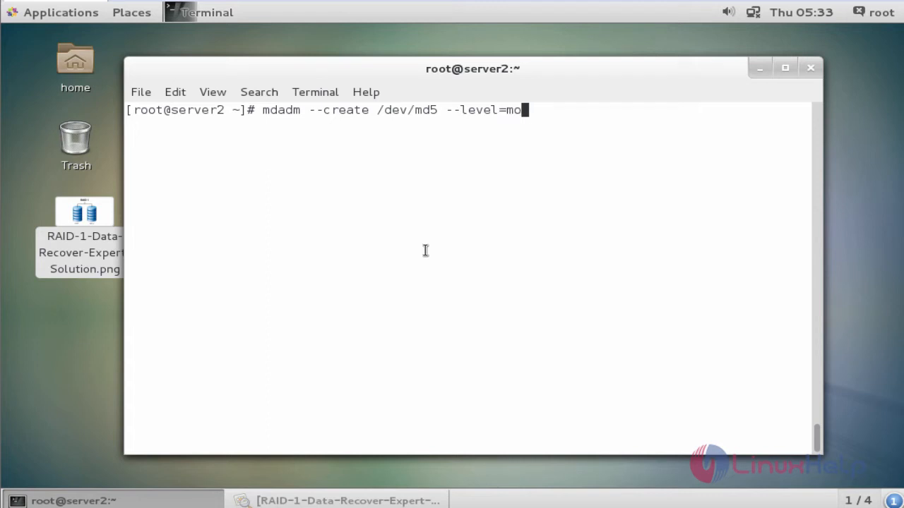
pyautogui.write('rro')
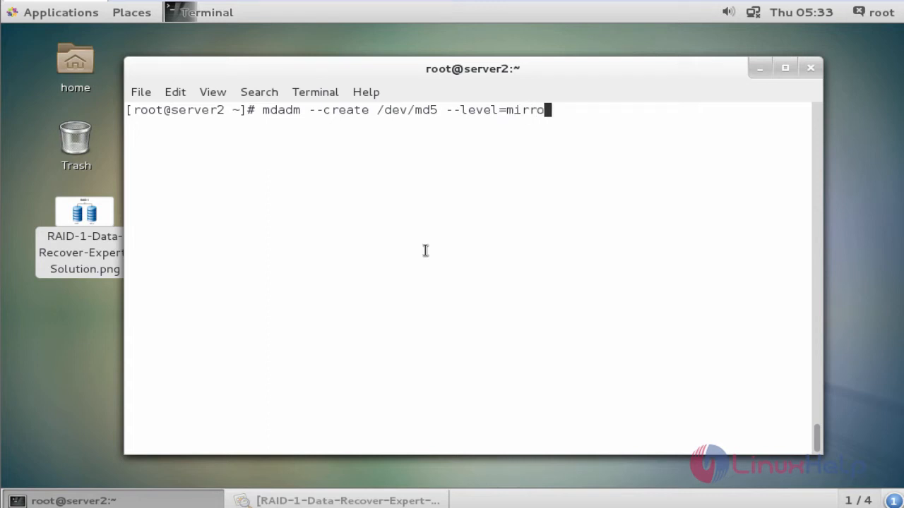
pyautogui.write('r --raid-d')
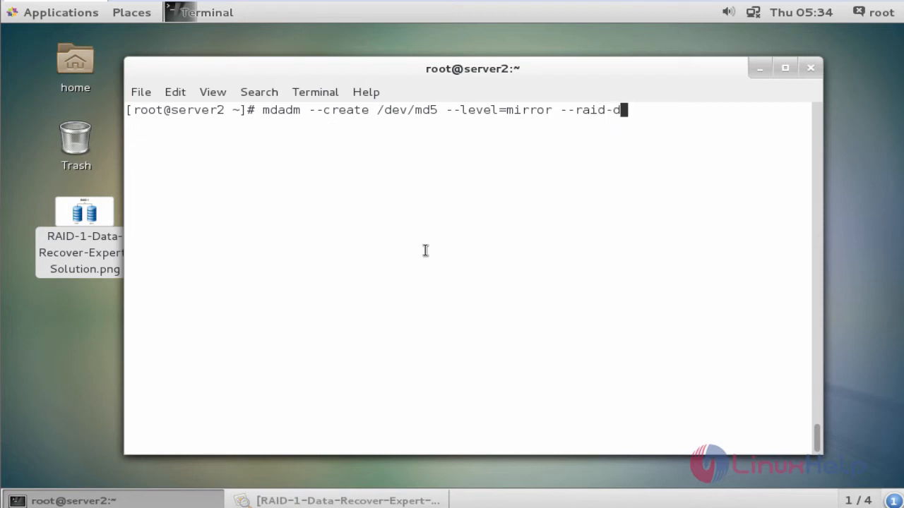
# - Specify two raid devices /dev/sd[b-c]1 and confirm creation with y
pyautogui.write('evices')
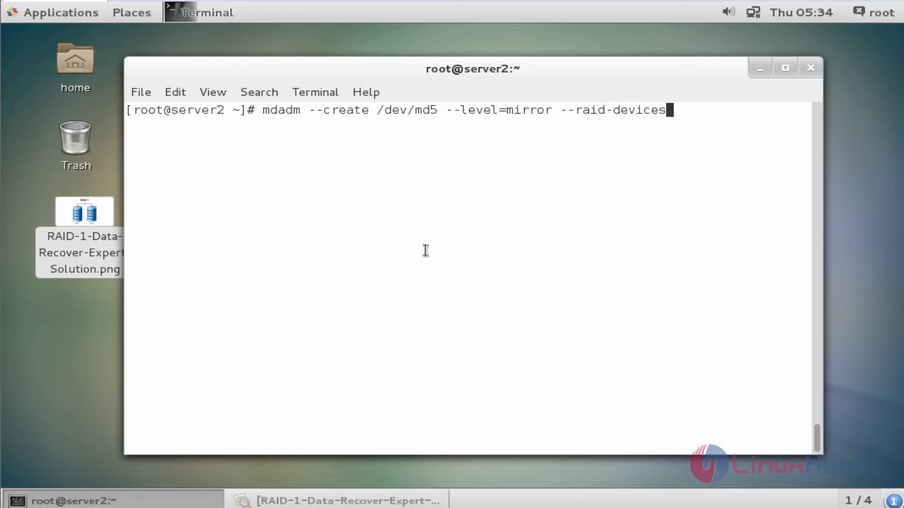
pyautogui.write('=')
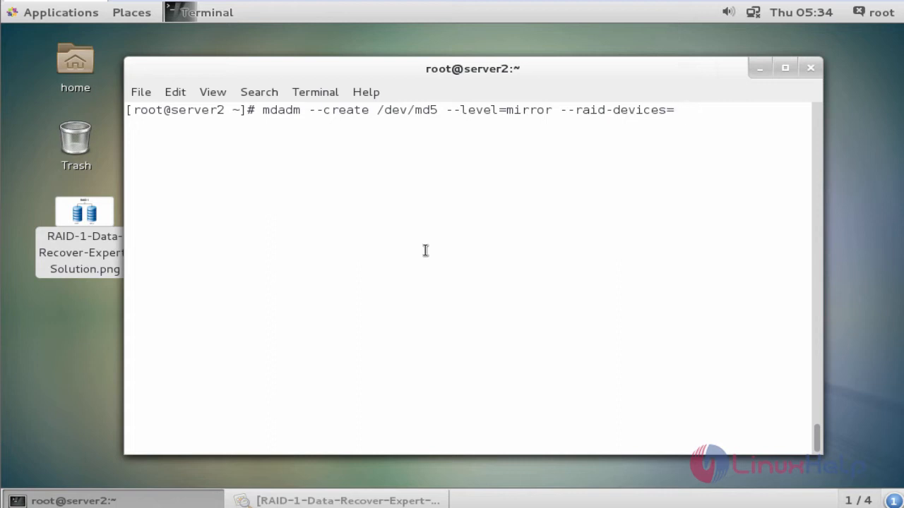
pyautogui.write('2 /dev/')
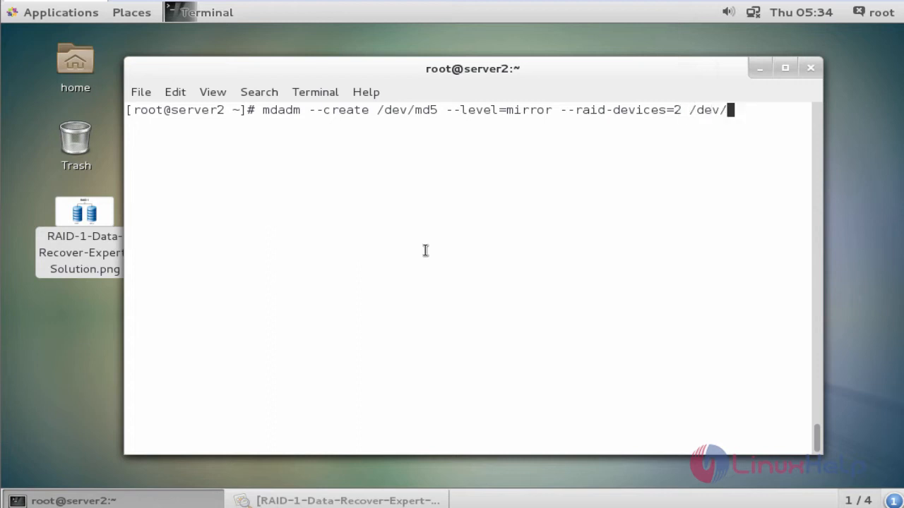
pyautogui.write('sd')
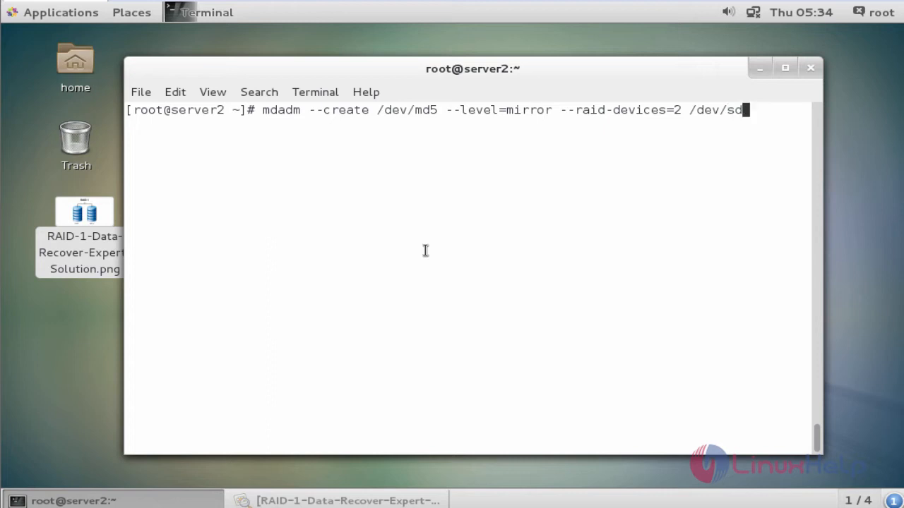
pyautogui.write('[b-')
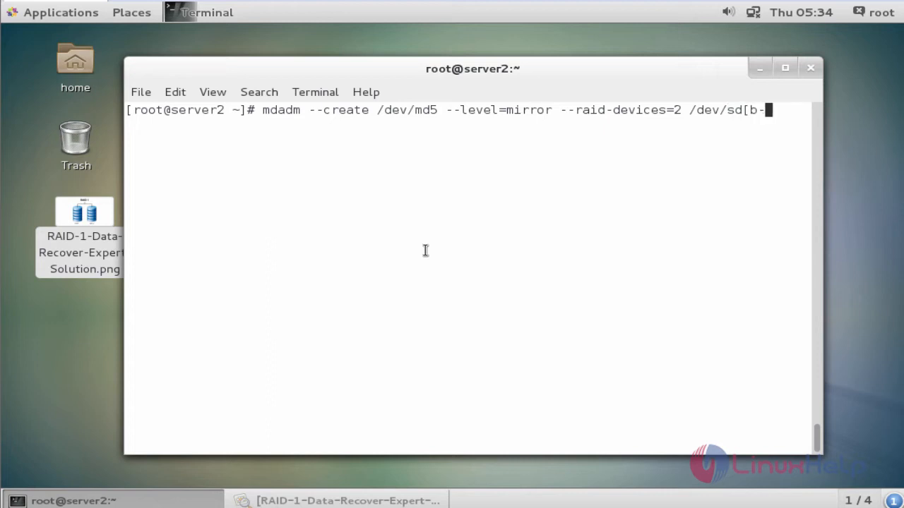
pyautogui.write('c]')
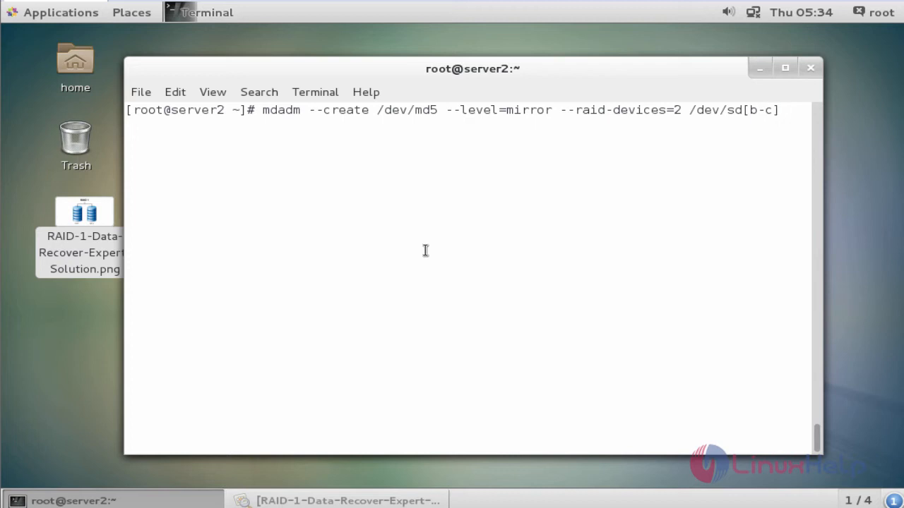
pyautogui.write('1')
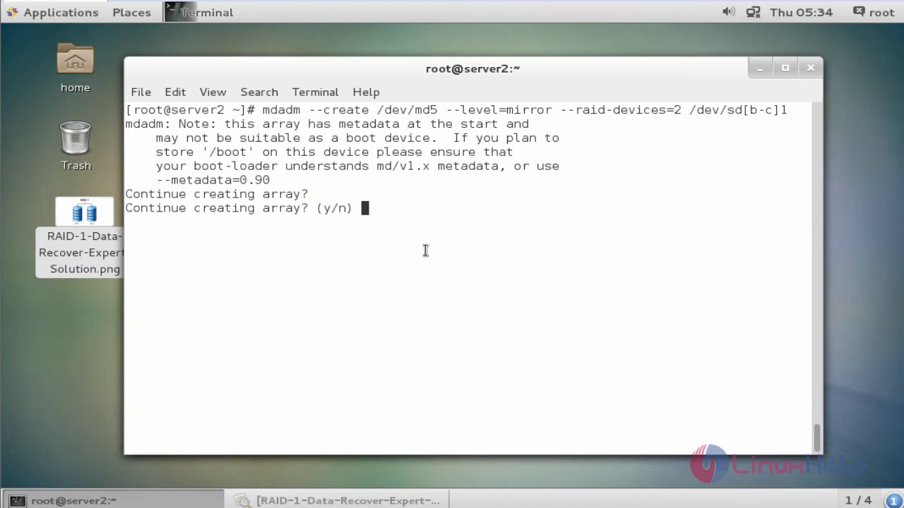
pyautogui.write('y')
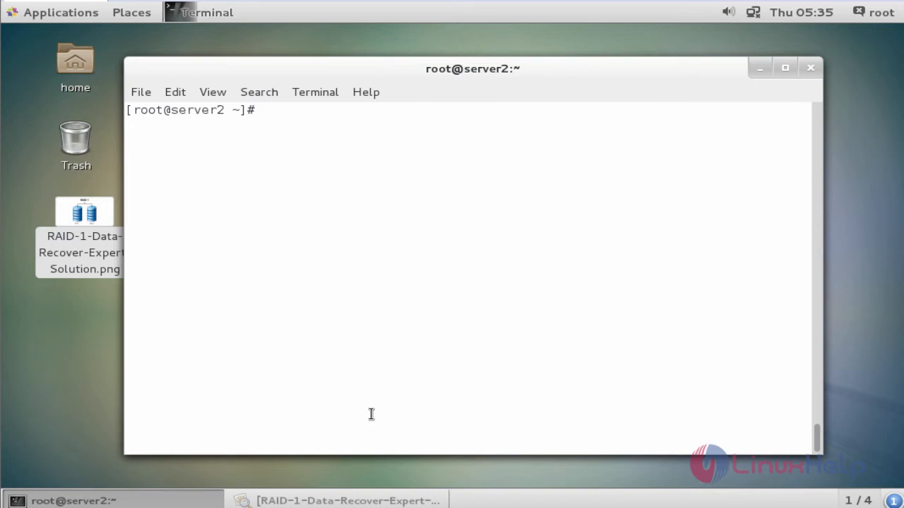
# - Run mdadm -E on /dev/sd[b-c]1 and scroll through both members' raid1 metadata
pyautogui.write('mdadm')
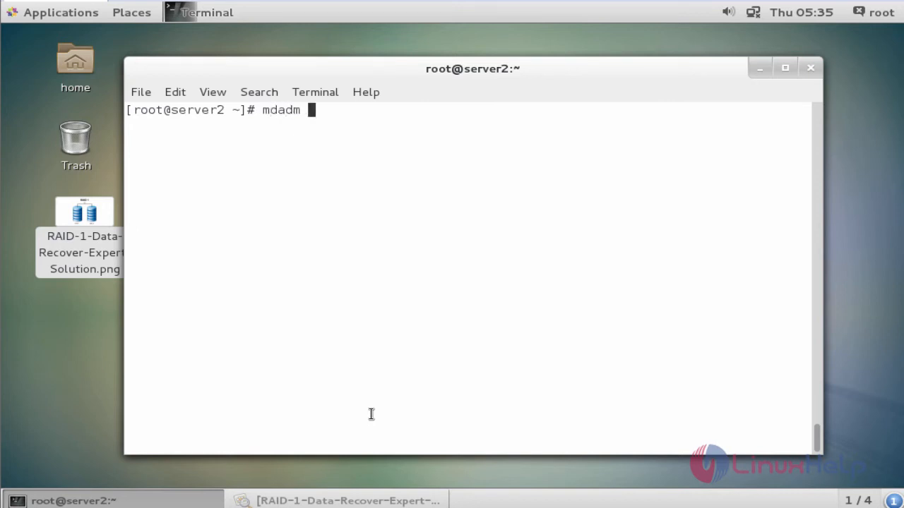
pyautogui.write('-')
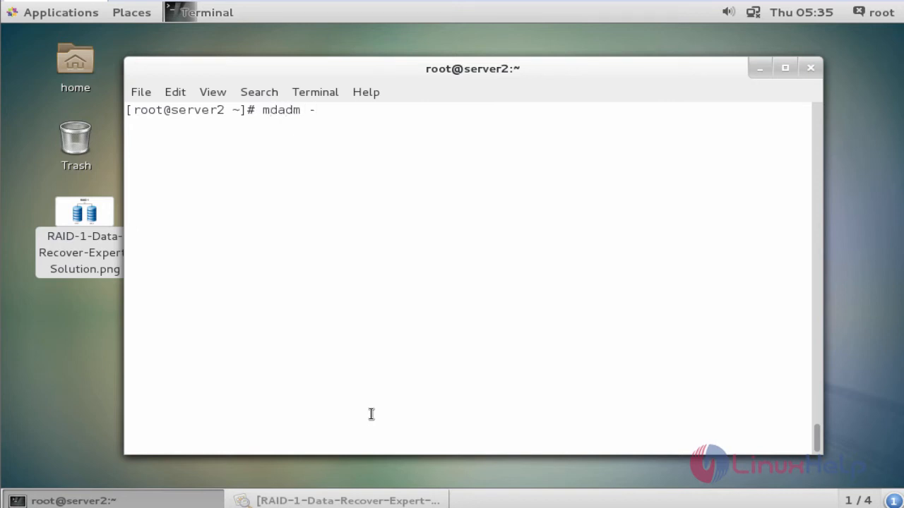
pyautogui.write('E /dev/sd')
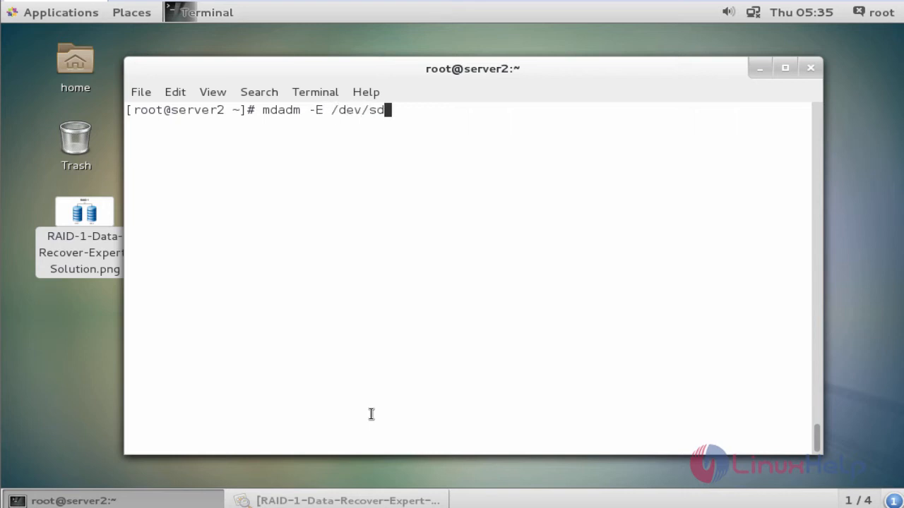
pyautogui.write('[b')
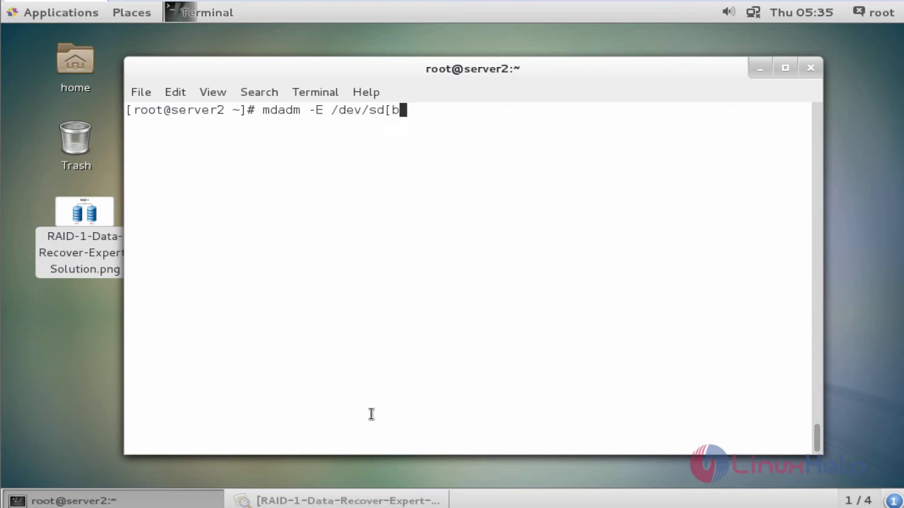
pyautogui.write('-c]1')
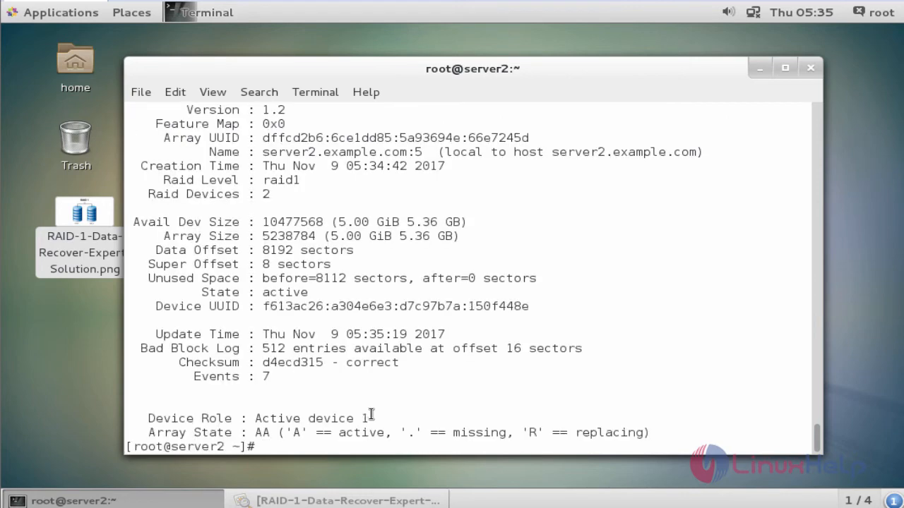
pyautogui.scroll(-3)
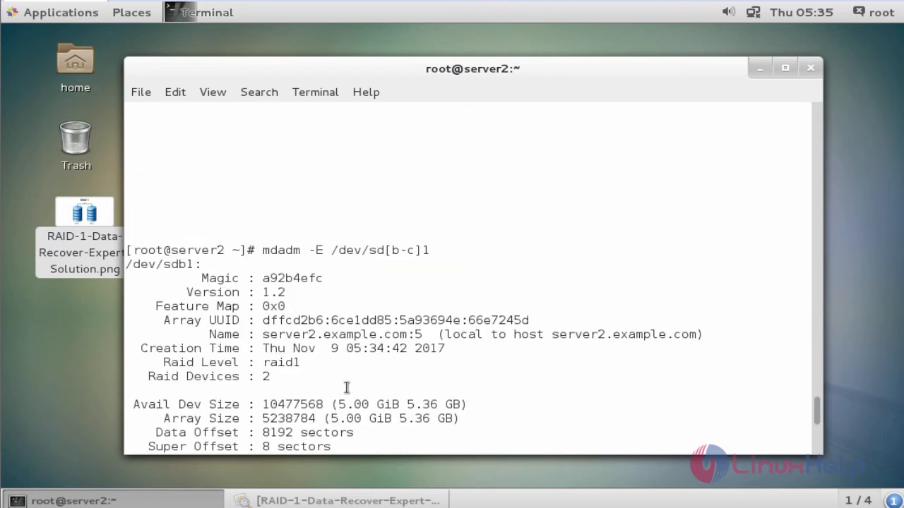
pyautogui.scroll(-3)
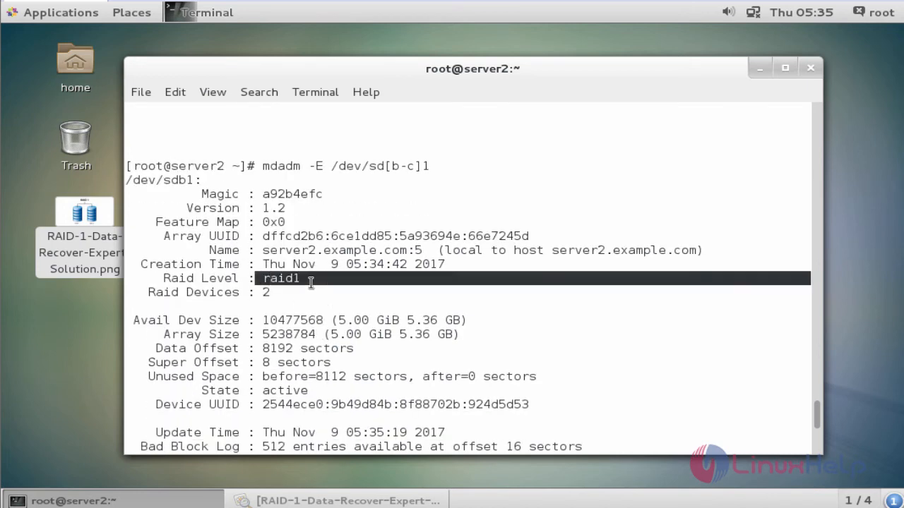
pyautogui.scroll(-3)
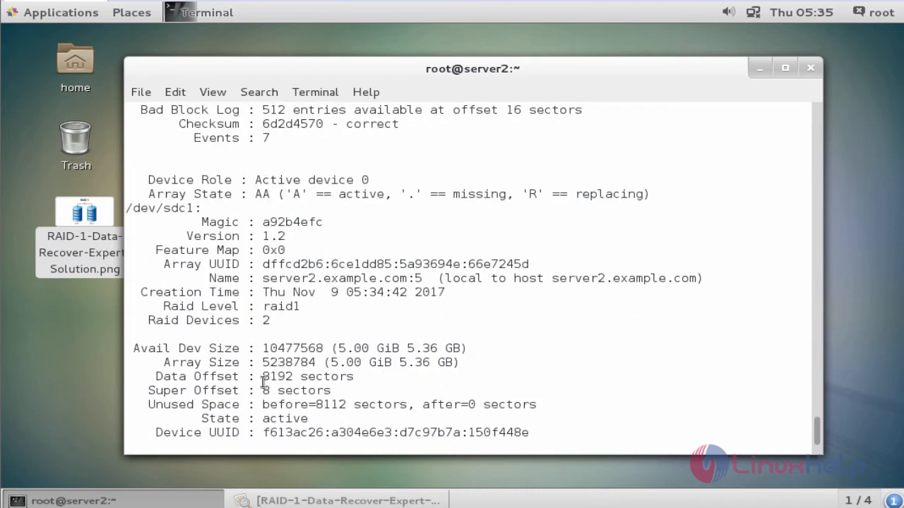
pyautogui.scroll(-3)
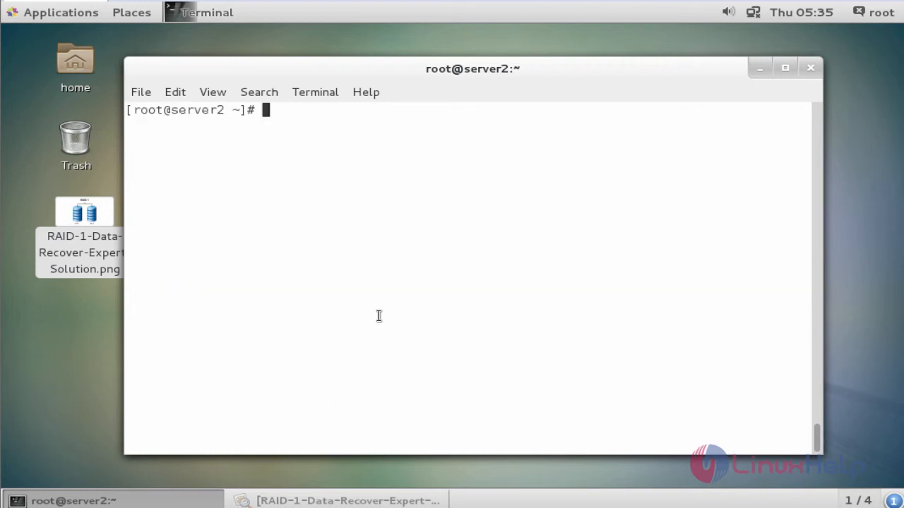
# - Display /proc/mdstat and highlight the raid1 level and member sdc1
pyautogui.write('ca')
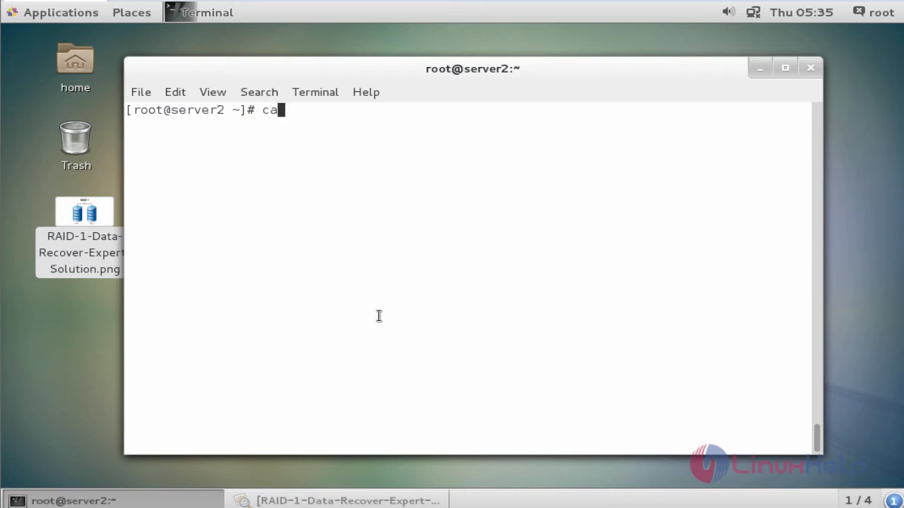
pyautogui.write('t /')
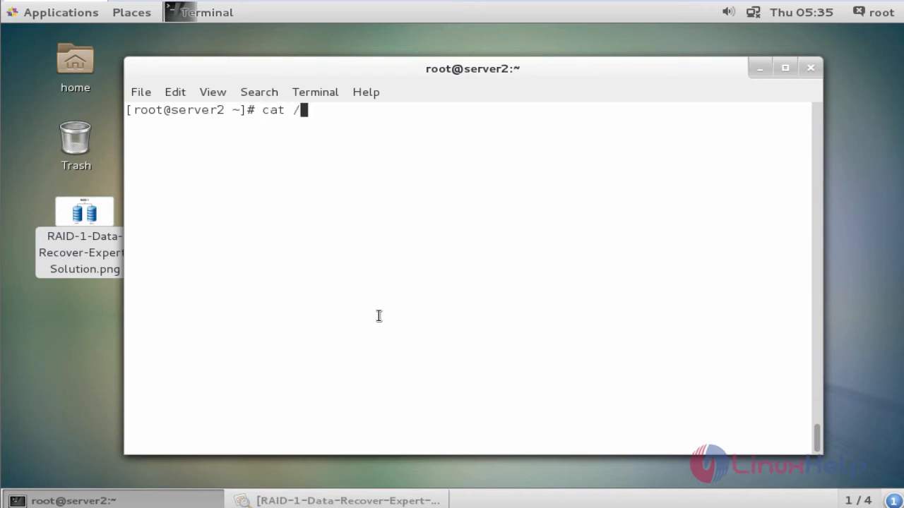
pyautogui.write('proc/')
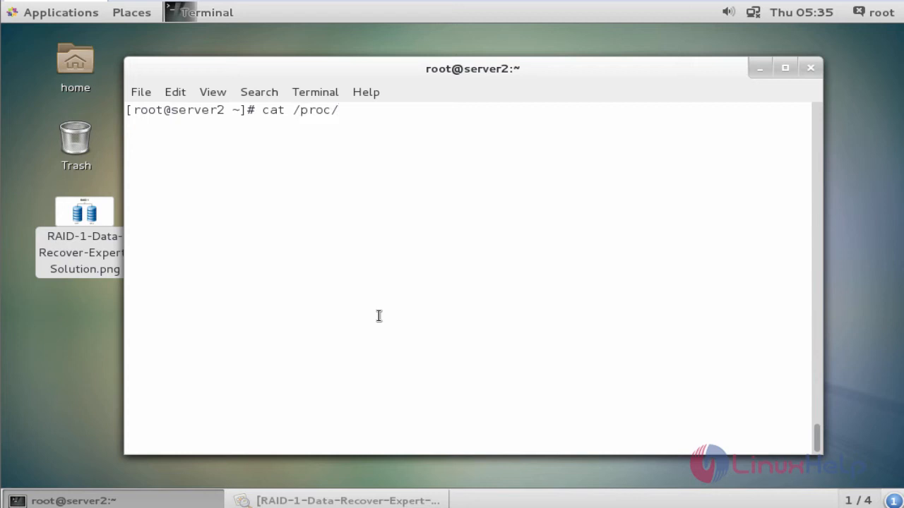
pyautogui.write('md')
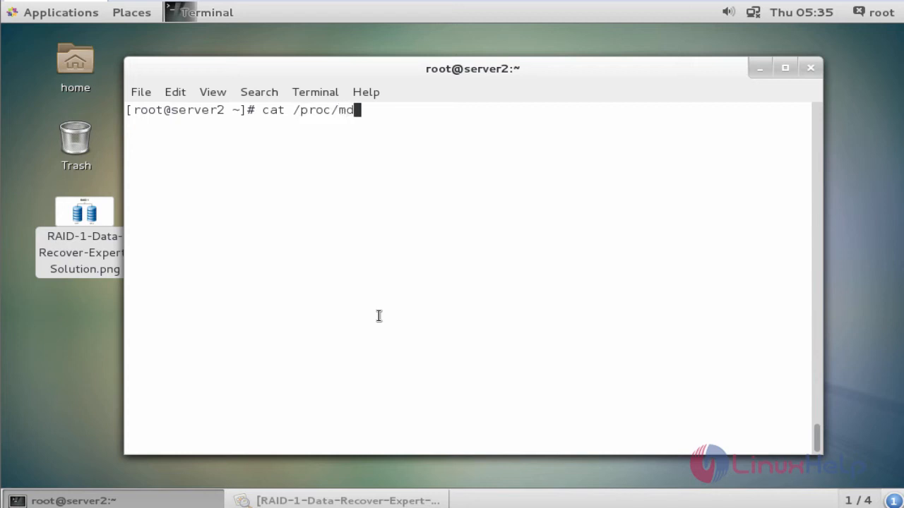
pyautogui.write('stat')
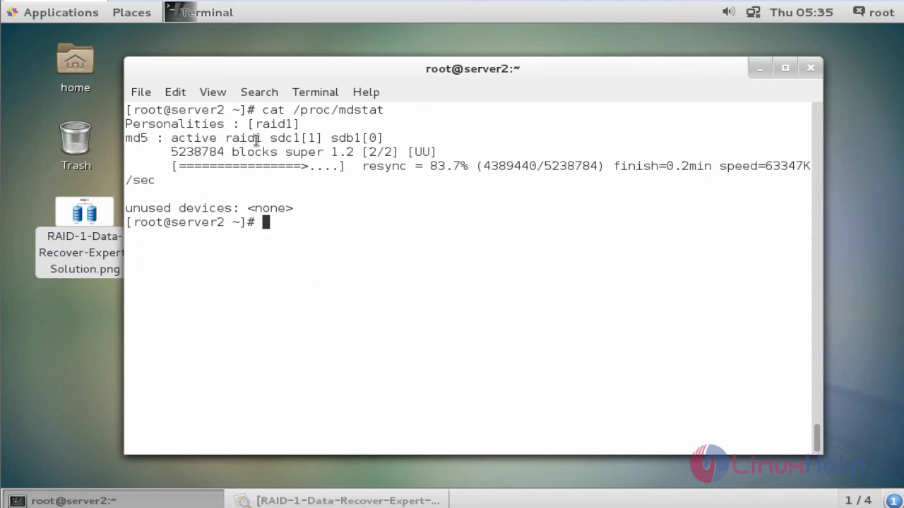
pyautogui.doubleClick(245, 137)
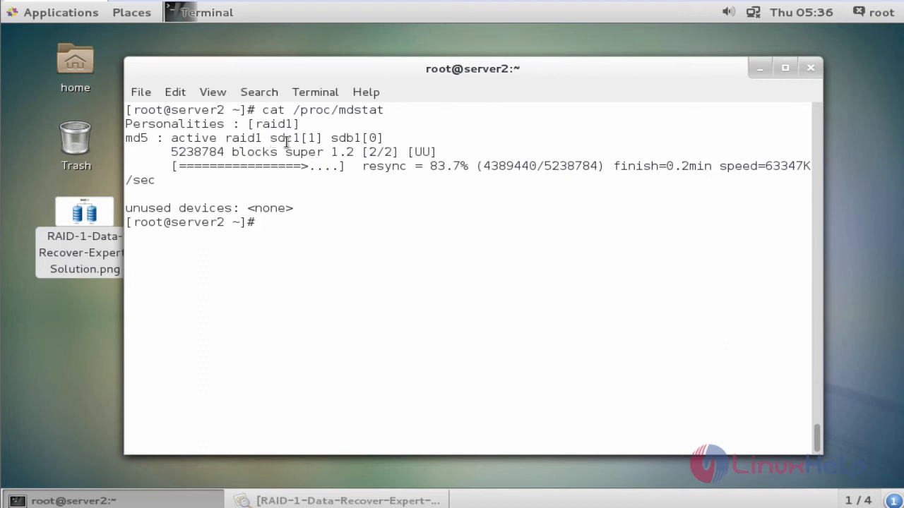
pyautogui.doubleClick(285, 138)
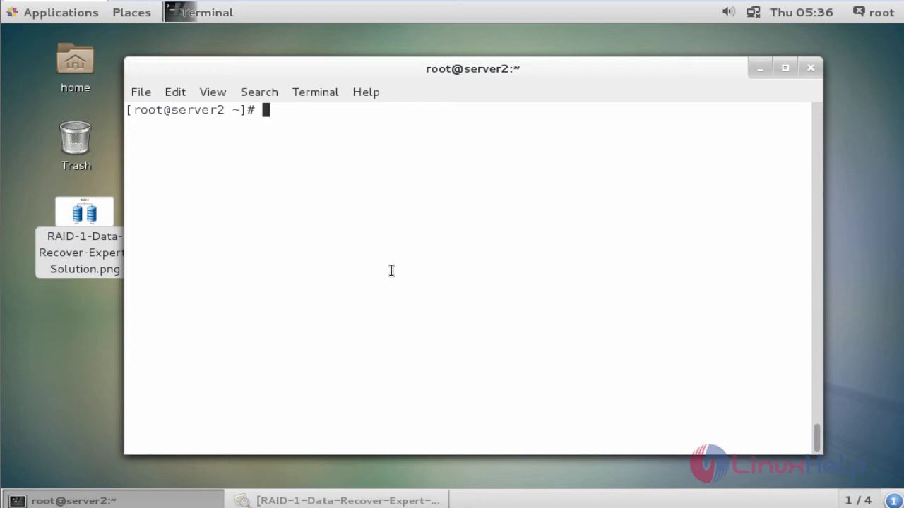
# - Run mdadm --detail /dev/md5 and scroll through the clean two-device report
pyautogui.write('mdadm')
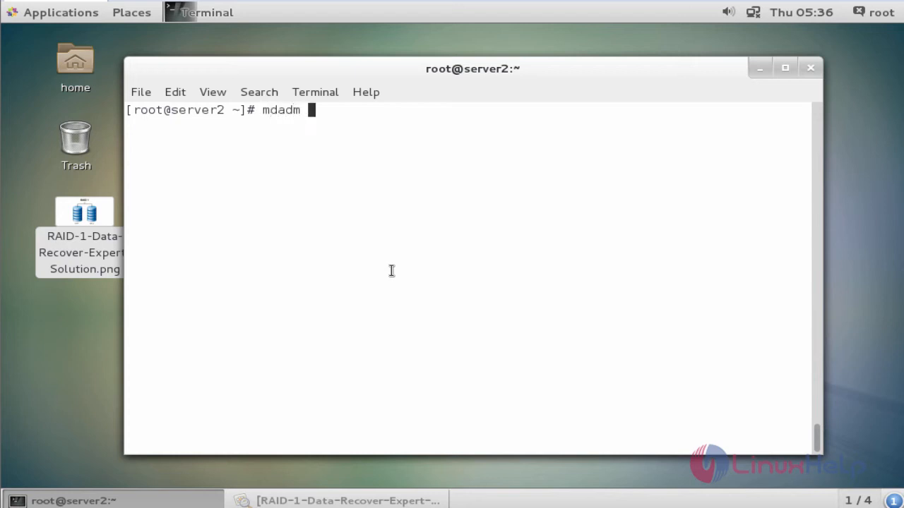
pyautogui.write('--de')
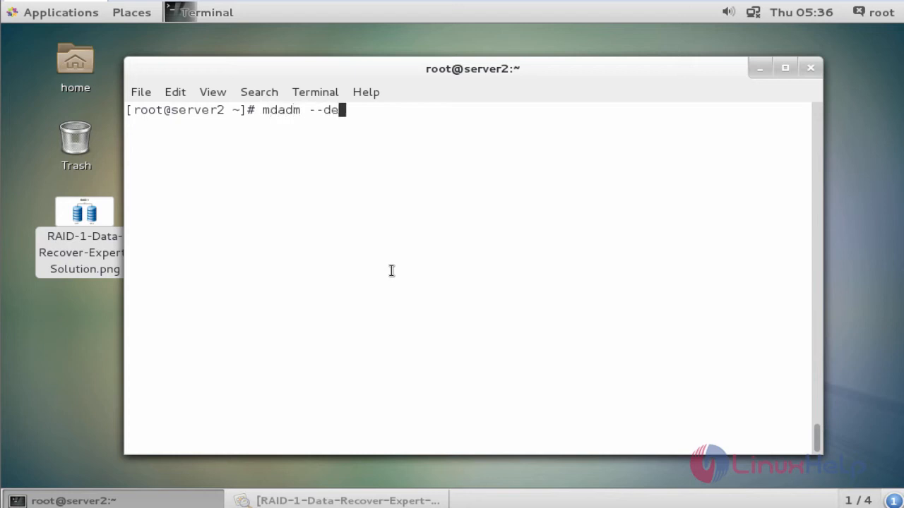
pyautogui.write('t')
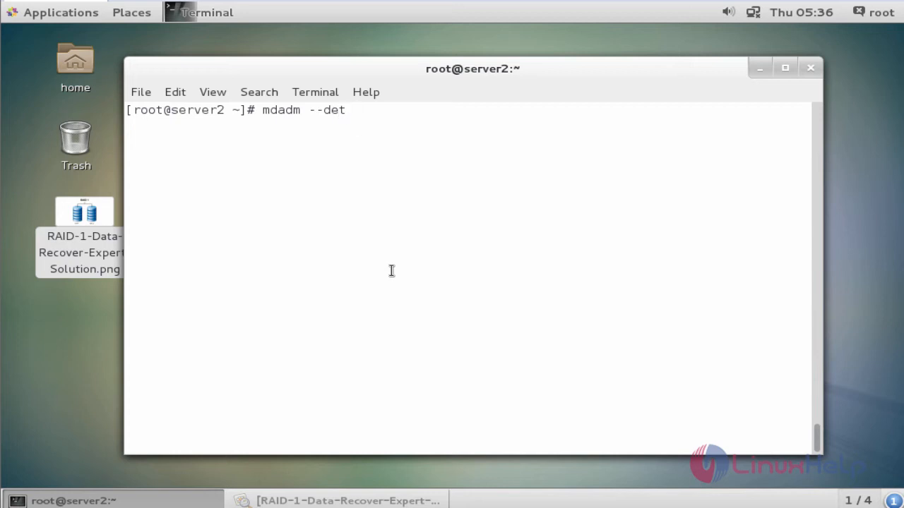
pyautogui.write('ail')
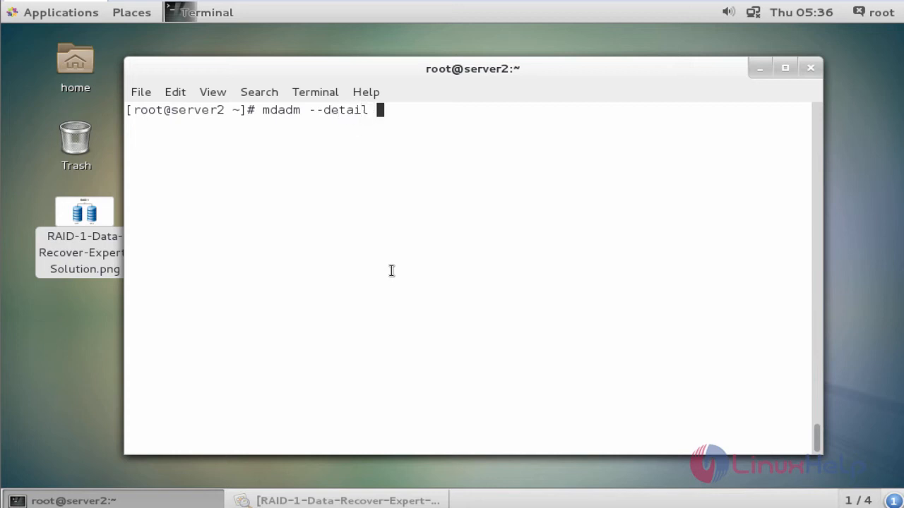
pyautogui.write('/dev/')
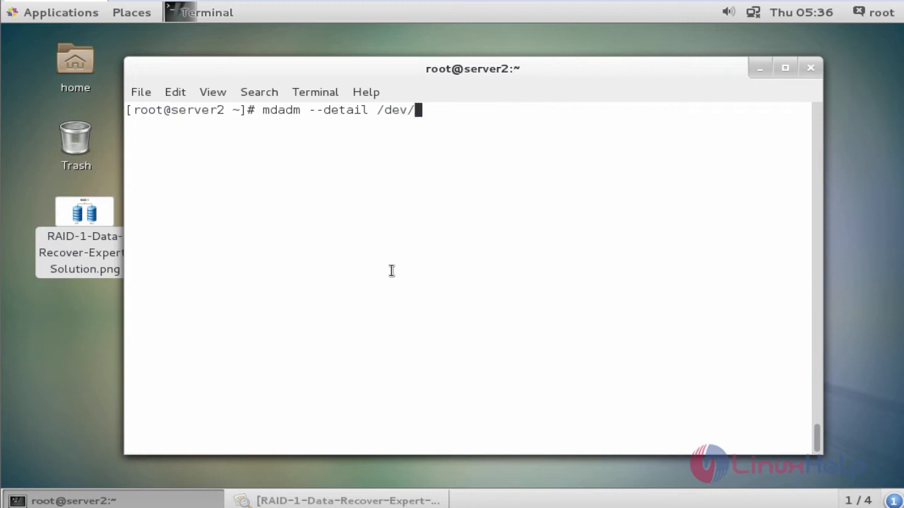
pyautogui.write('md5')
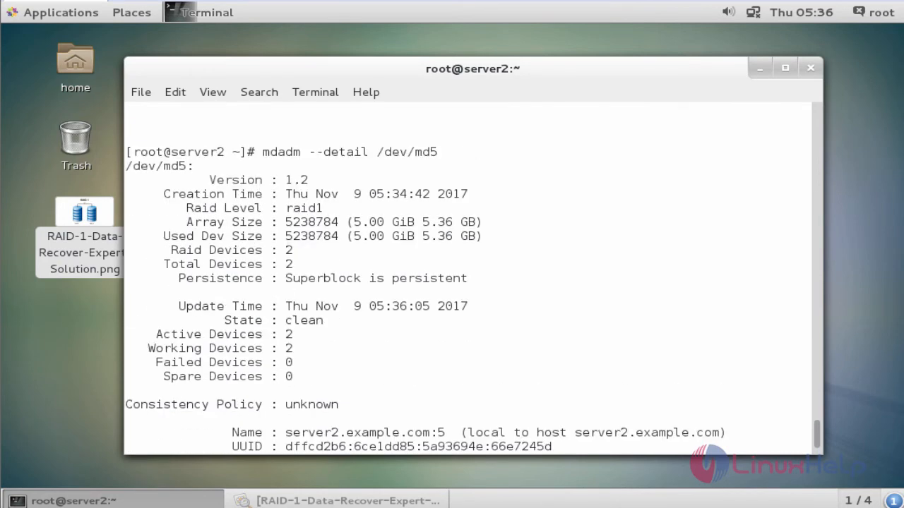
pyautogui.scroll(-3)
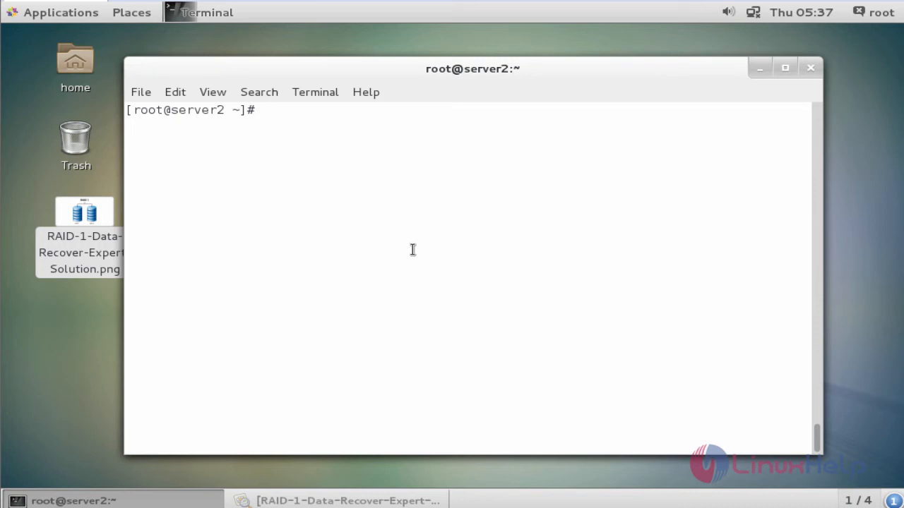
pyautogui.moveTo(513, 384)
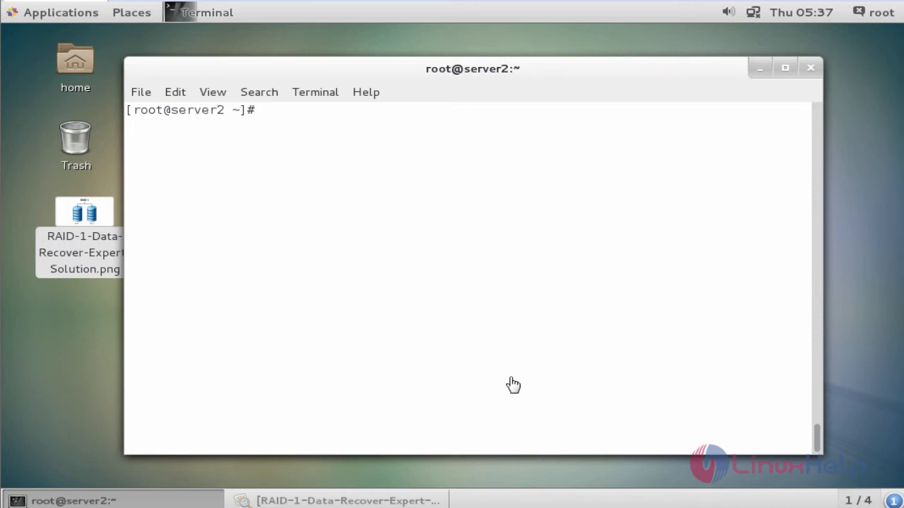
# - Run mkdir /mnt/raid1 to make the mount point directory
pyautogui.write('mkd')
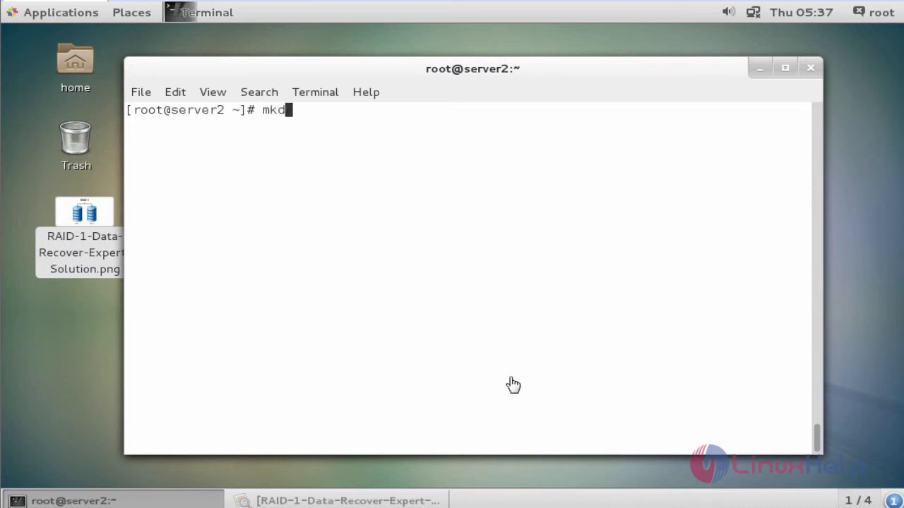
pyautogui.write('ir')
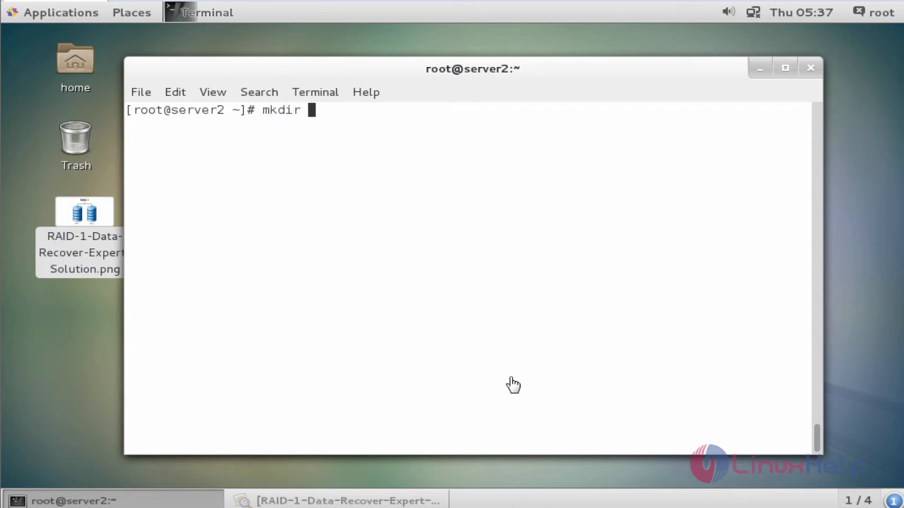
pyautogui.write('/m')
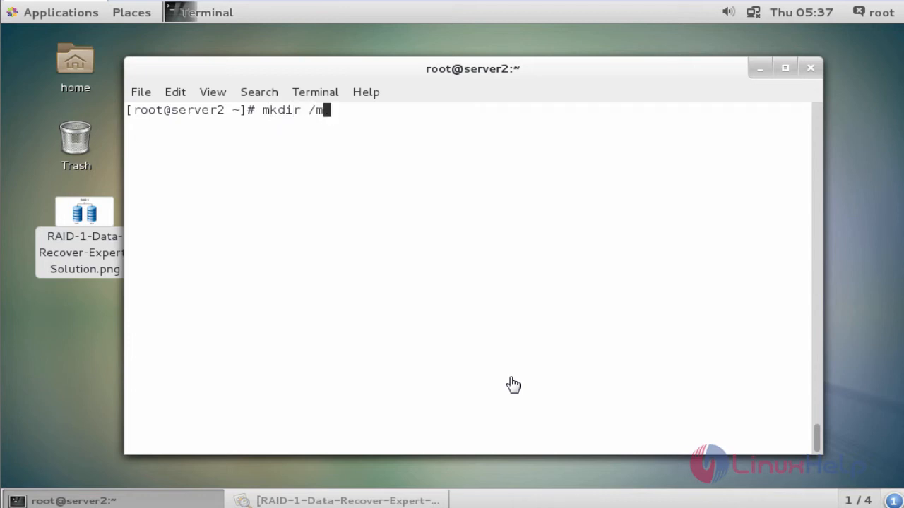
pyautogui.write('n')
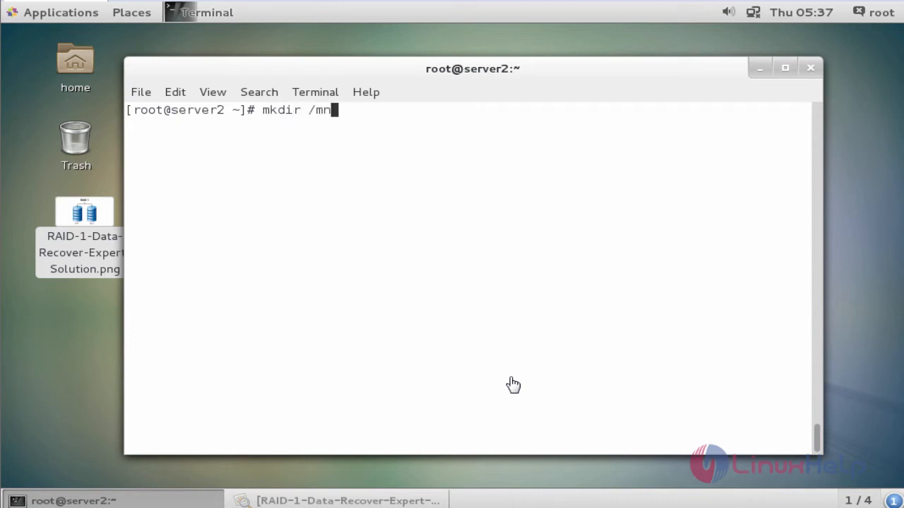
pyautogui.write('t/ra')
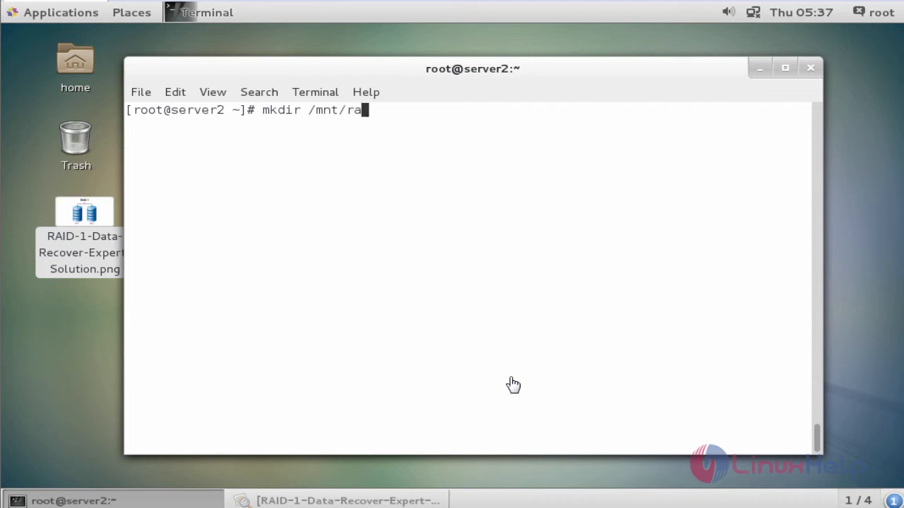
pyautogui.write('id1')
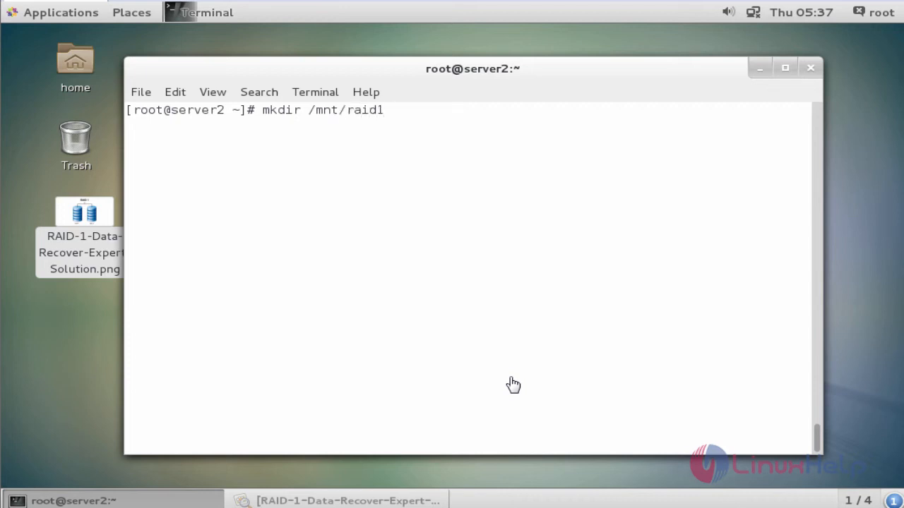
pyautogui.press('Return')
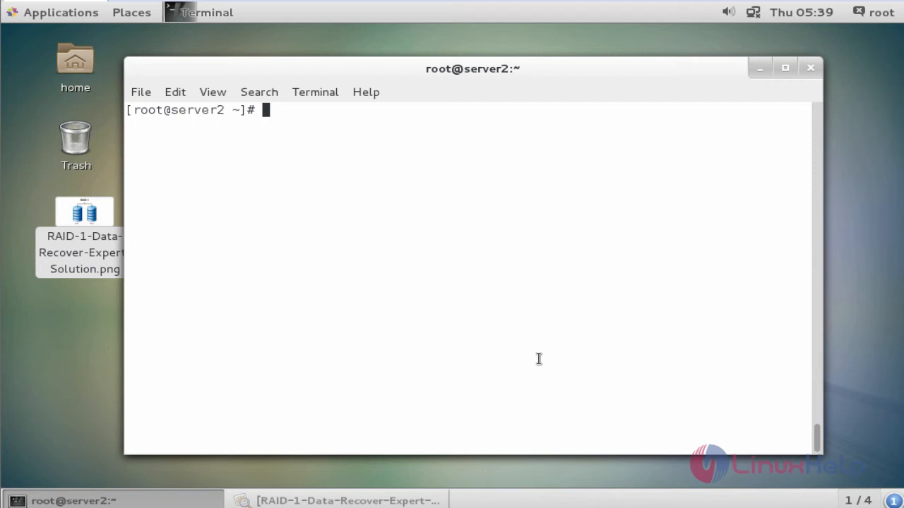
# - Run mkfs.ext4 /dev/md5 to put an ext4 filesystem on the array
pyautogui.write('m')
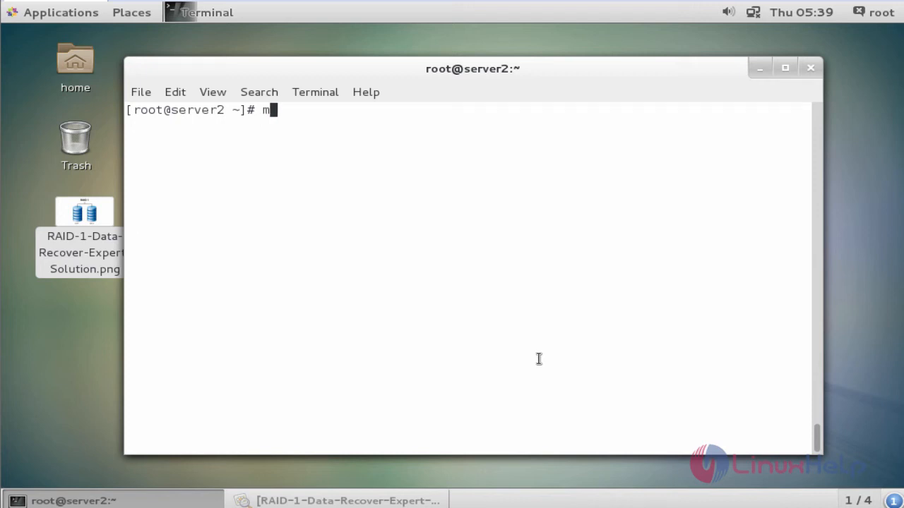
pyautogui.write('kfs')
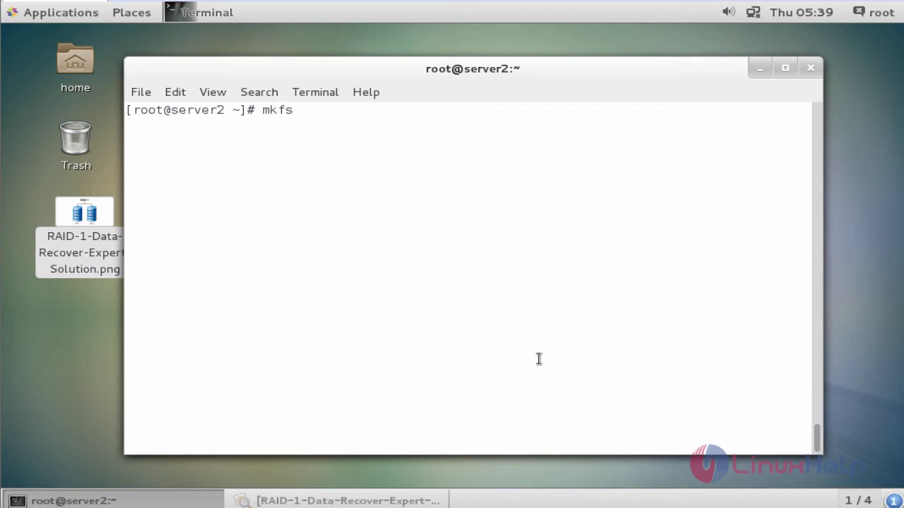
pyautogui.write('.ext')
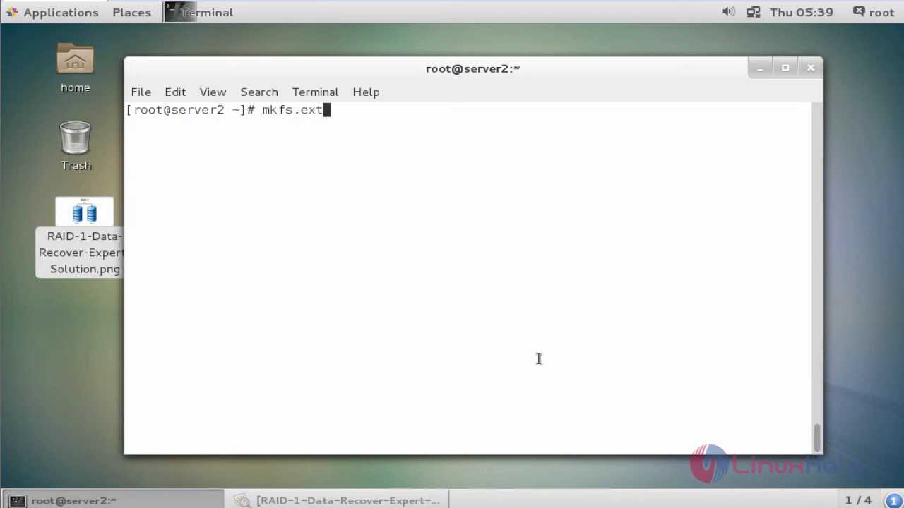
pyautogui.write('4 /')
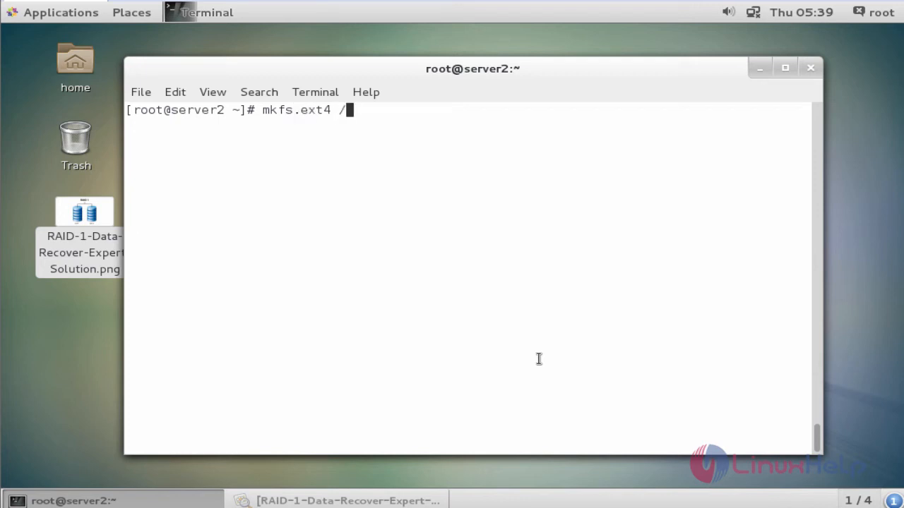
pyautogui.write('dev/')
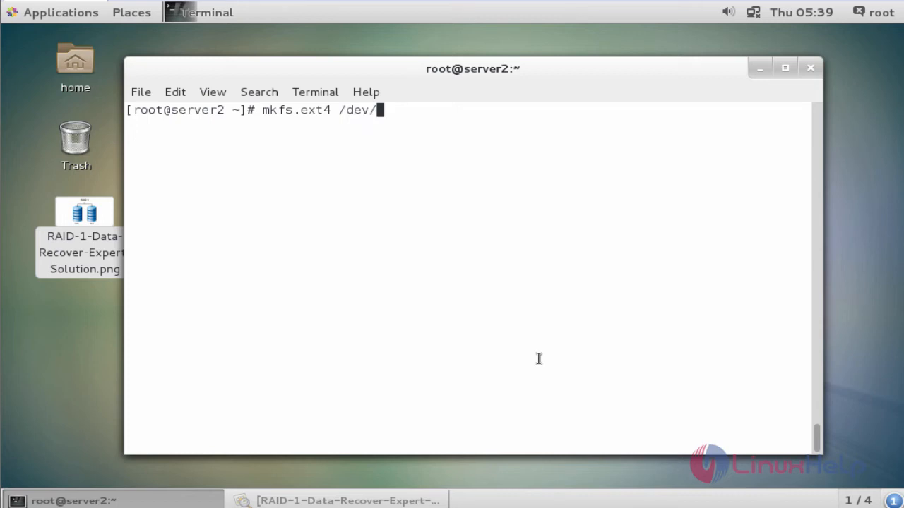
pyautogui.write('md5')
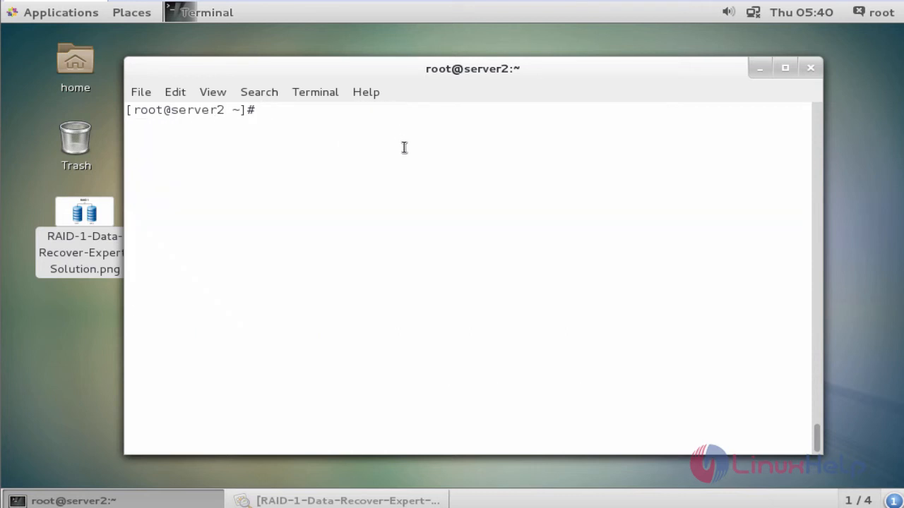
# - Run blkid on /dev/md5 to show its ext4 filesystem UUID
pyautogui.write('blk')
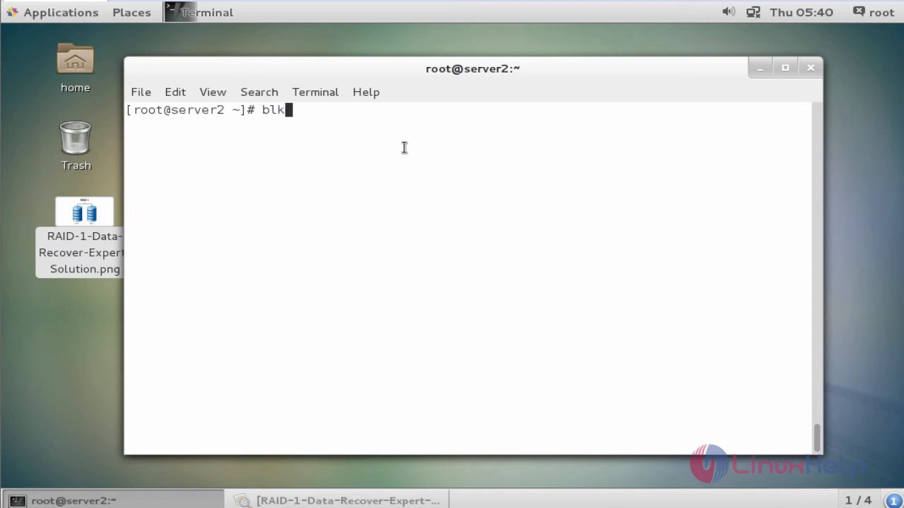
pyautogui.write('id')
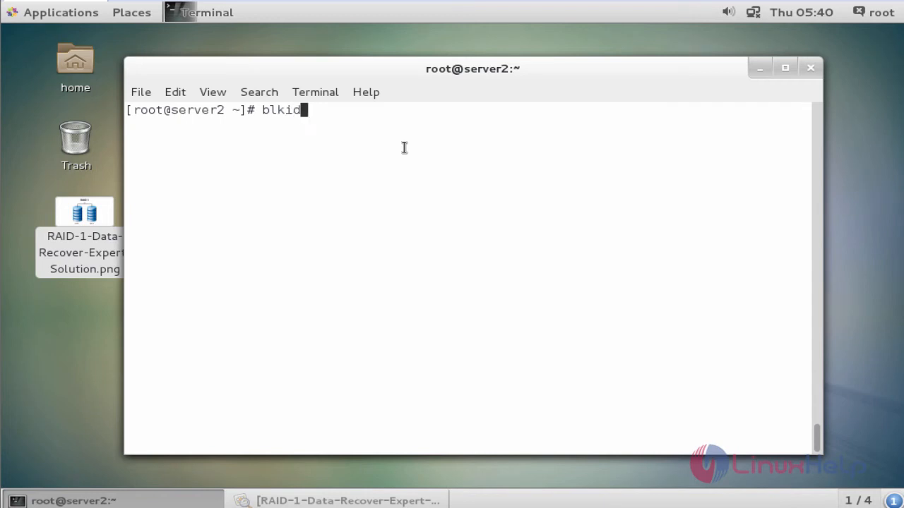
pyautogui.write('/de')
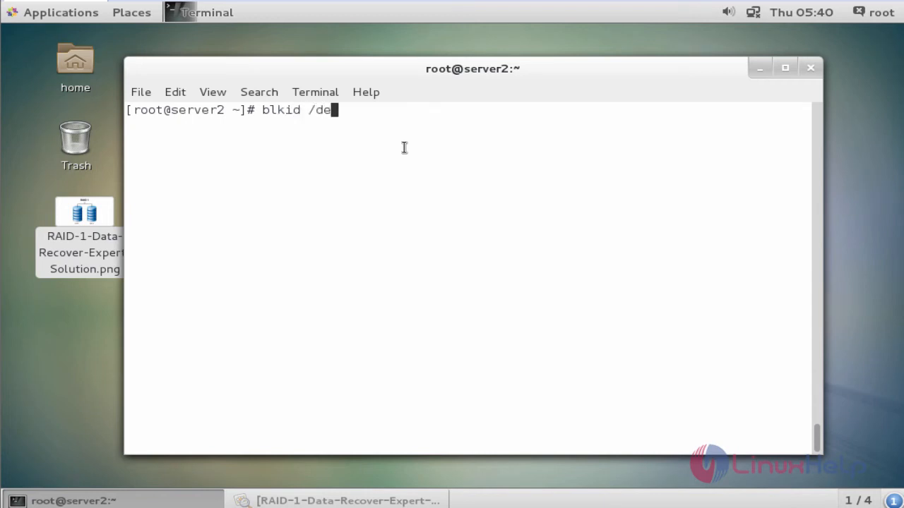
pyautogui.write('v/')
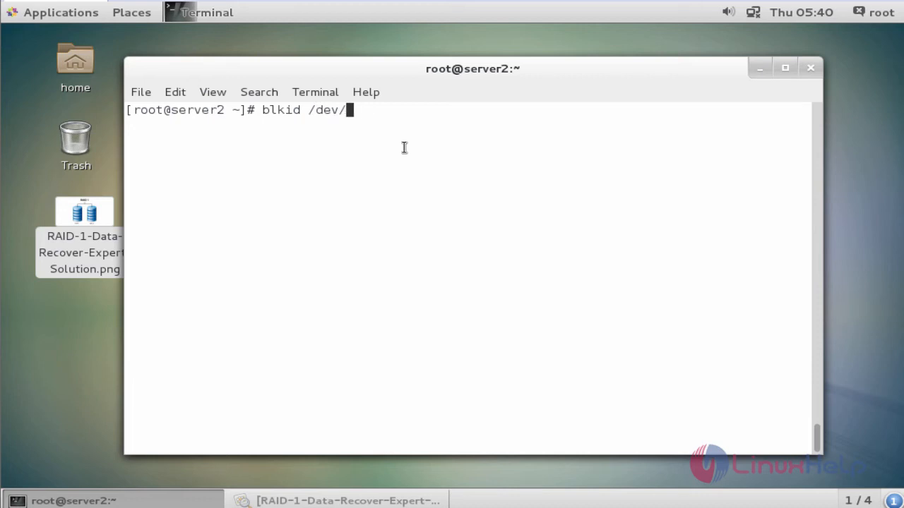
pyautogui.write('md5')
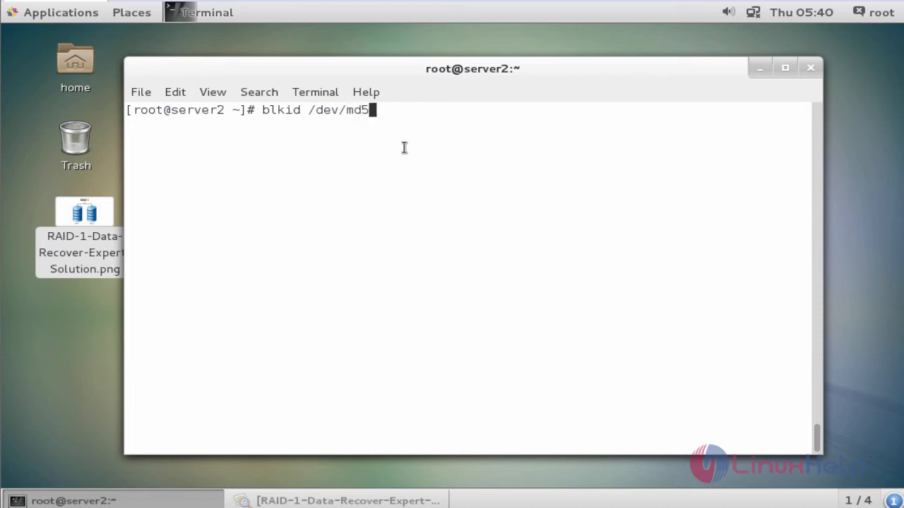
pyautogui.press('Return')
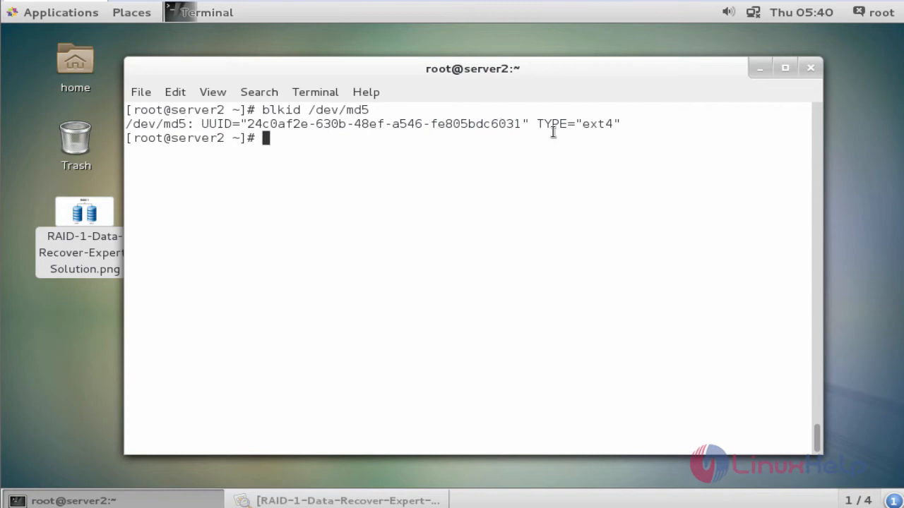
pyautogui.moveTo(565, 158)
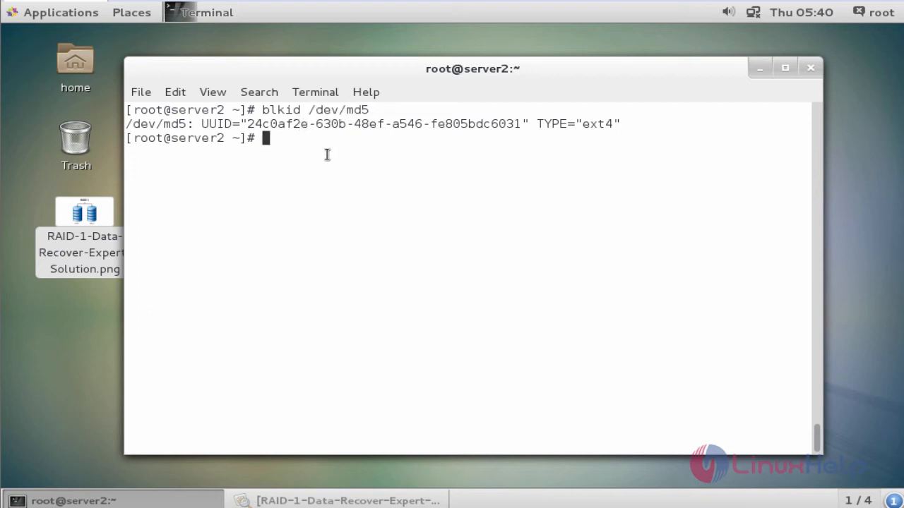
# - Select the full /dev/md5 UUID string and copy it to the clipboard
pyautogui.moveTo(199, 123); pyautogui.dragTo(284, 122)
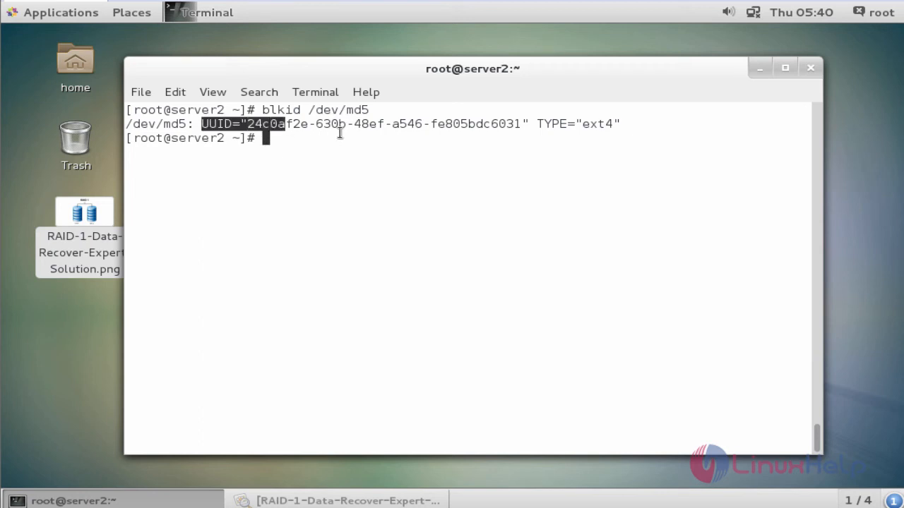
pyautogui.moveTo(283, 123); pyautogui.dragTo(526, 124)
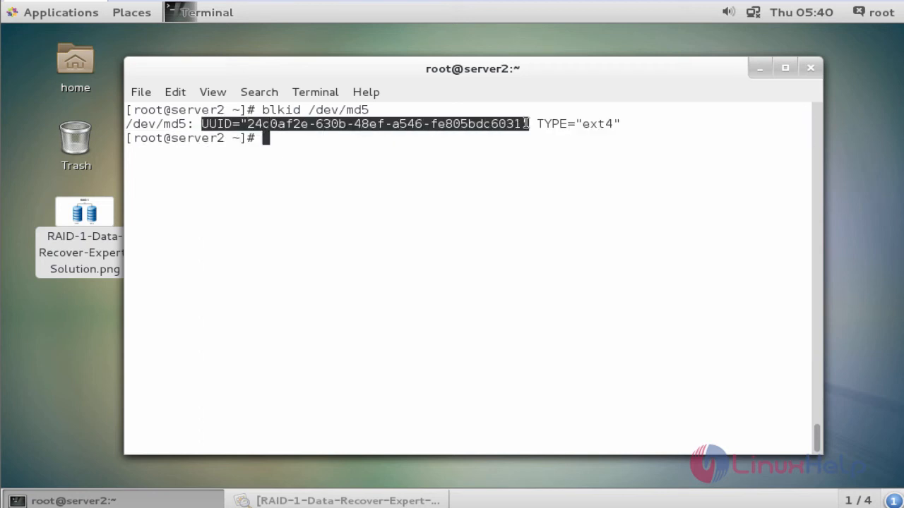
pyautogui.rightClick(526, 124)
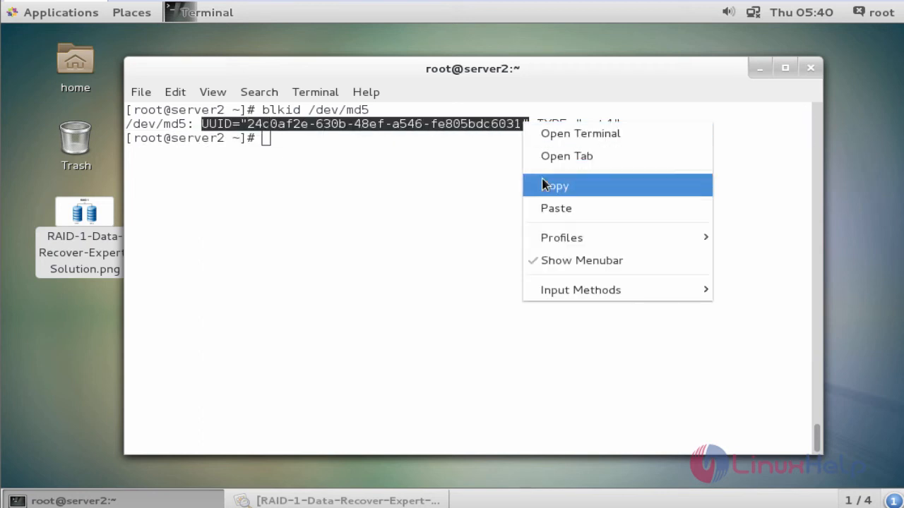
pyautogui.click(554, 185)
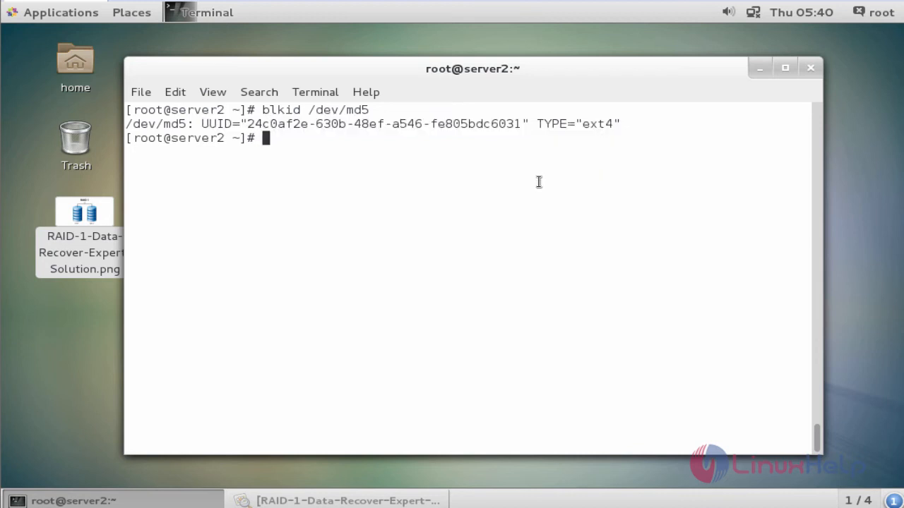
# - Edit /etc/fstab in vim in insert mode
pyautogui.write('vim /')
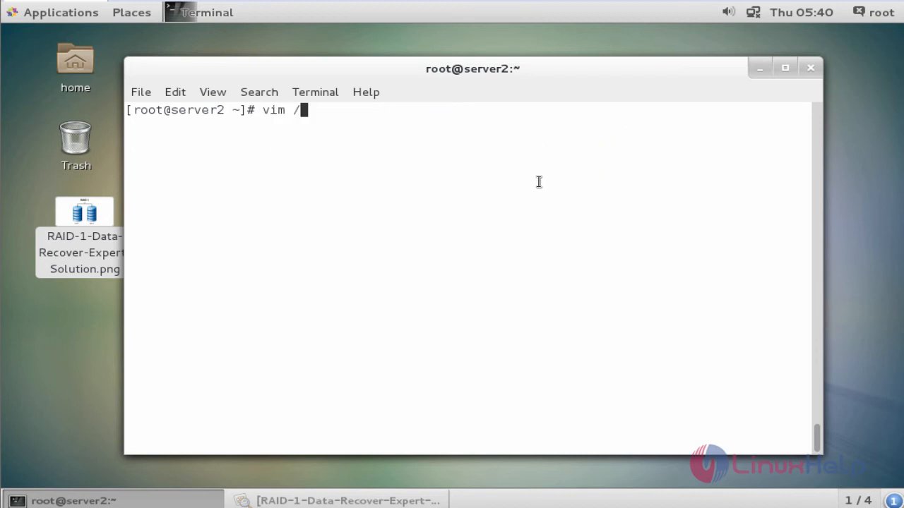
pyautogui.write('etc/fstab')
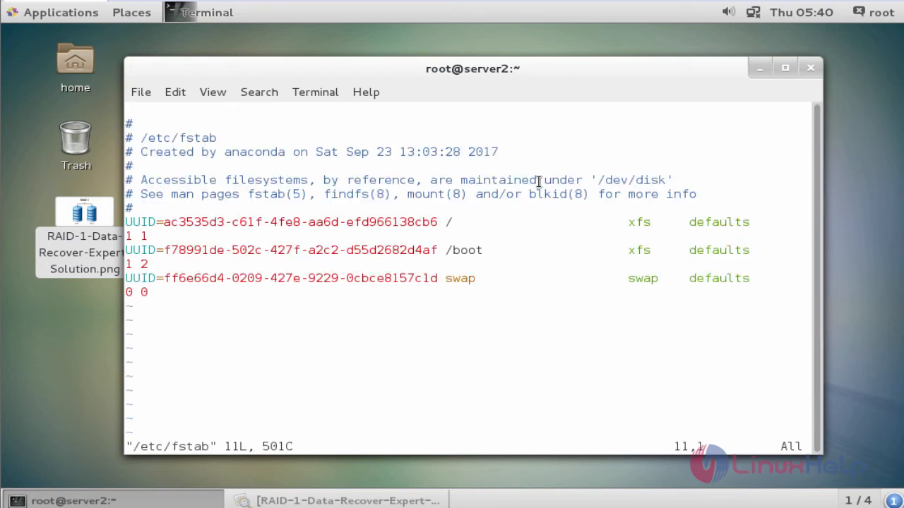
pyautogui.press('i')
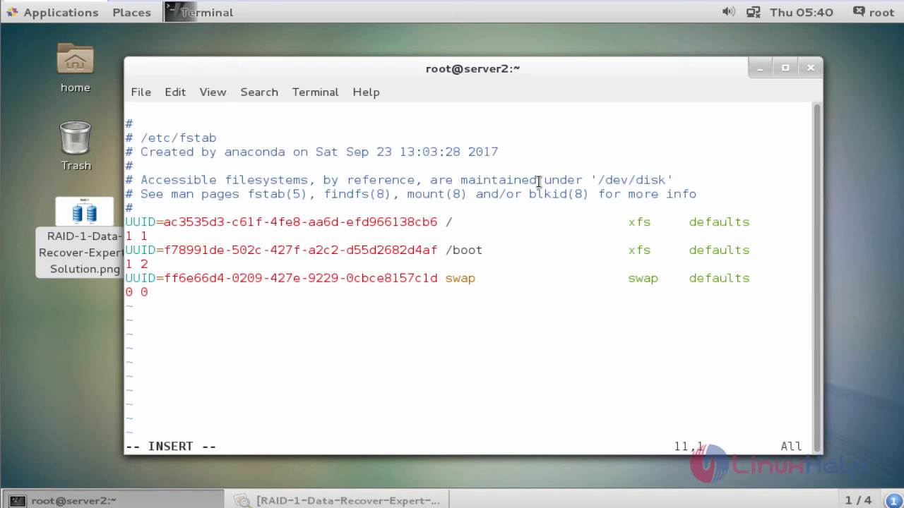
# - Add 'UUID=24c0af2e-630b-48ef-a546-fe805bdc6031 /mnt/raid1 ext4 defaults 0 0' and save the file
pyautogui.write('UUID="24c0af2e-630b-48ef-a546-fe805bdc6031')
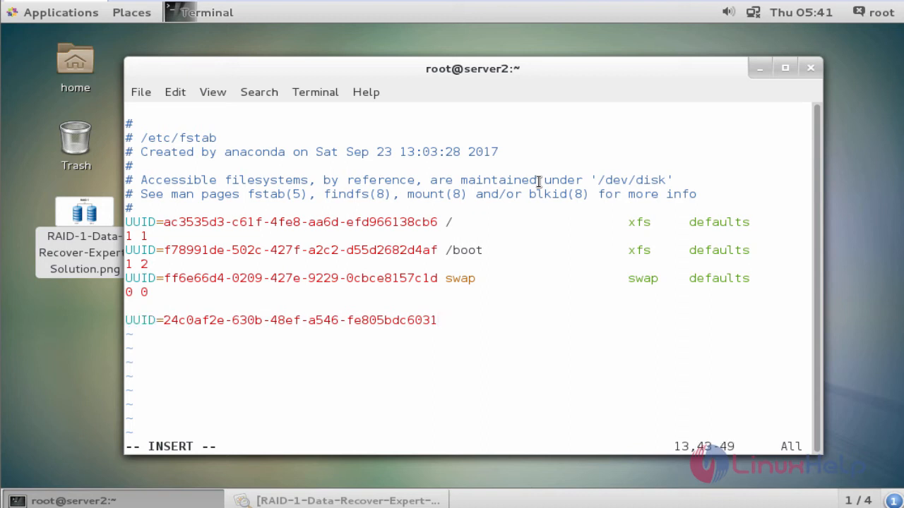
pyautogui.write('/')
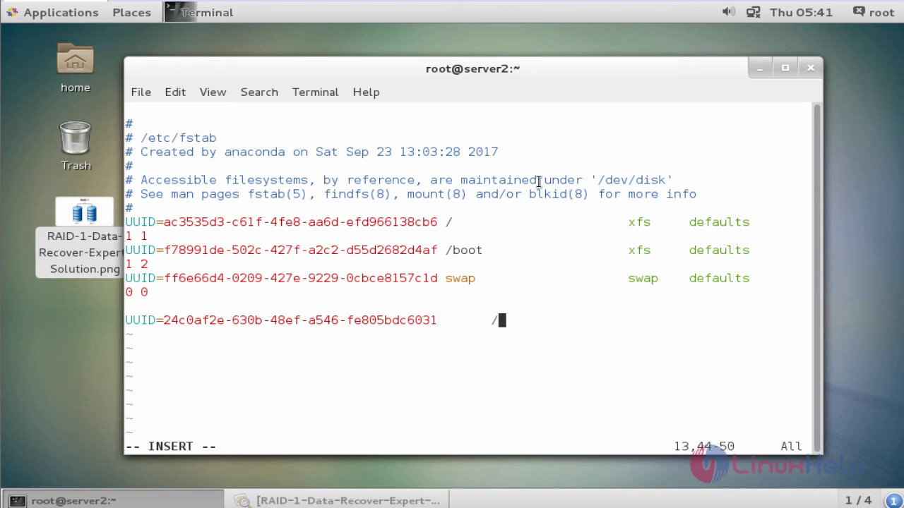
pyautogui.write('mnt/r')
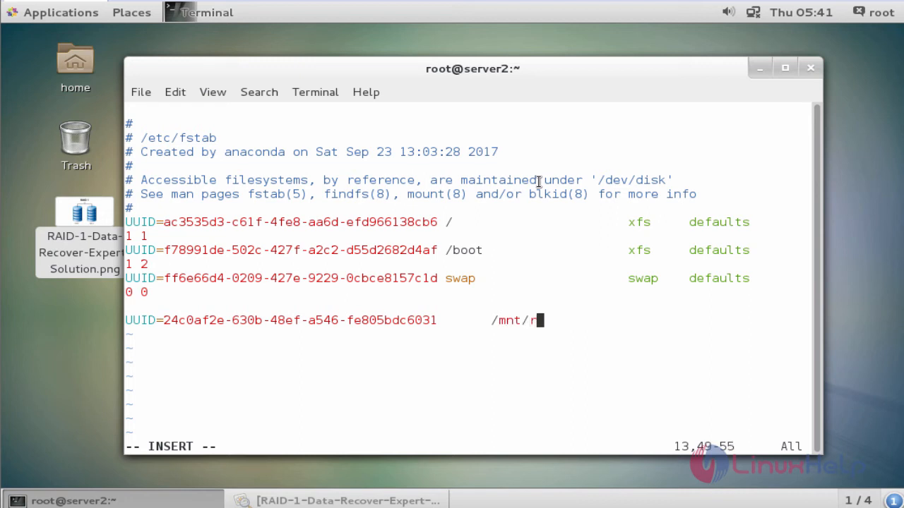
pyautogui.write('aid')
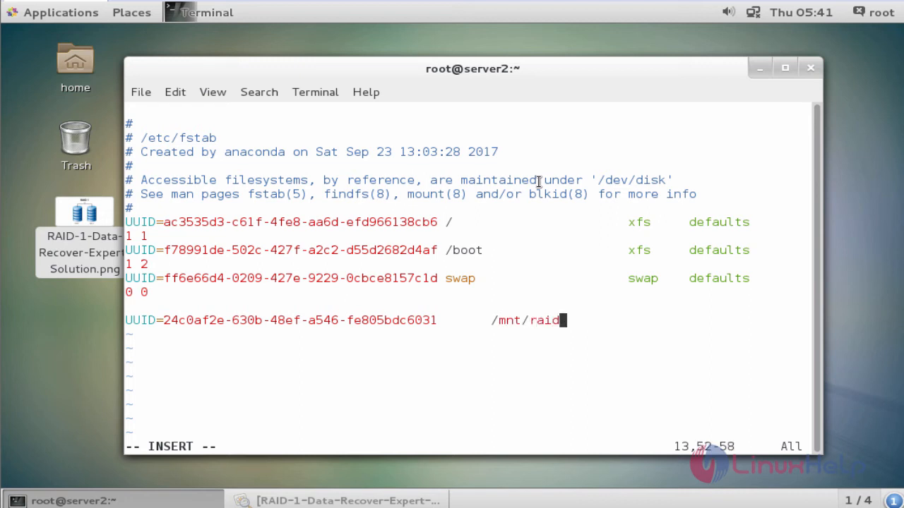
pyautogui.write('1')
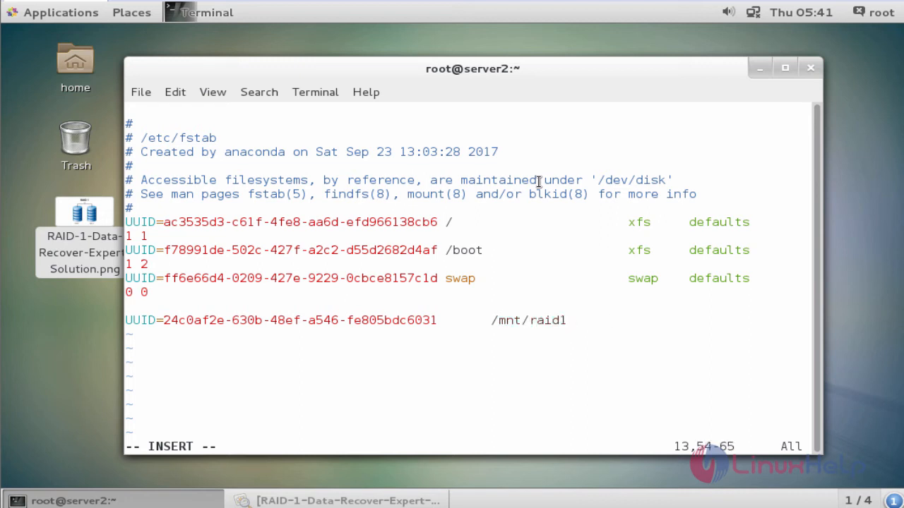
pyautogui.write('e')
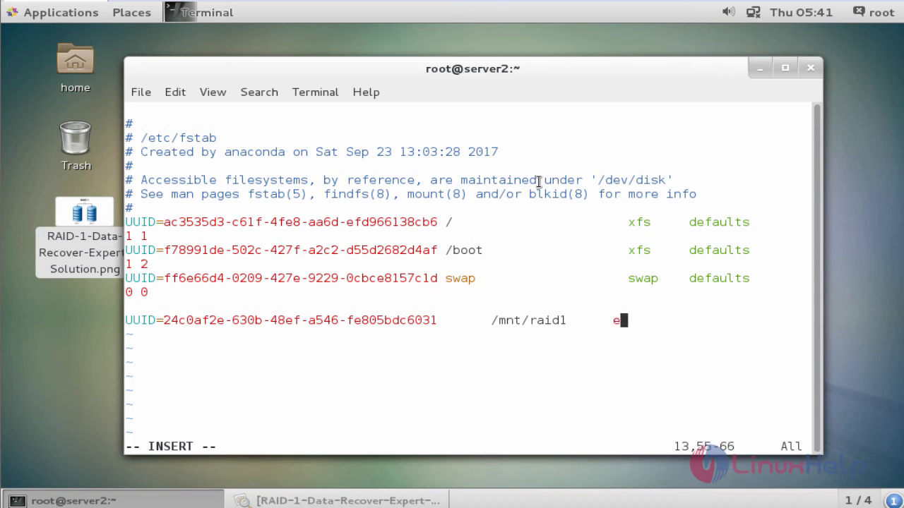
pyautogui.write('xt4')
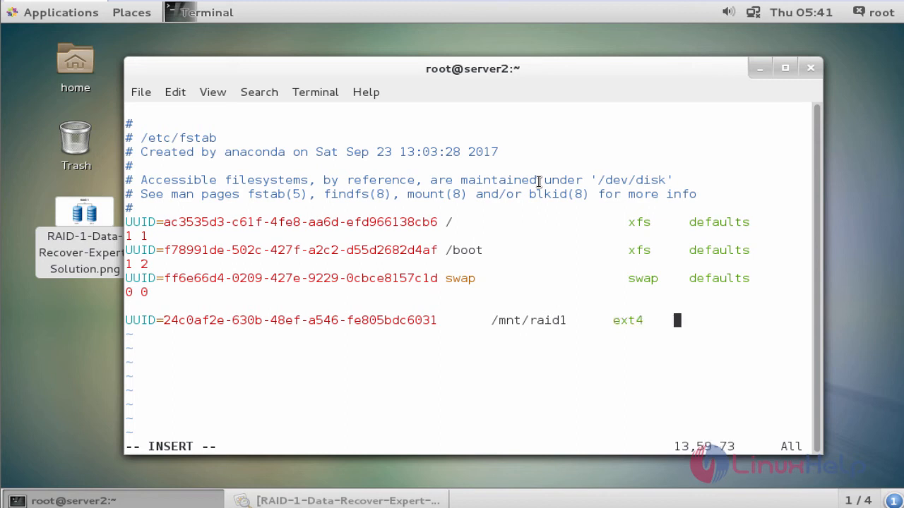
pyautogui.write('defaul')
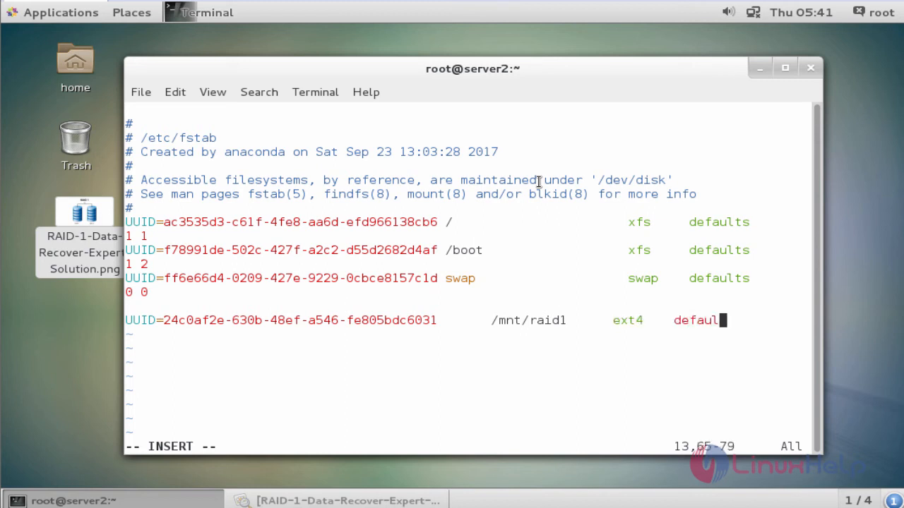
pyautogui.write('ts 0 0')
pyautogui.click(471, 447)
pyautogui.write(':wq')
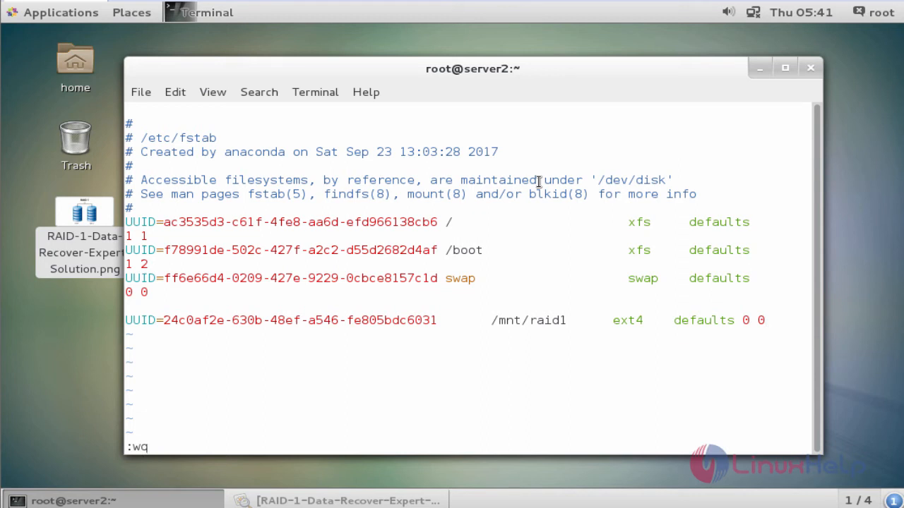
pyautogui.press('Return')
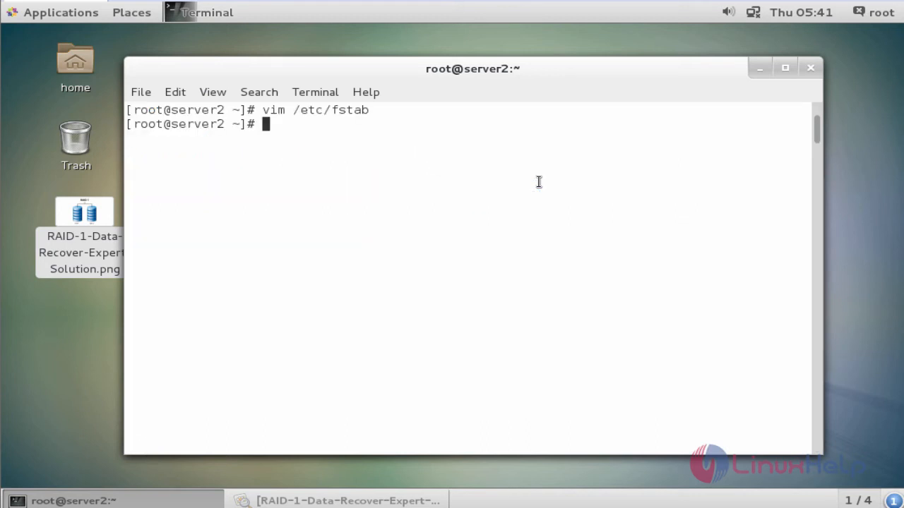
# - Mount all fstab entries verbosely with mount -av
pyautogui.write('m')
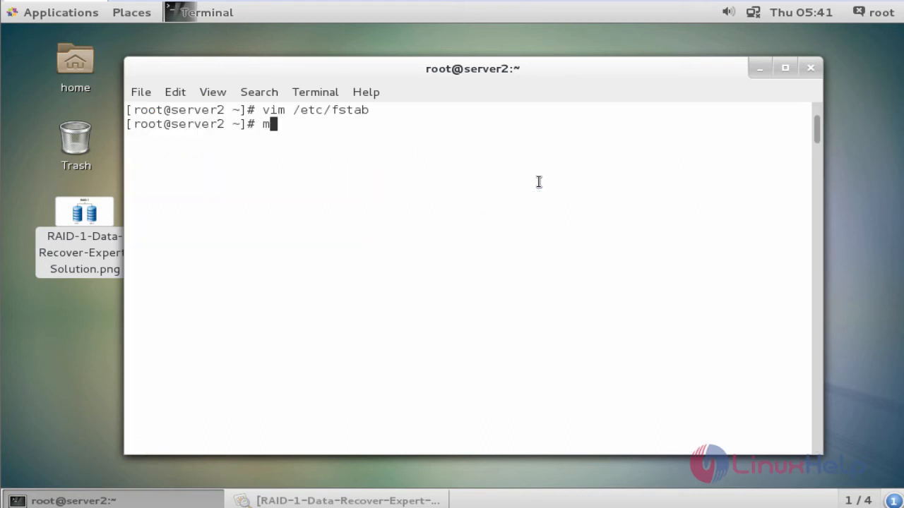
pyautogui.write('ount')
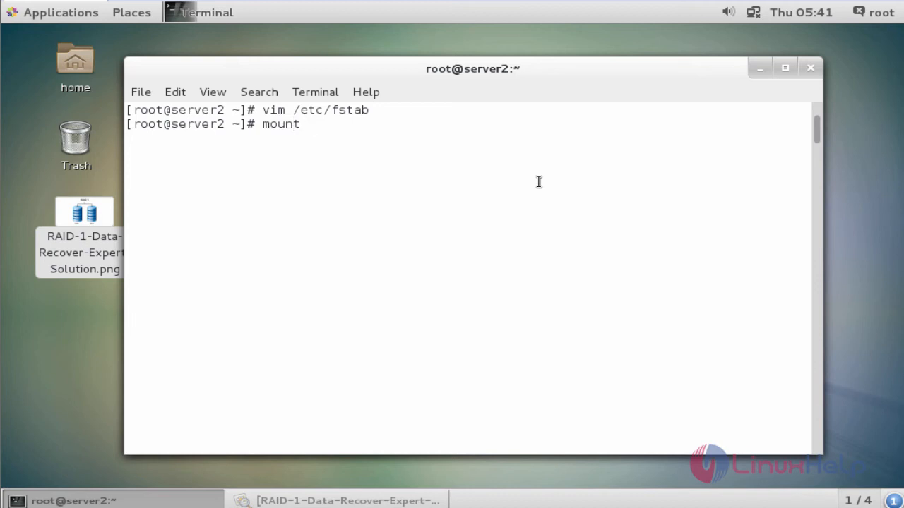
pyautogui.write('-av')
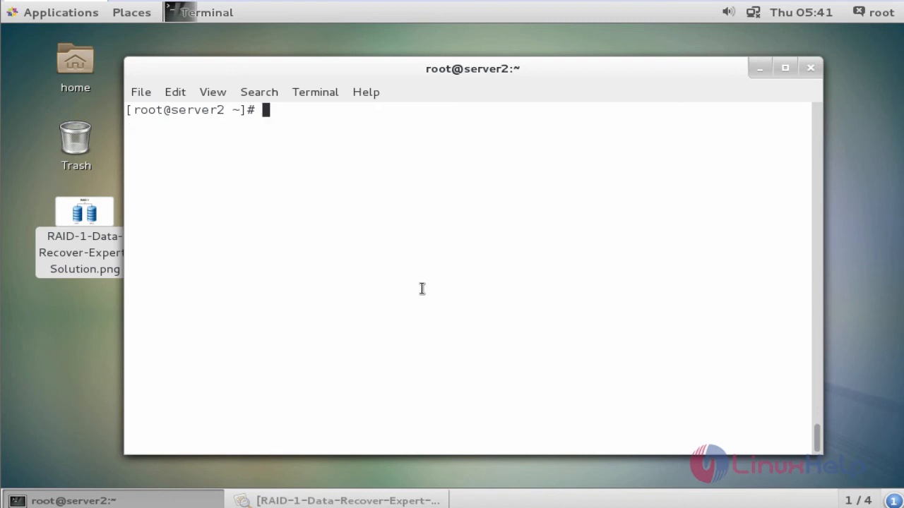
# - Run df -h and highlight /dev/md5 mounted at /mnt/raid1 with 4.8G size
pyautogui.write('df -')
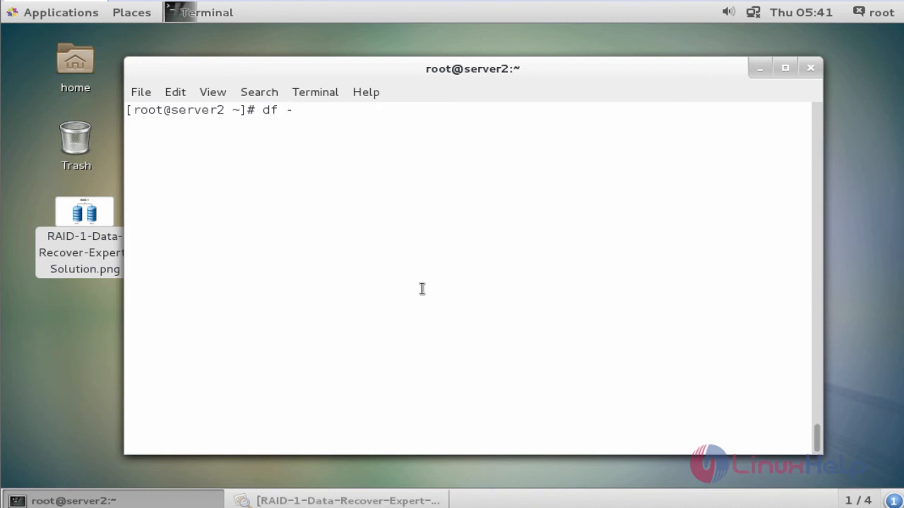
pyautogui.press('Return')
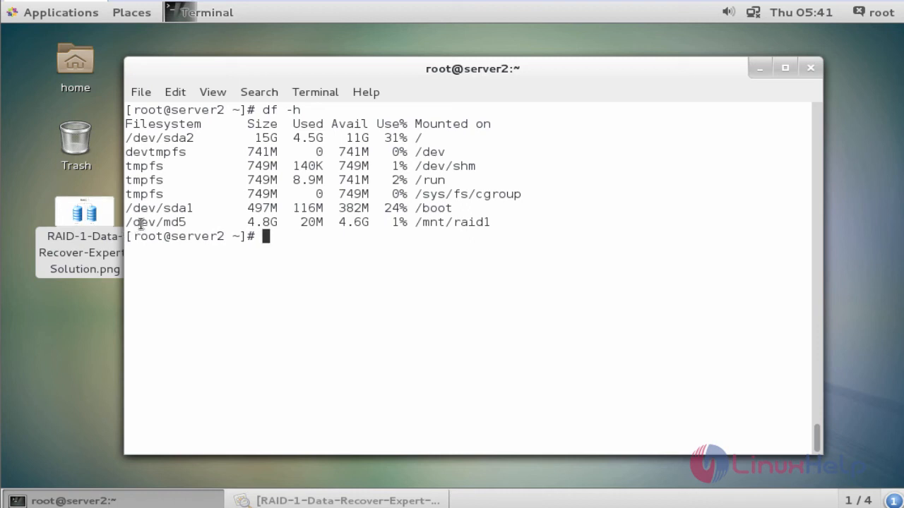
pyautogui.doubleClick(155, 222)
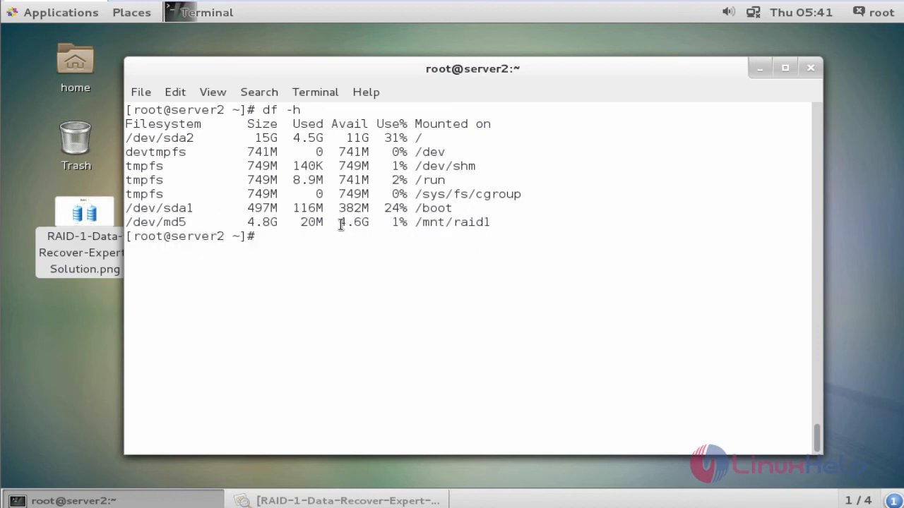
pyautogui.doubleClick(353, 222)
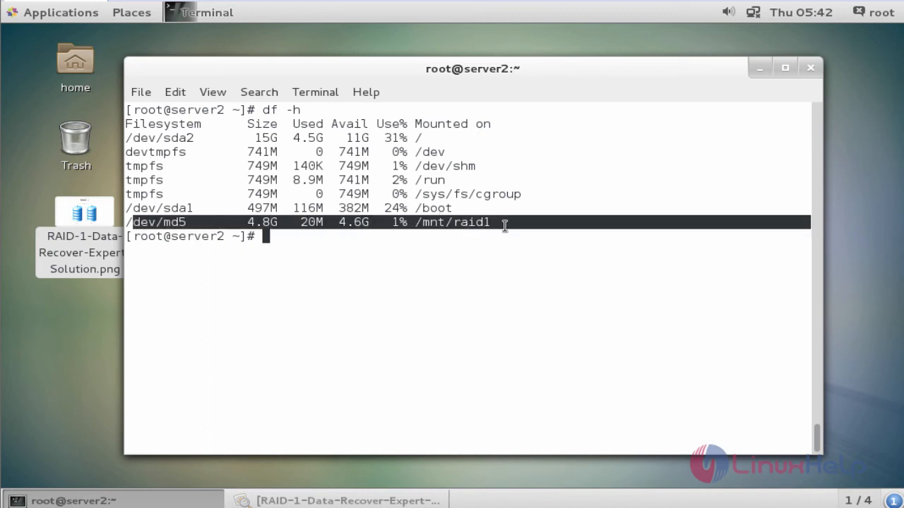
pyautogui.moveTo(357, 236)
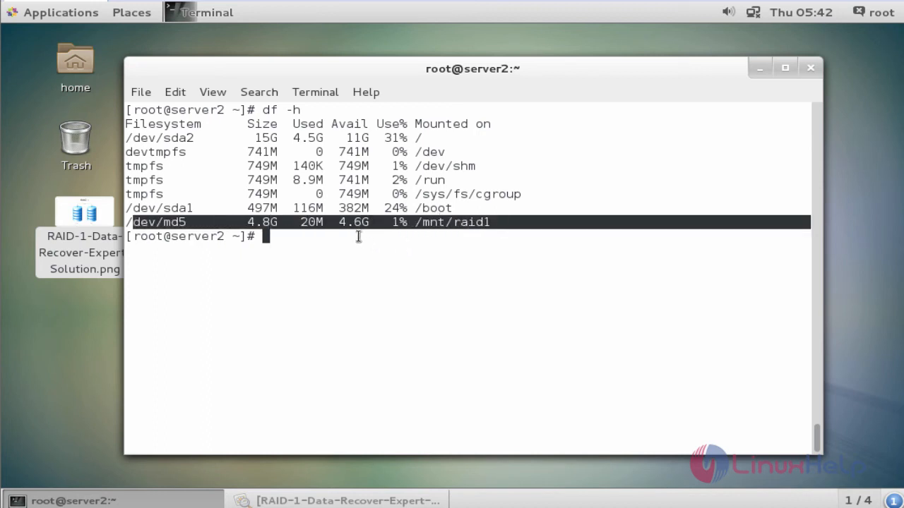
pyautogui.moveTo(363, 248)
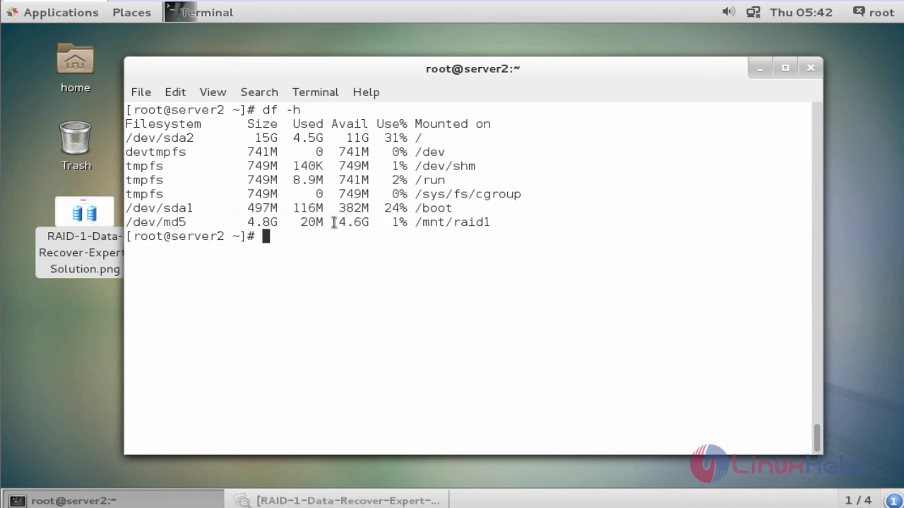
pyautogui.doubleClick(351, 222)
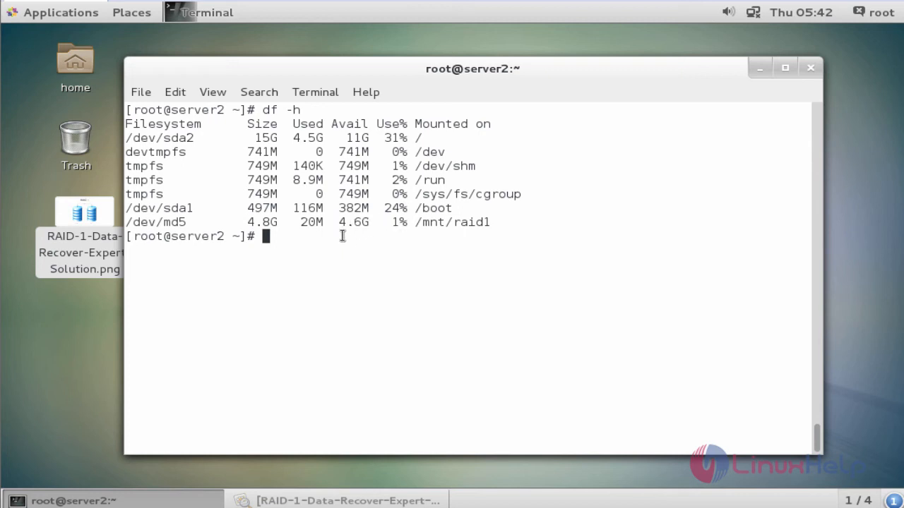
pyautogui.moveTo(360, 227)
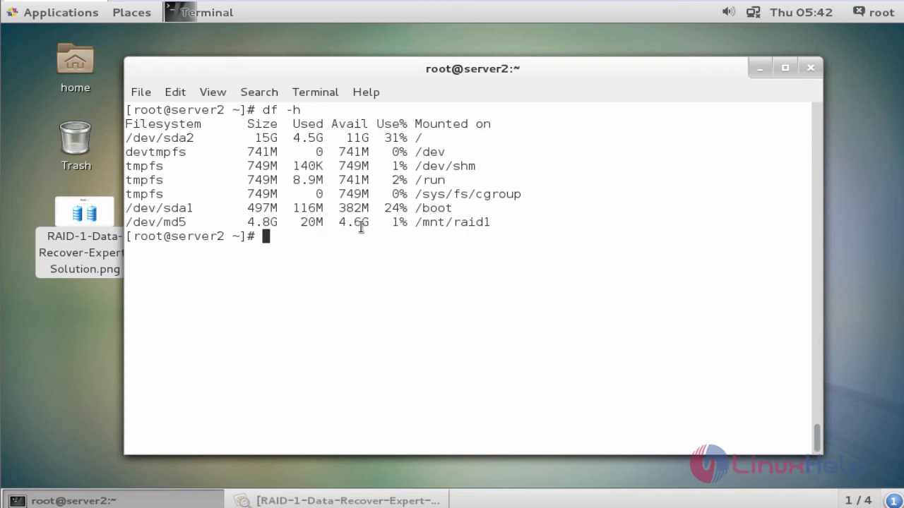
pyautogui.moveTo(344, 275)
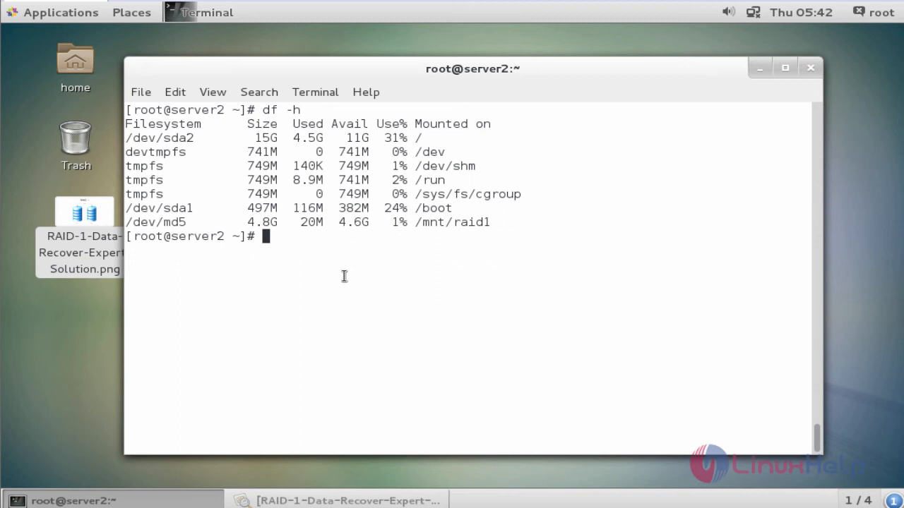
# - Append 'raid1 level is testing........!' to file1.txt and create the raid1 directory
pyautogui.write('cd /mnt/raid1/')
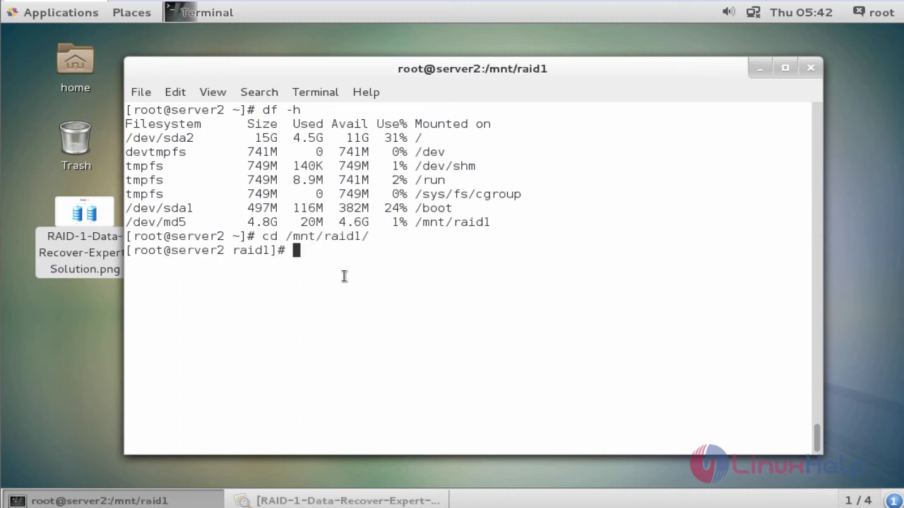
pyautogui.write('ls -l')
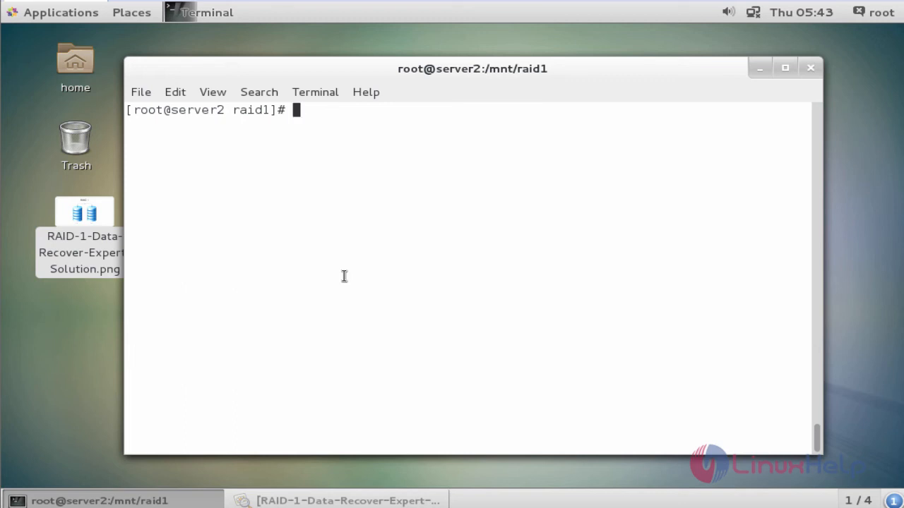
pyautogui.write('cat >>')
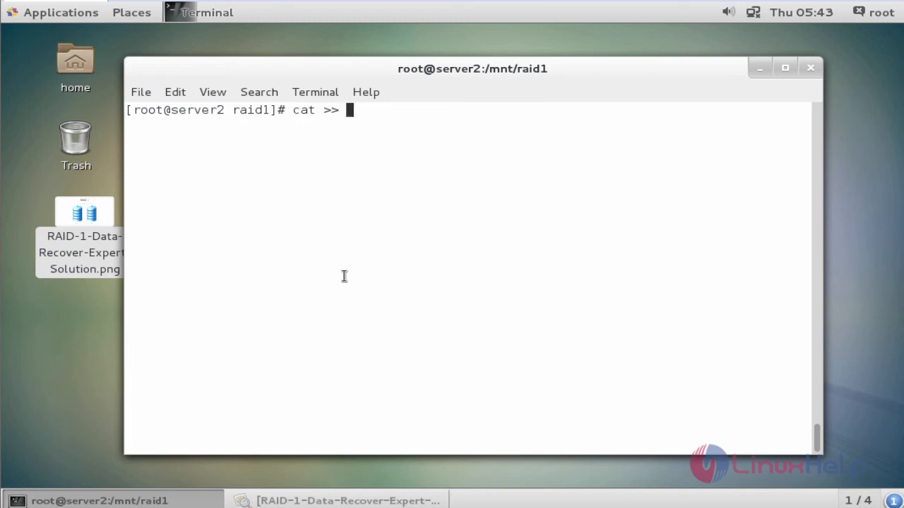
pyautogui.write('file')
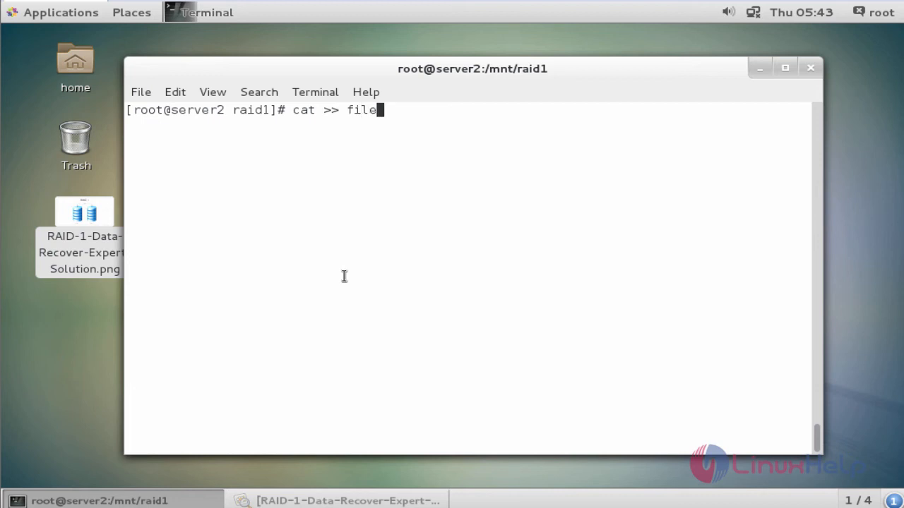
pyautogui.write('1.txt')
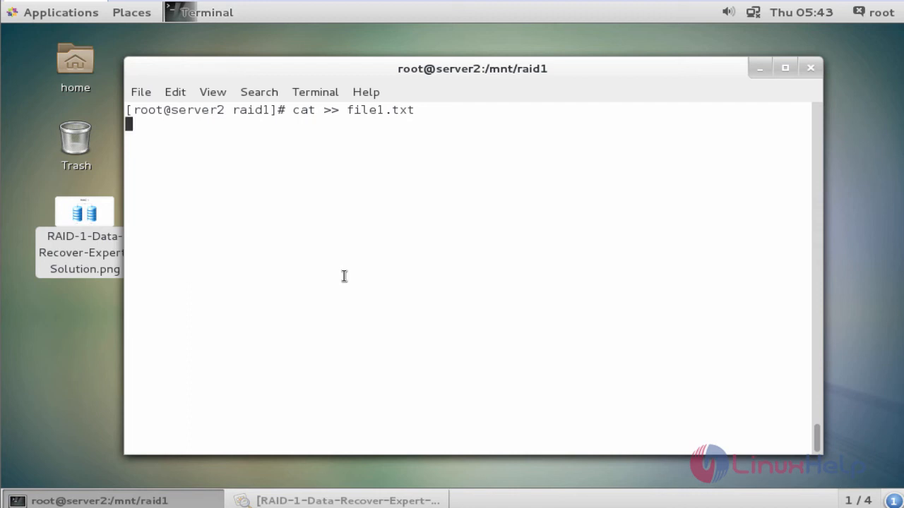
pyautogui.write('raid1 le')
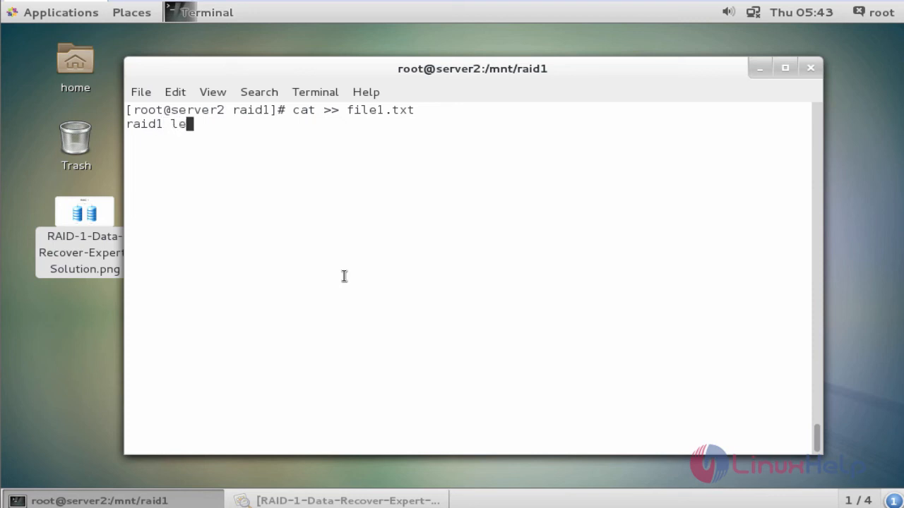
pyautogui.write('ve')
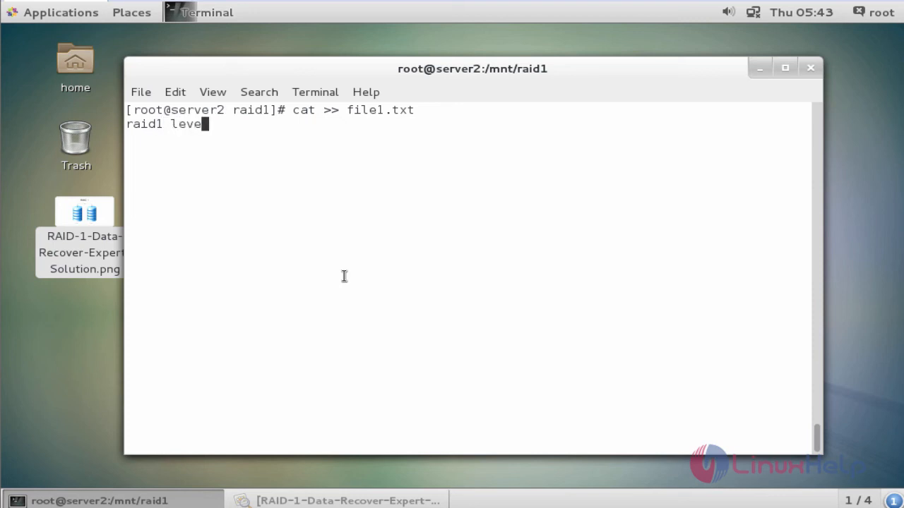
pyautogui.write('l is test')
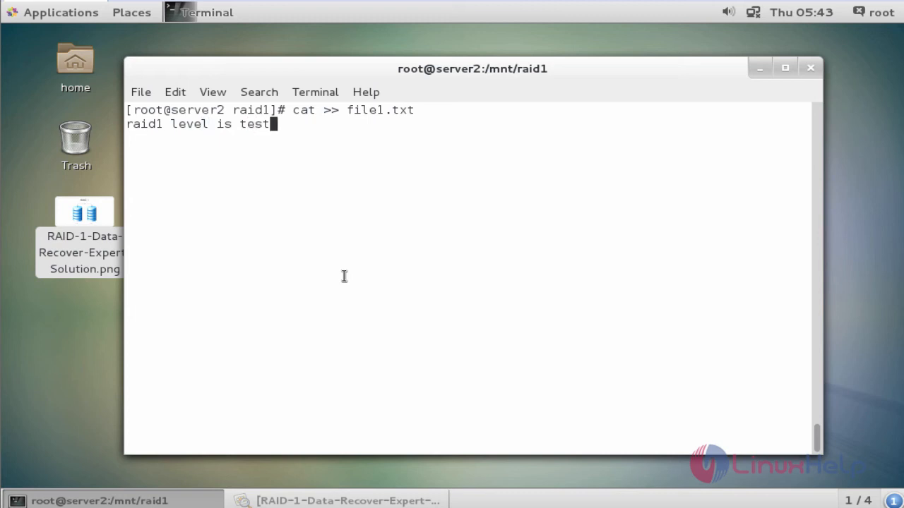
pyautogui.write('ing.')
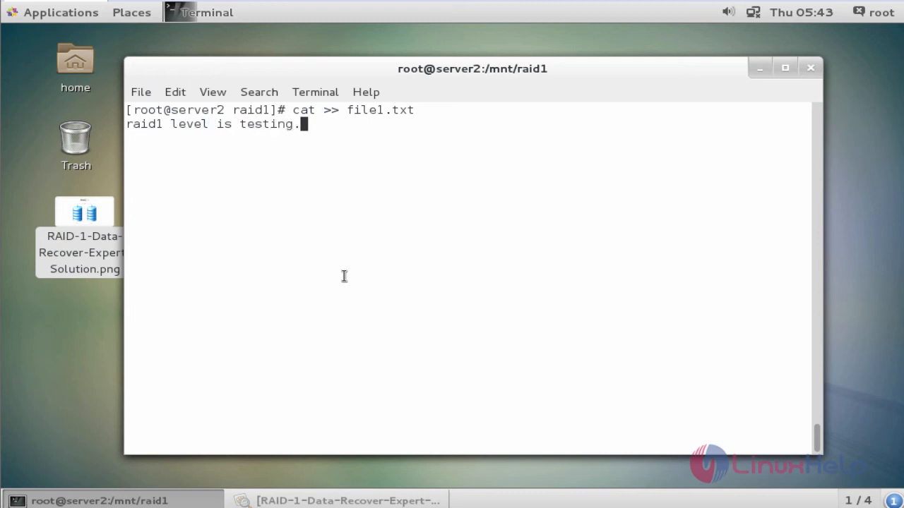
pyautogui.write('........!')
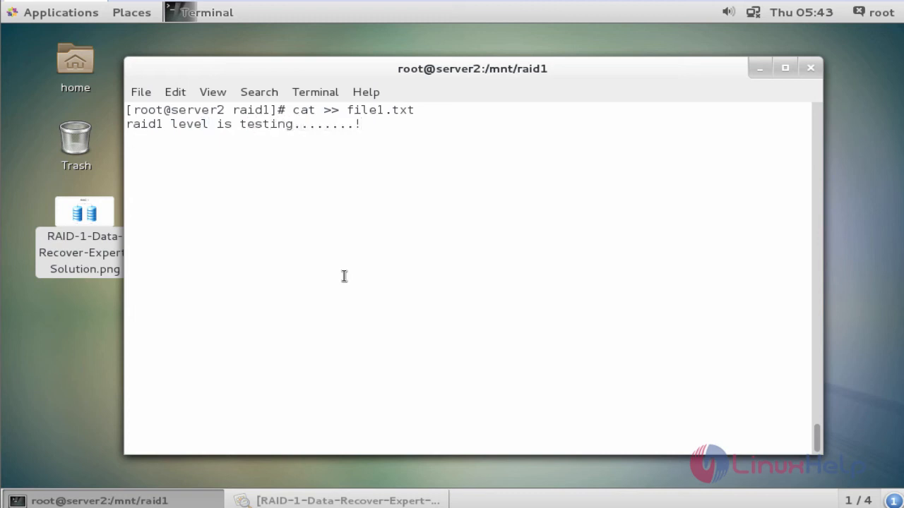
pyautogui.press('ctrl+d')
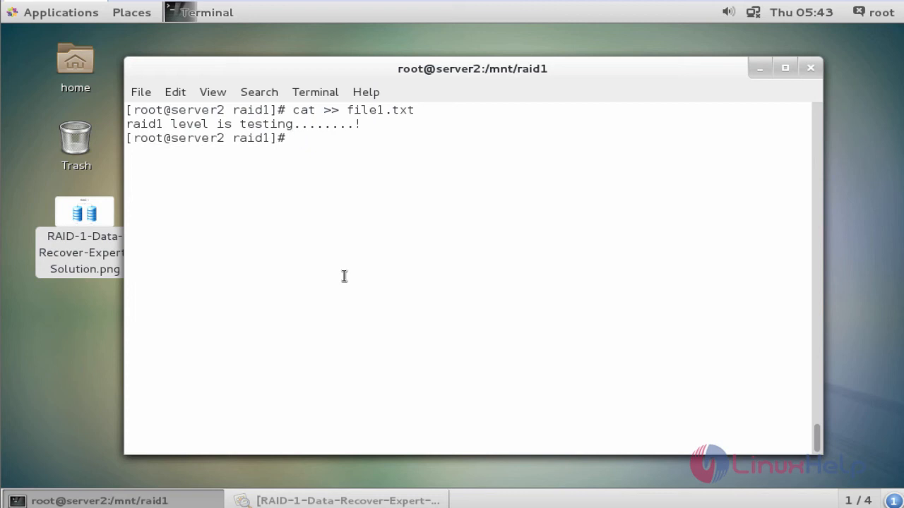
pyautogui.write('mkdir ra')
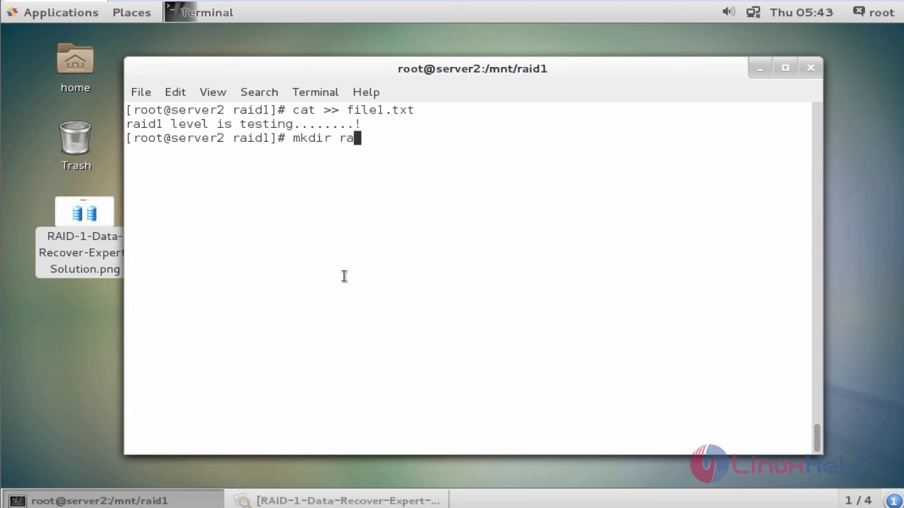
pyautogui.write('id1')
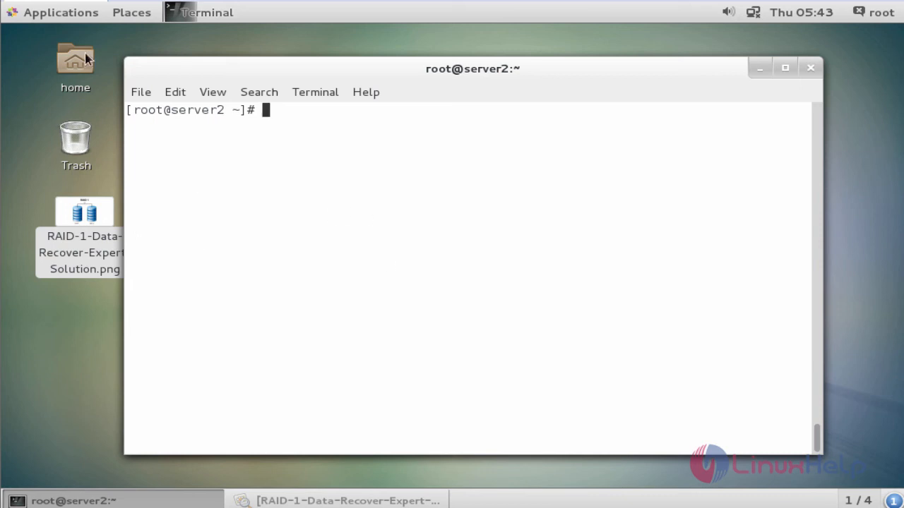
pyautogui.moveTo(47, 90)
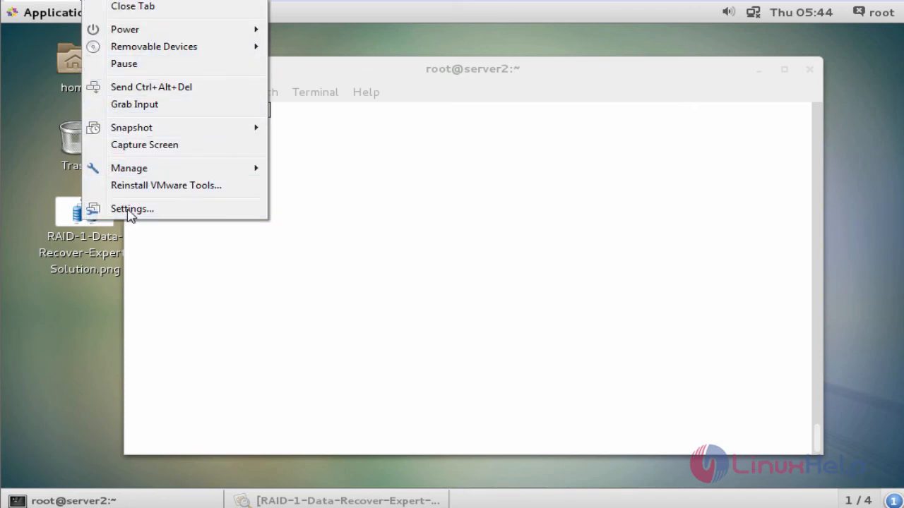
# - Remove Hard Disk 3 (SCSI, 10 GB) in the VM settings and apply the change
pyautogui.click(132, 208)
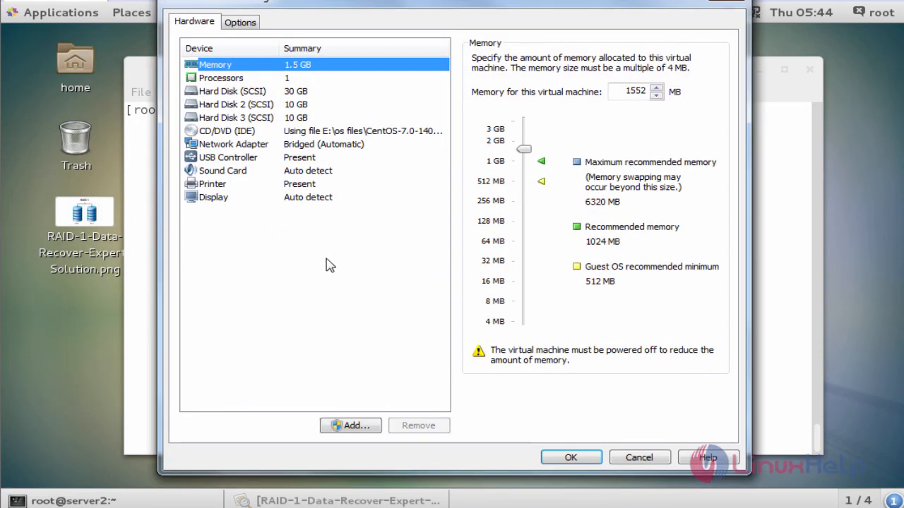
pyautogui.moveTo(288, 121)
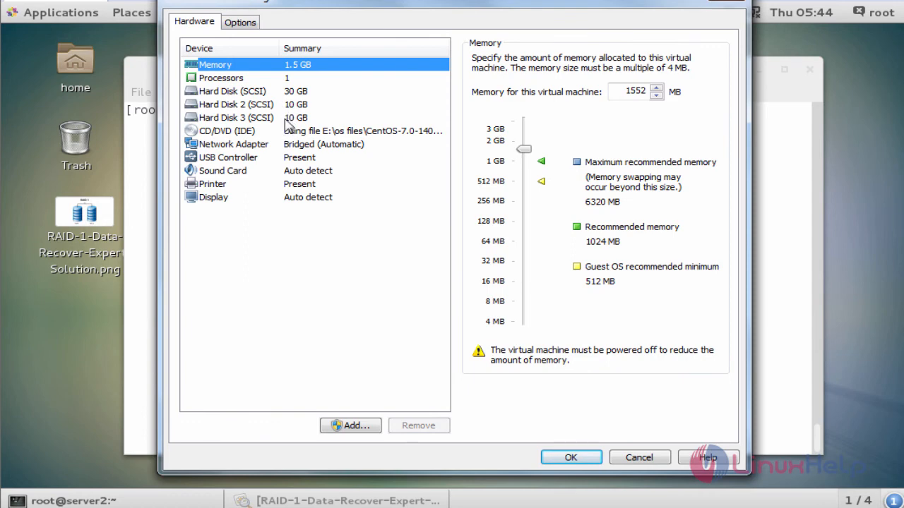
pyautogui.click(235, 117)
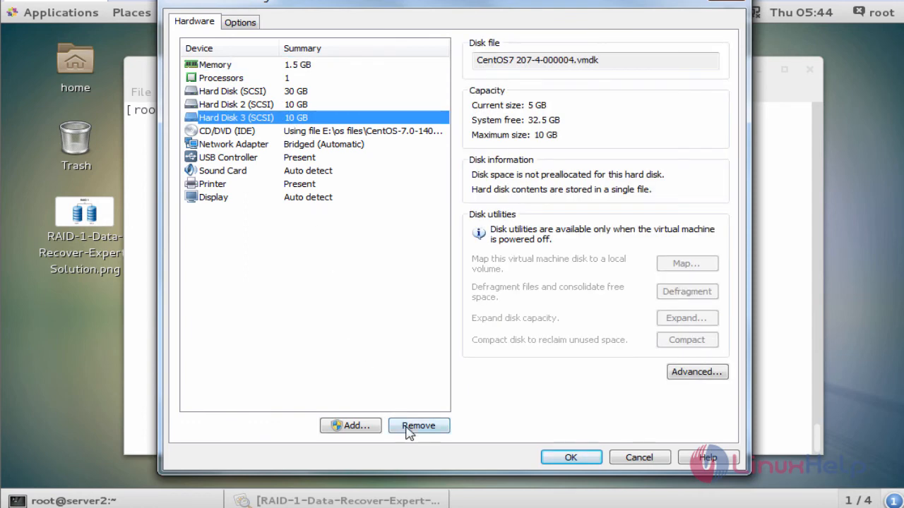
pyautogui.click(418, 425)
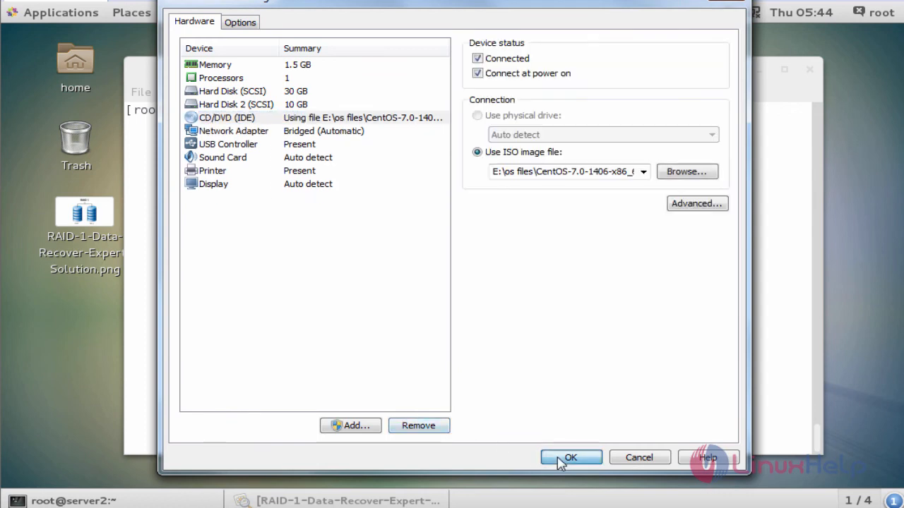
pyautogui.click(571, 457)
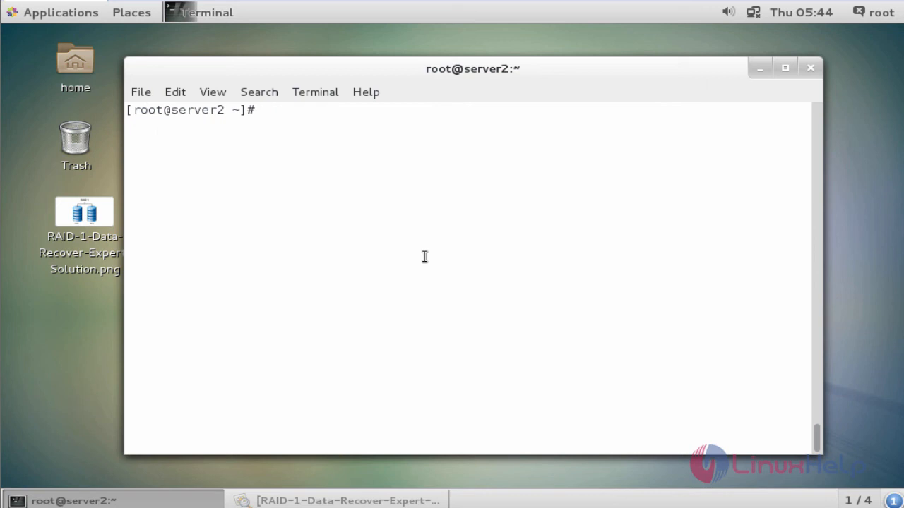
# - Reboot with init 6, then verify via lsblk and df -h that md5 is mounted at /mnt/raid1
pyautogui.write('i')
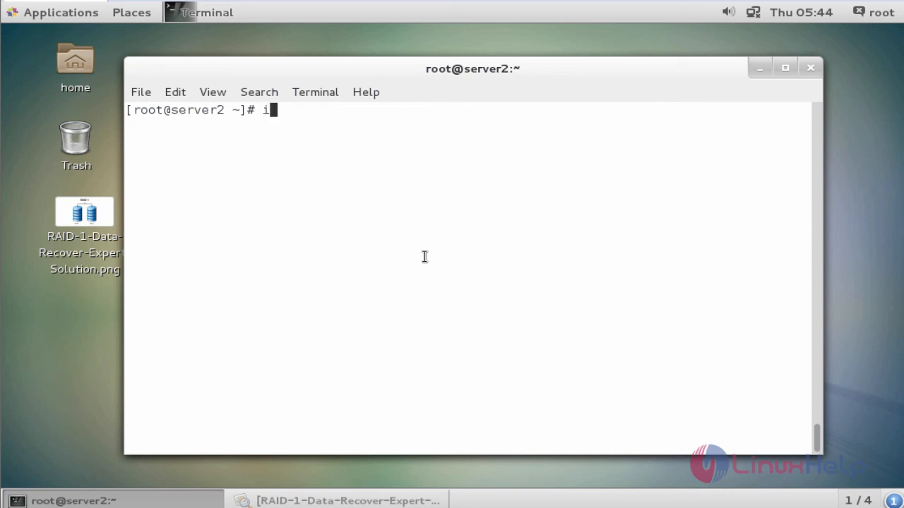
pyautogui.write('nit')
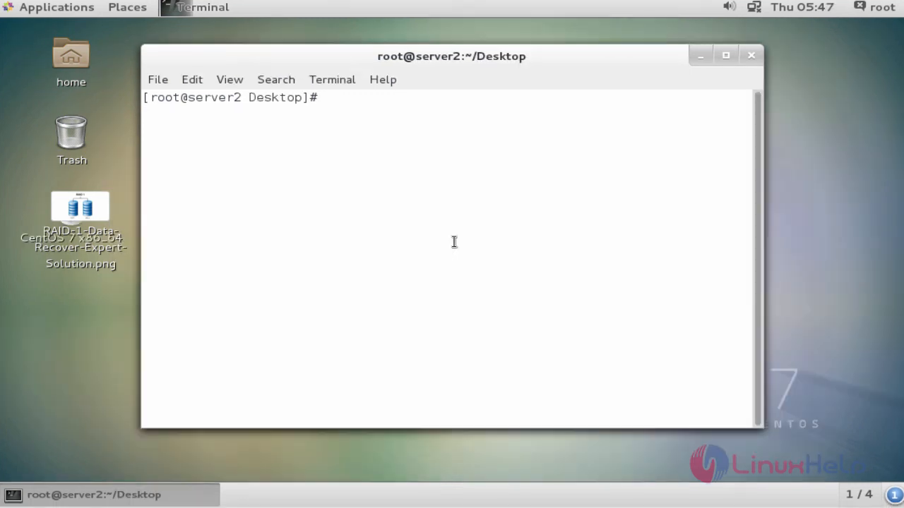
pyautogui.write('lsblk')
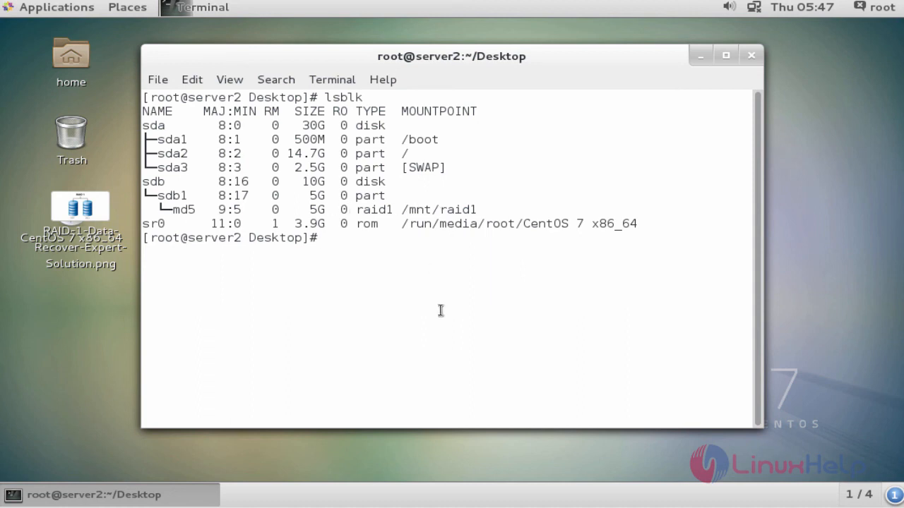
pyautogui.write('df -h')
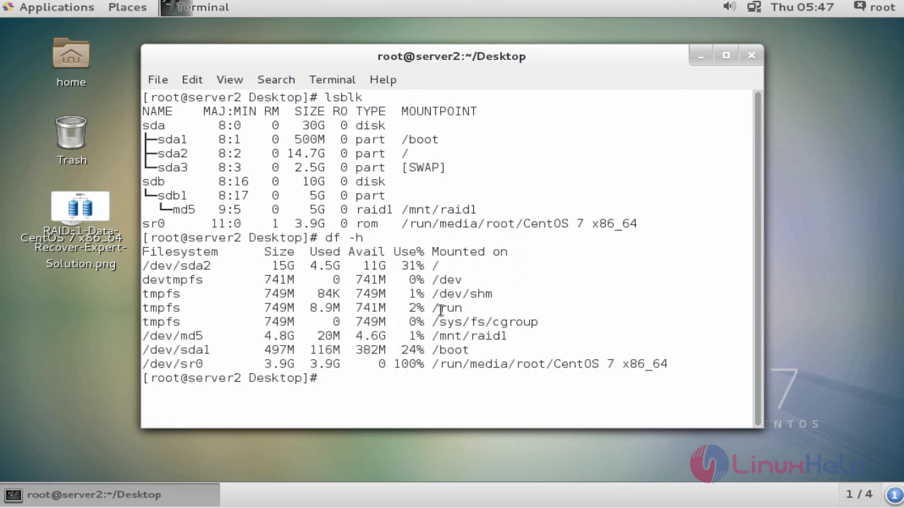
pyautogui.moveTo(157, 343)
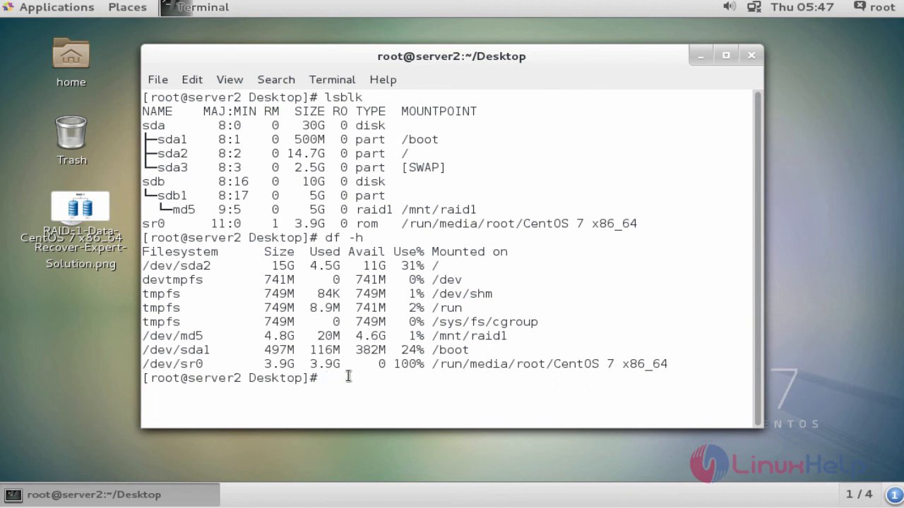
pyautogui.write('cd /dev/md/')
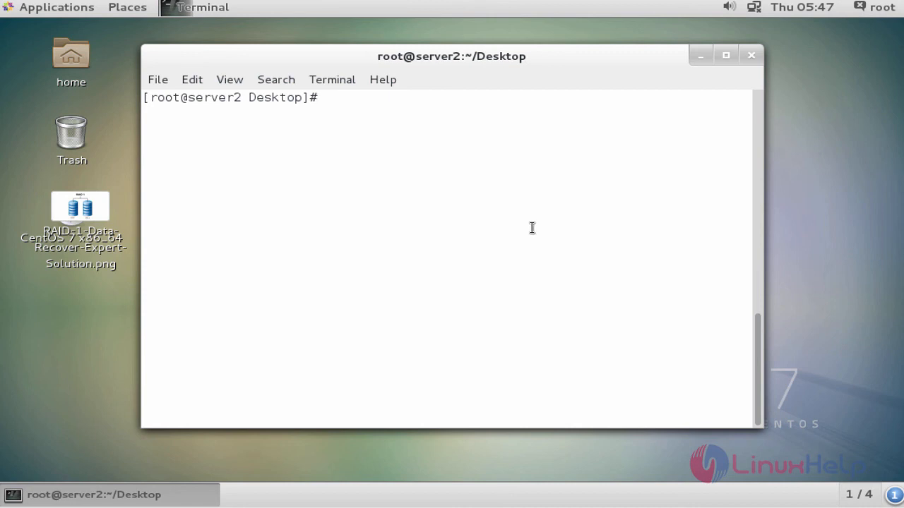
pyautogui.write('lsblk')
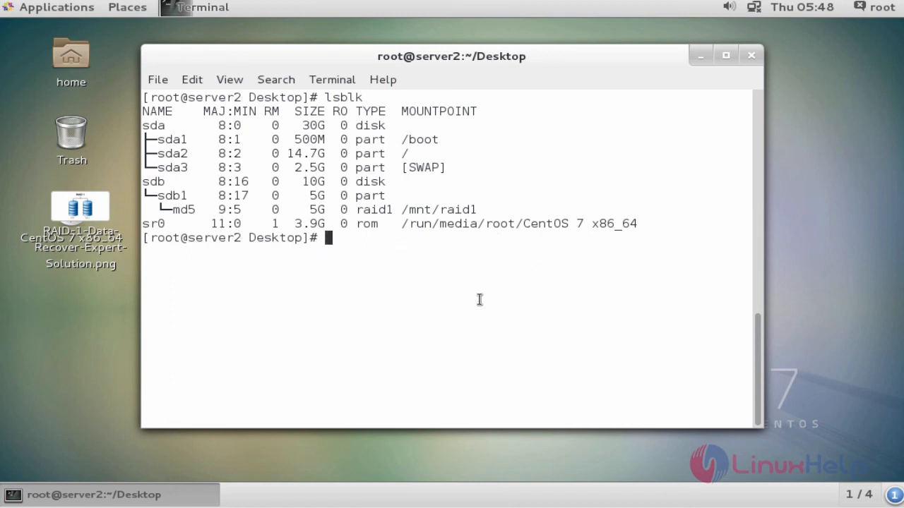
# - List /mnt/raid1 contents and display file1.txt to confirm the test data persisted
pyautogui.write('cd')
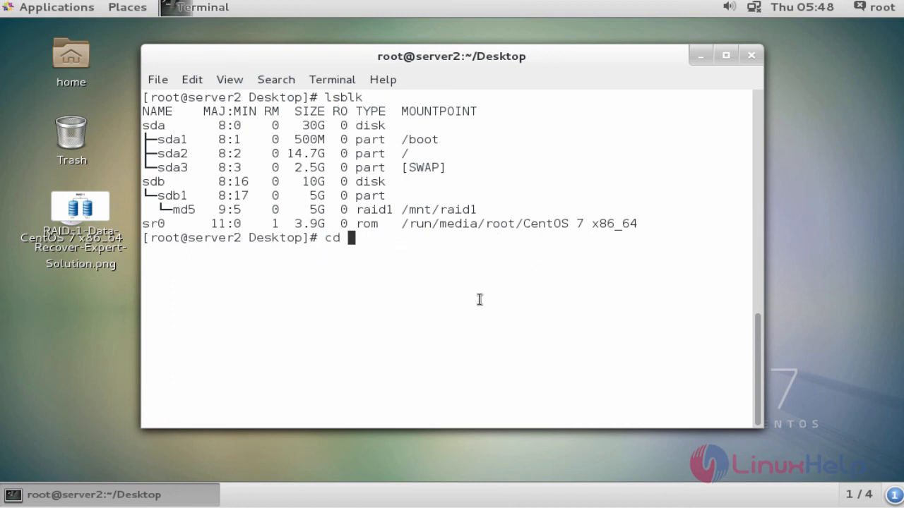
pyautogui.write('/m')
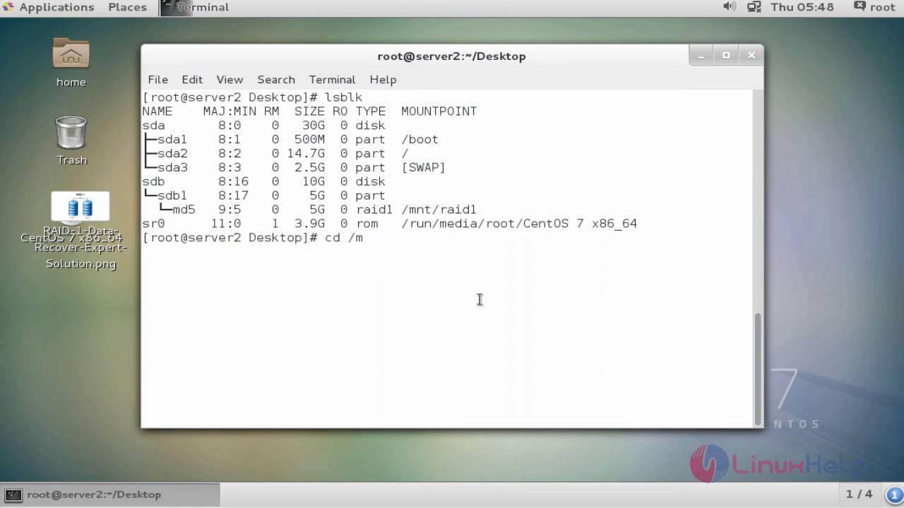
pyautogui.write('nt/raid1/')
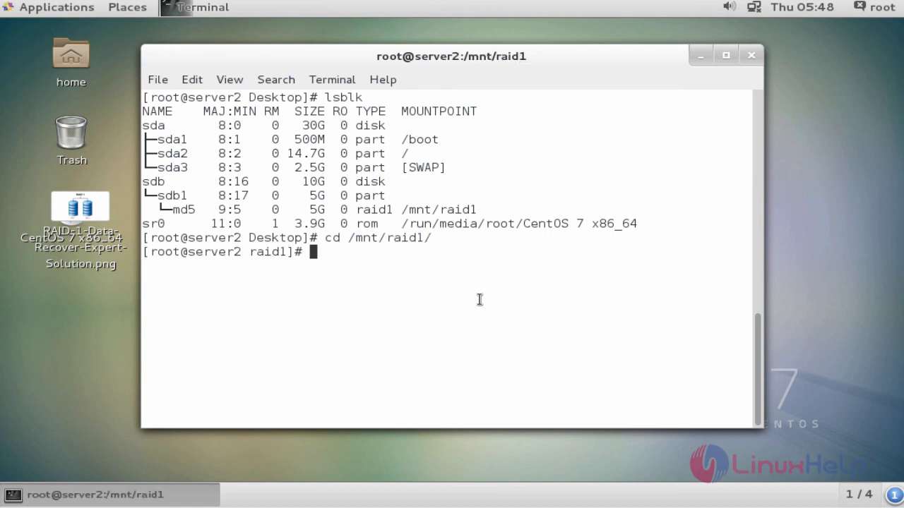
pyautogui.write('ls -l')
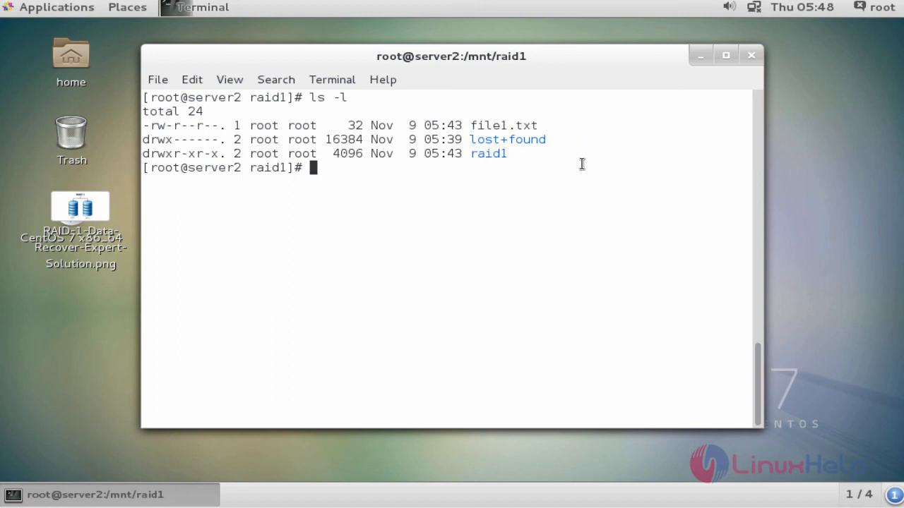
pyautogui.moveTo(494, 125)
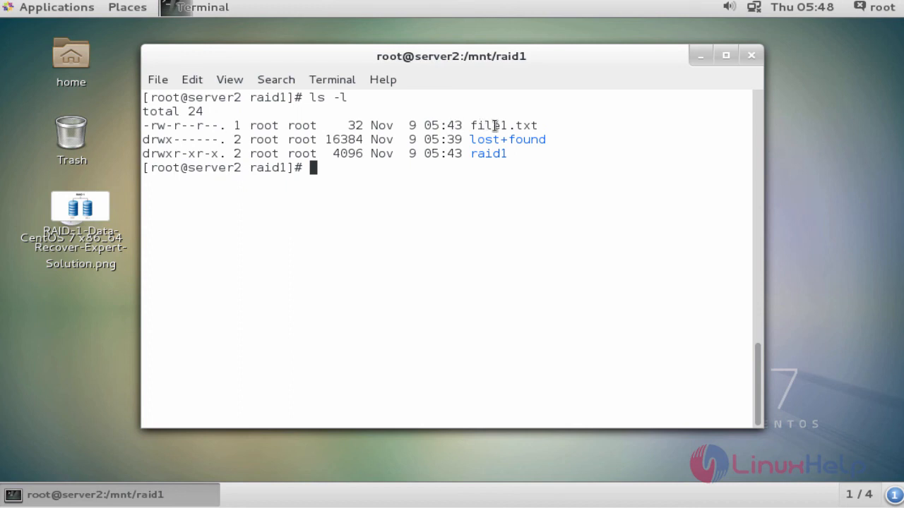
pyautogui.moveTo(437, 173)
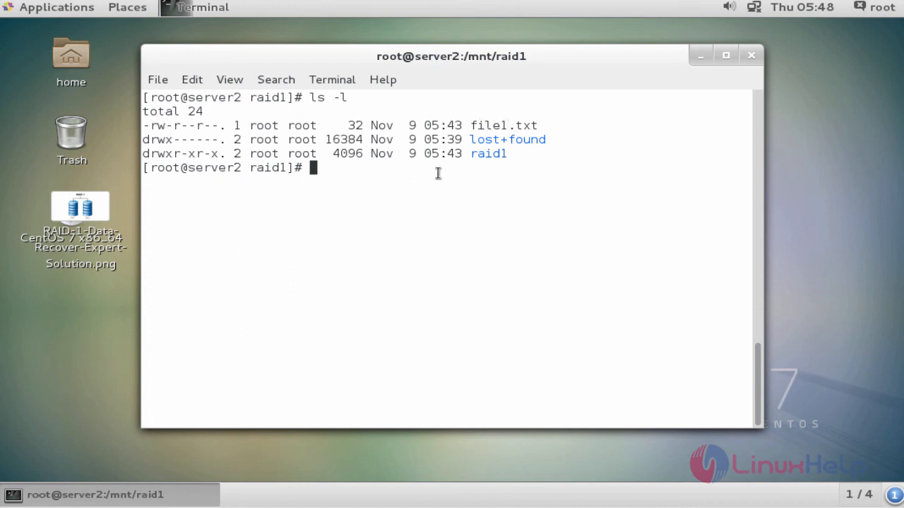
pyautogui.write('cat')
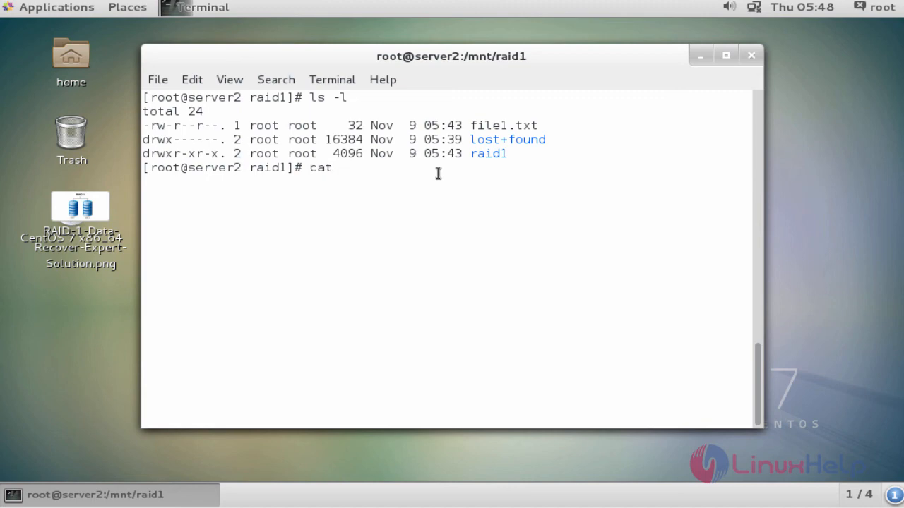
pyautogui.write('file1.txt')
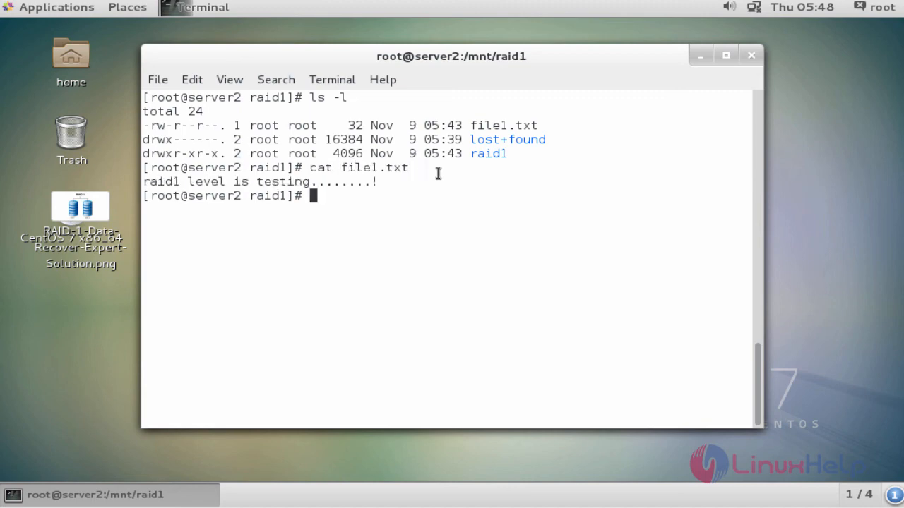